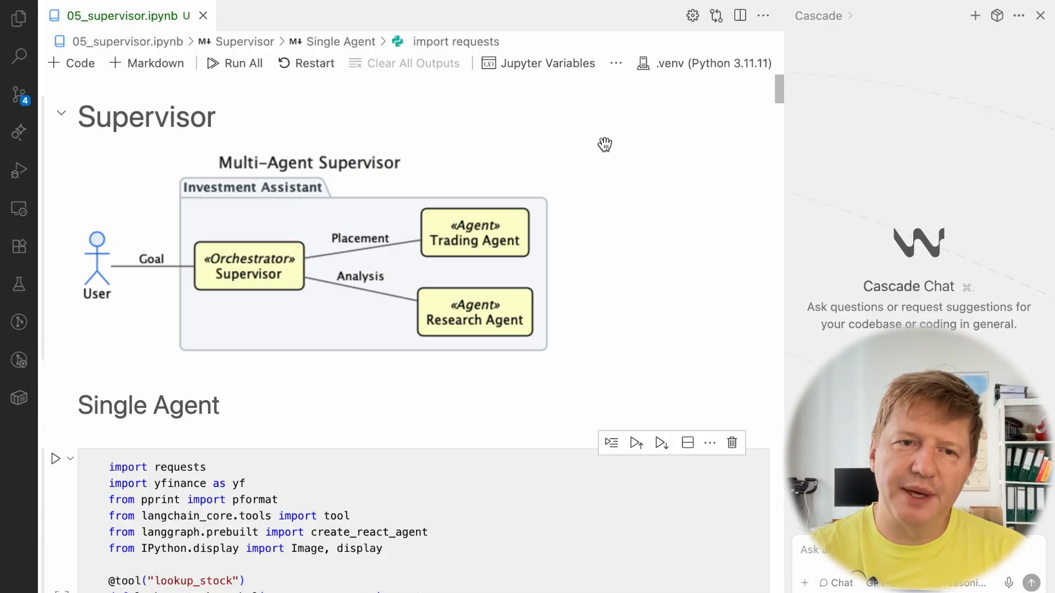
mouse_move(656, 254)
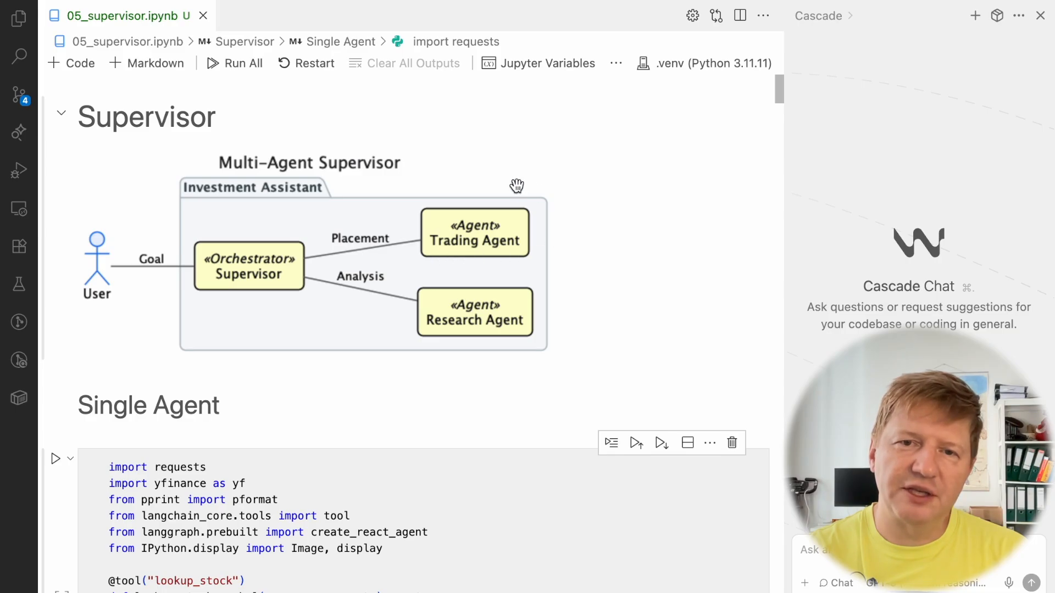
mouse_move(595, 260)
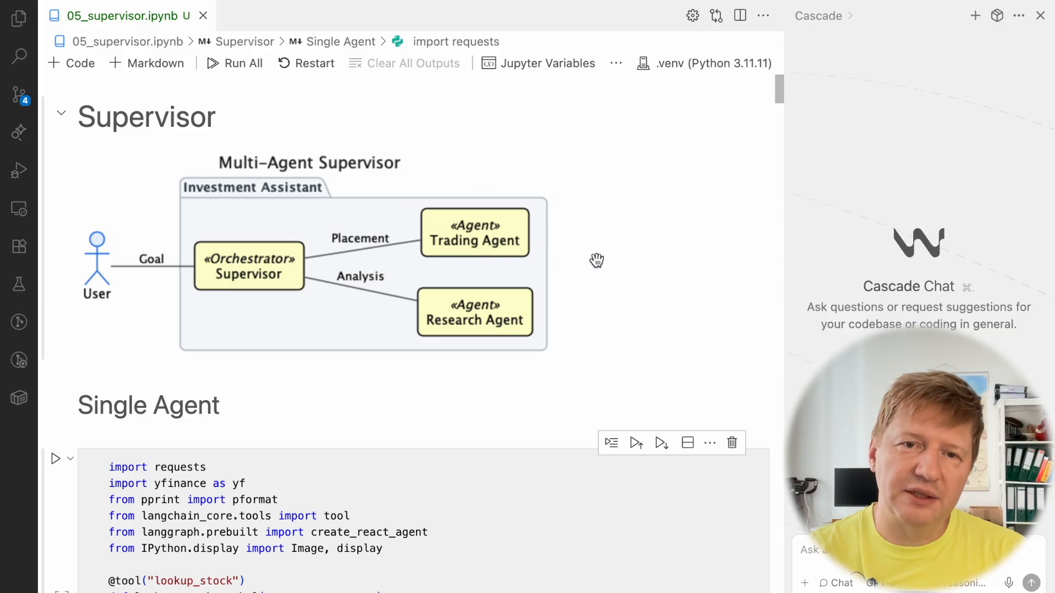
mouse_move(596, 260)
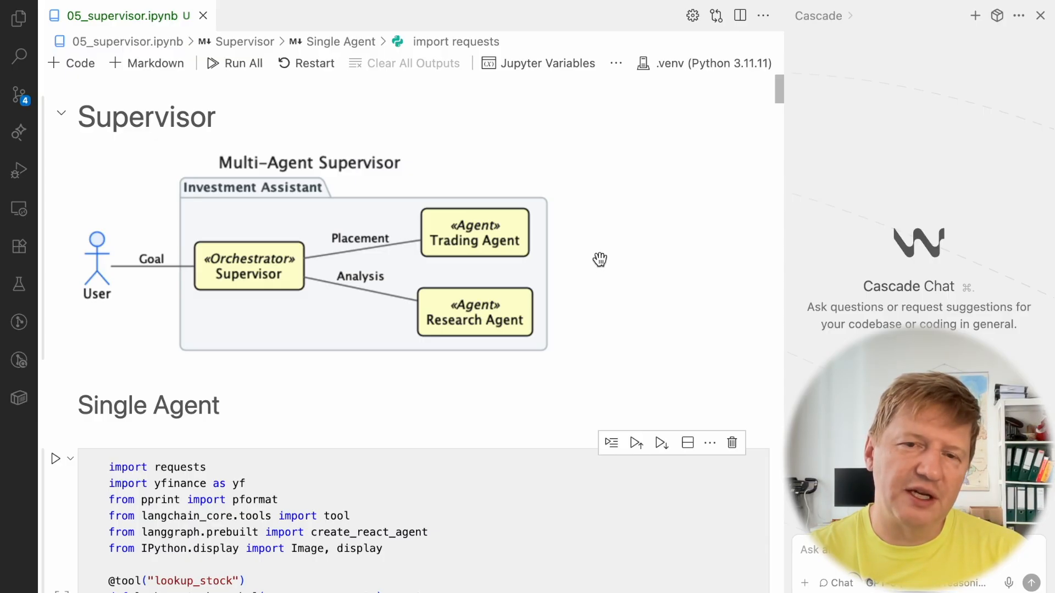
mouse_move(434, 365)
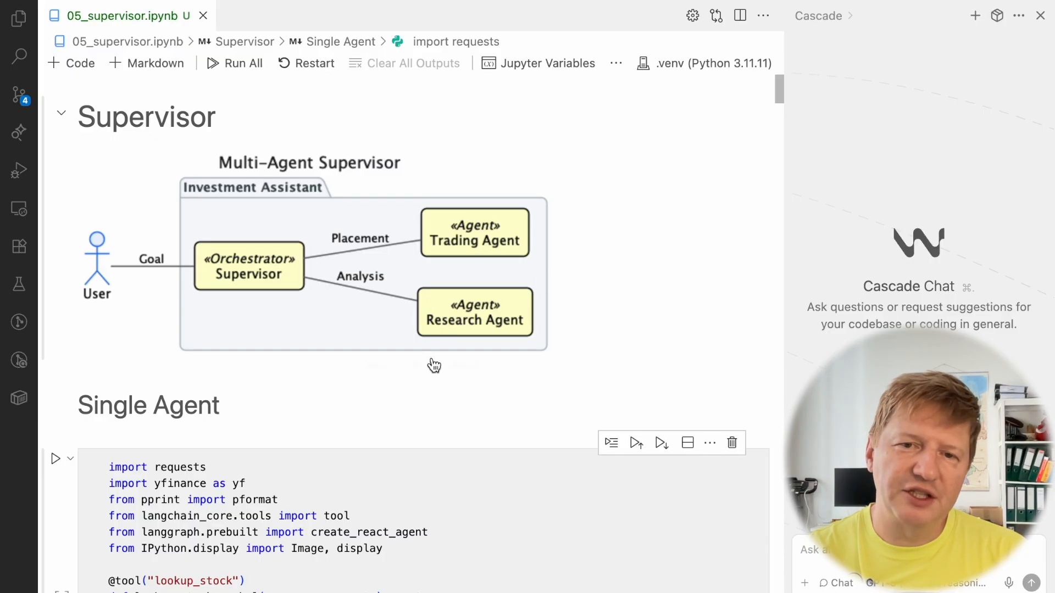
mouse_move(504, 266)
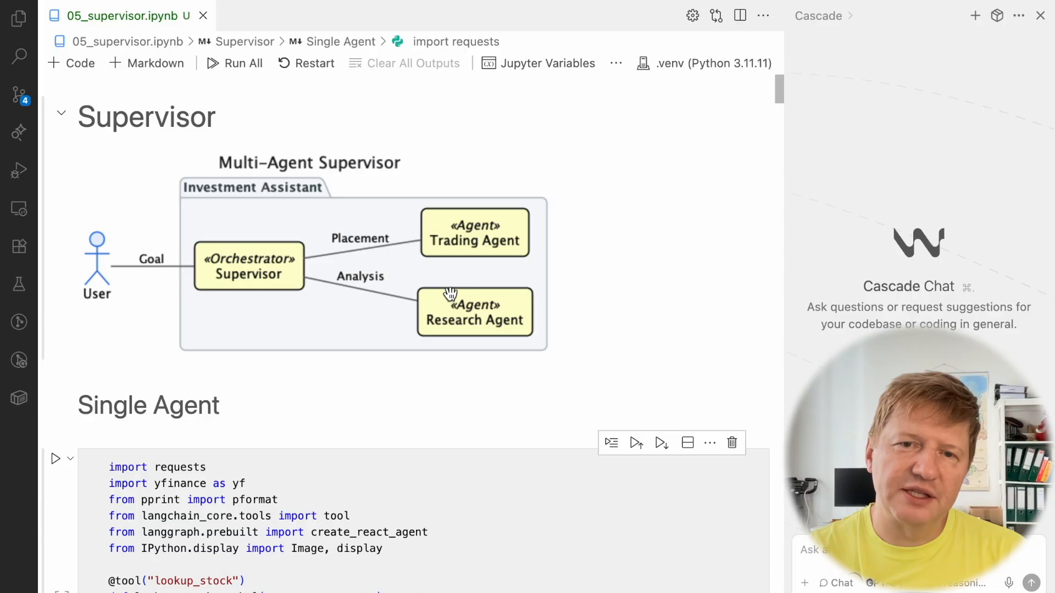
mouse_move(407, 260)
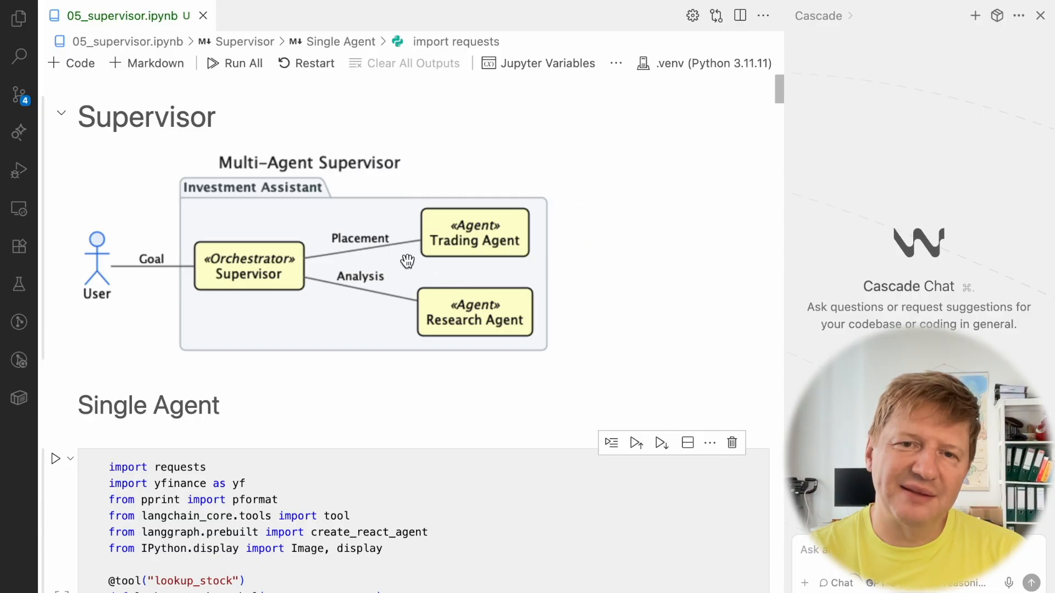
mouse_move(553, 199)
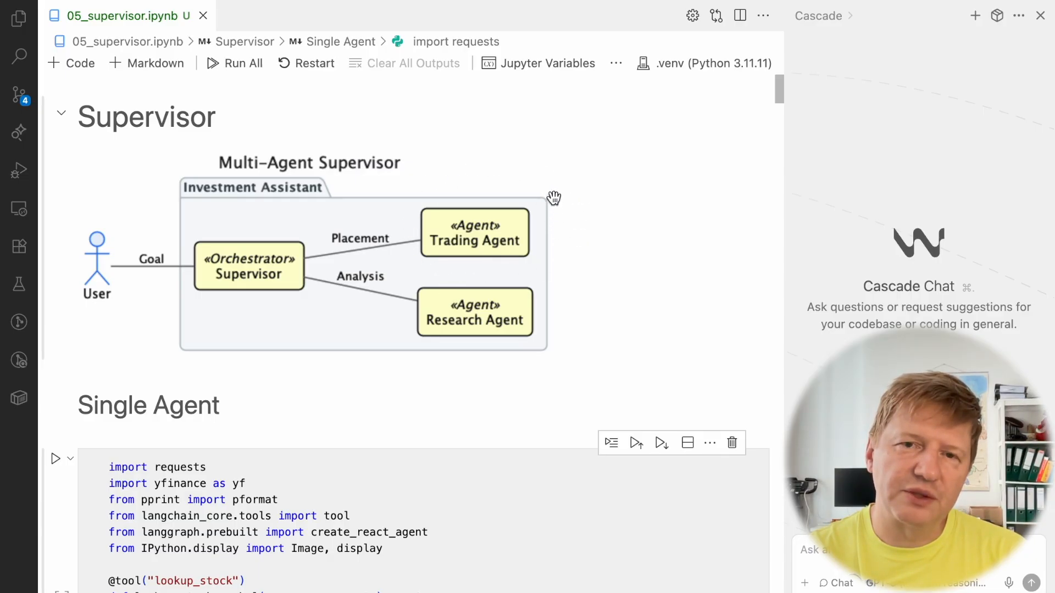
mouse_move(341, 306)
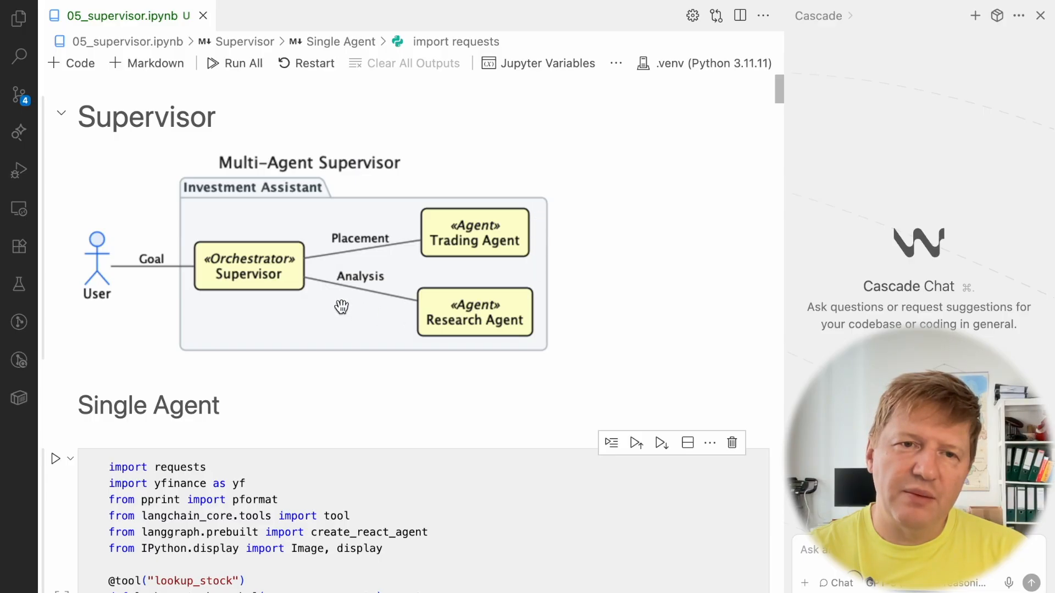
mouse_move(196, 244)
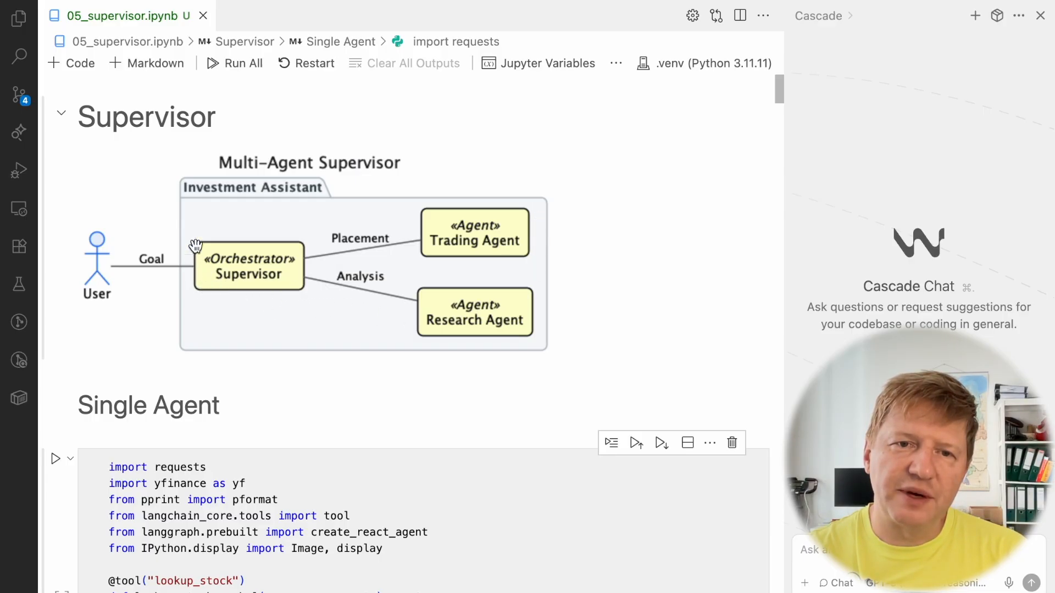
mouse_move(222, 222)
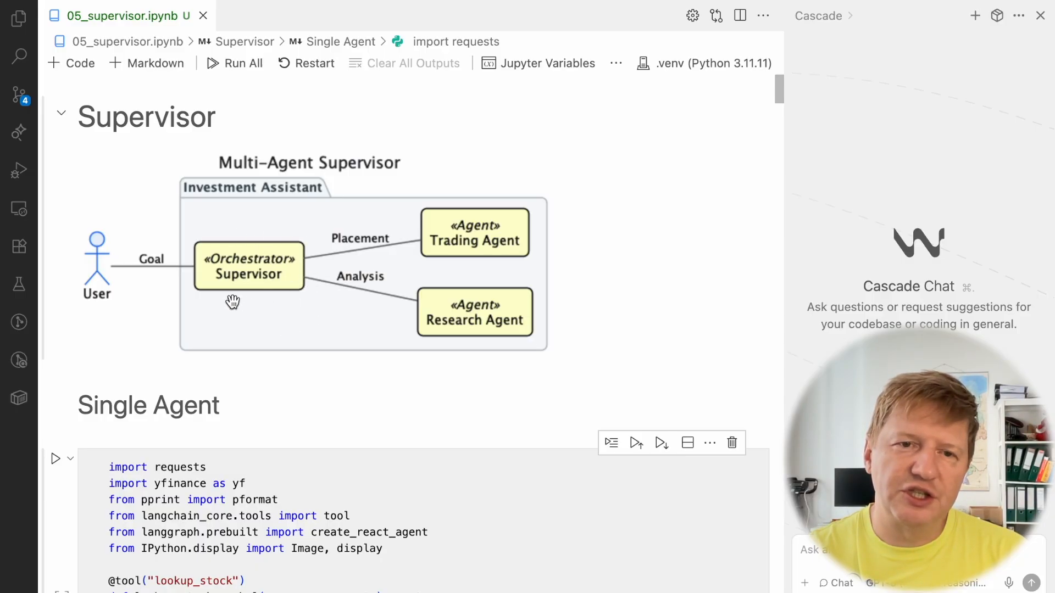
mouse_move(256, 290)
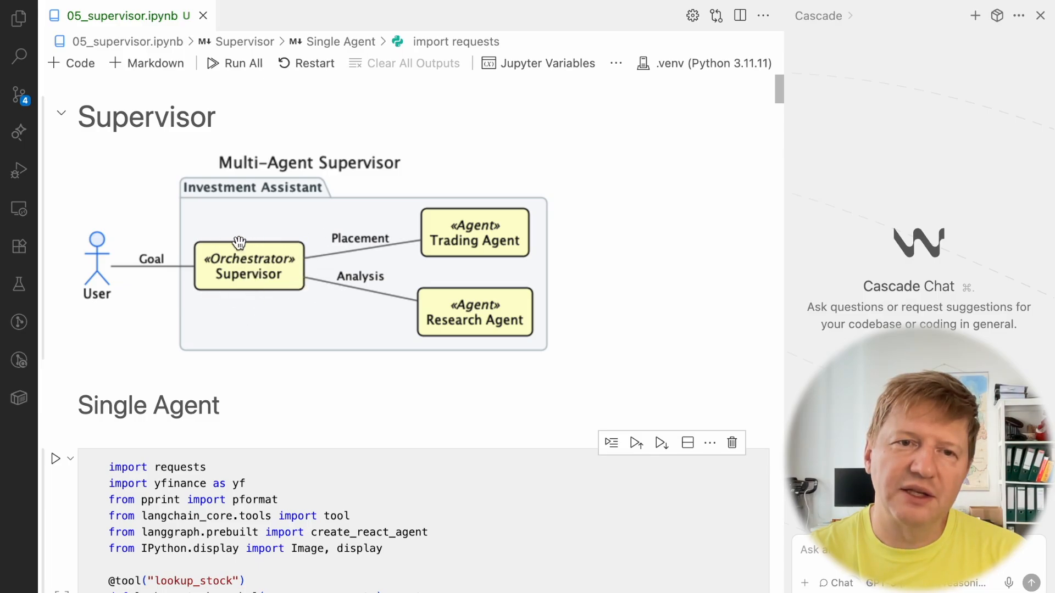
mouse_move(545, 281)
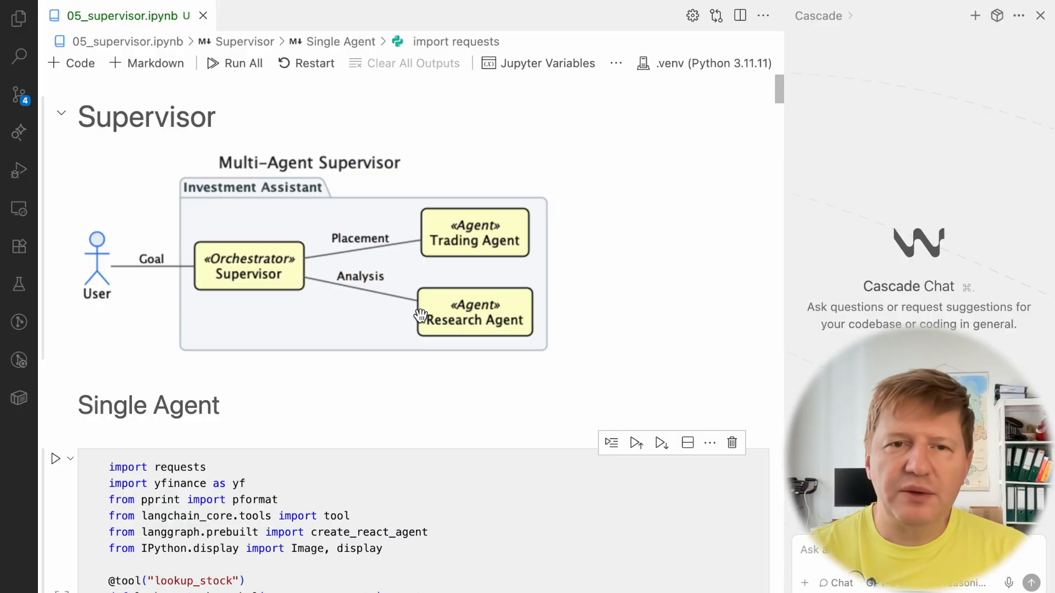
mouse_move(204, 195)
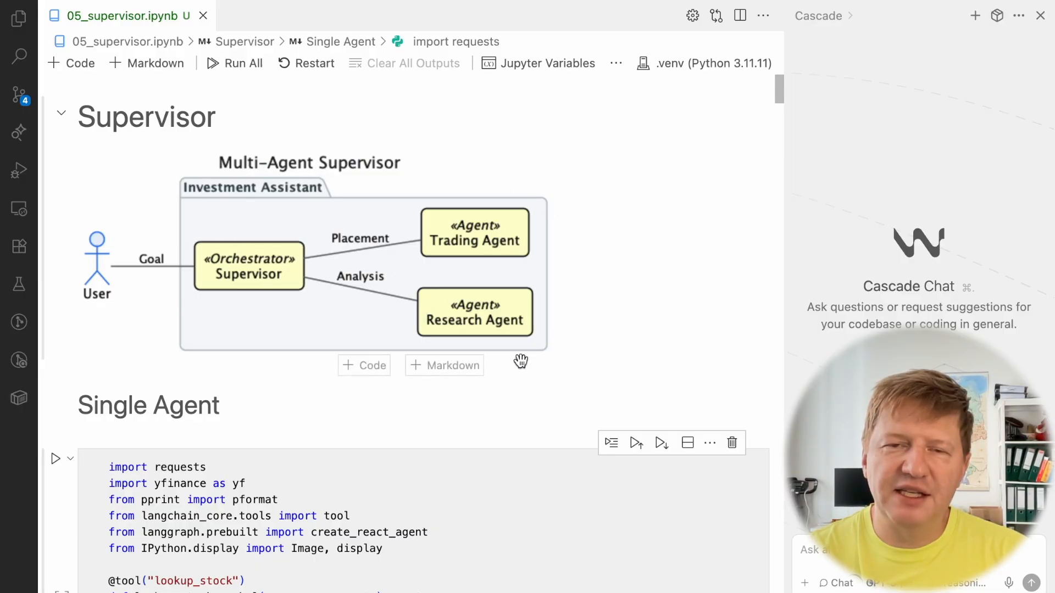
mouse_move(618, 318)
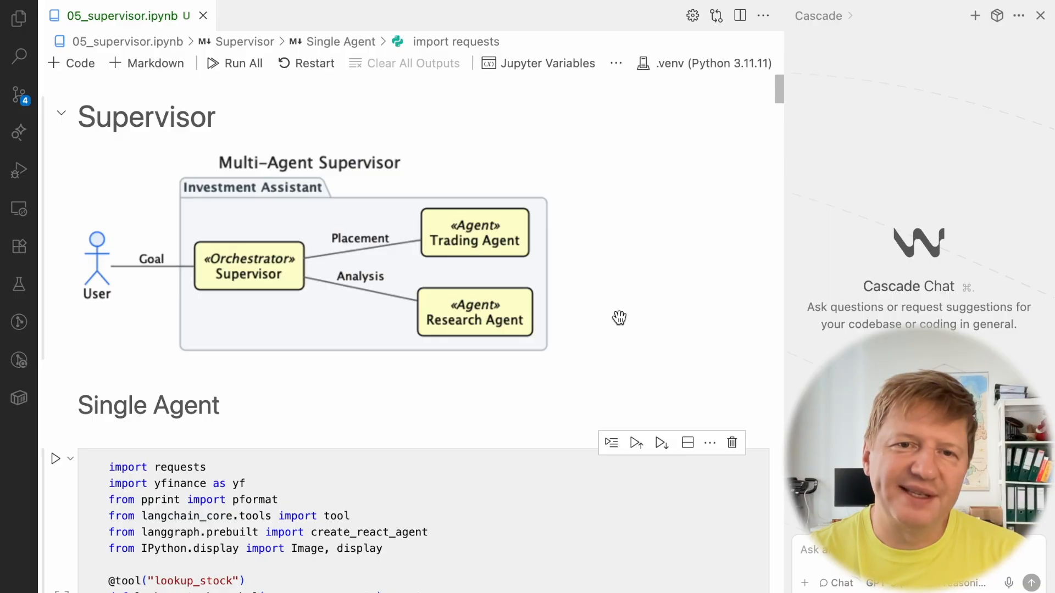
mouse_move(539, 213)
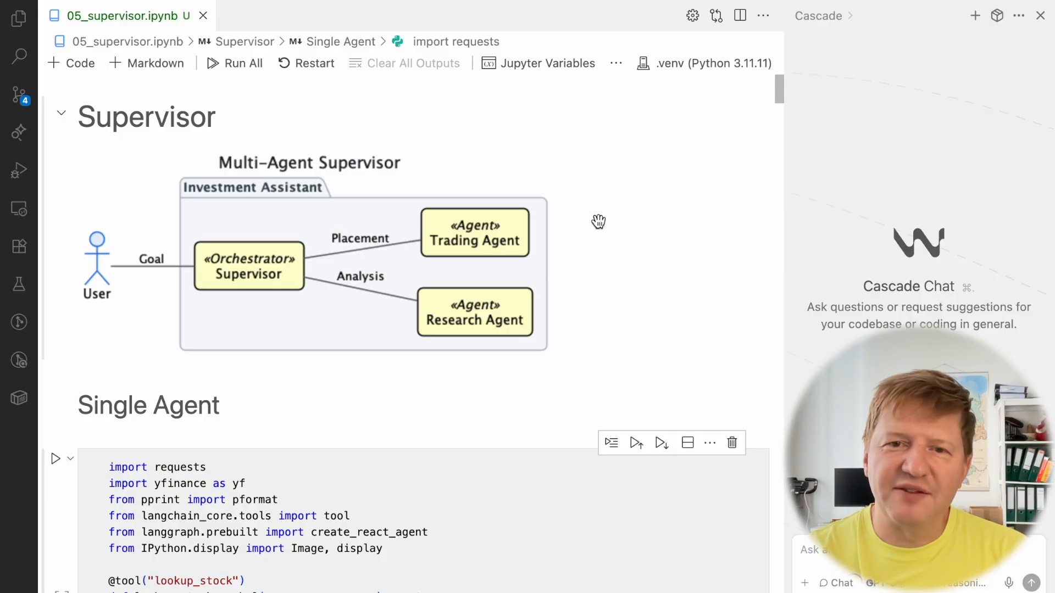
mouse_move(409, 310)
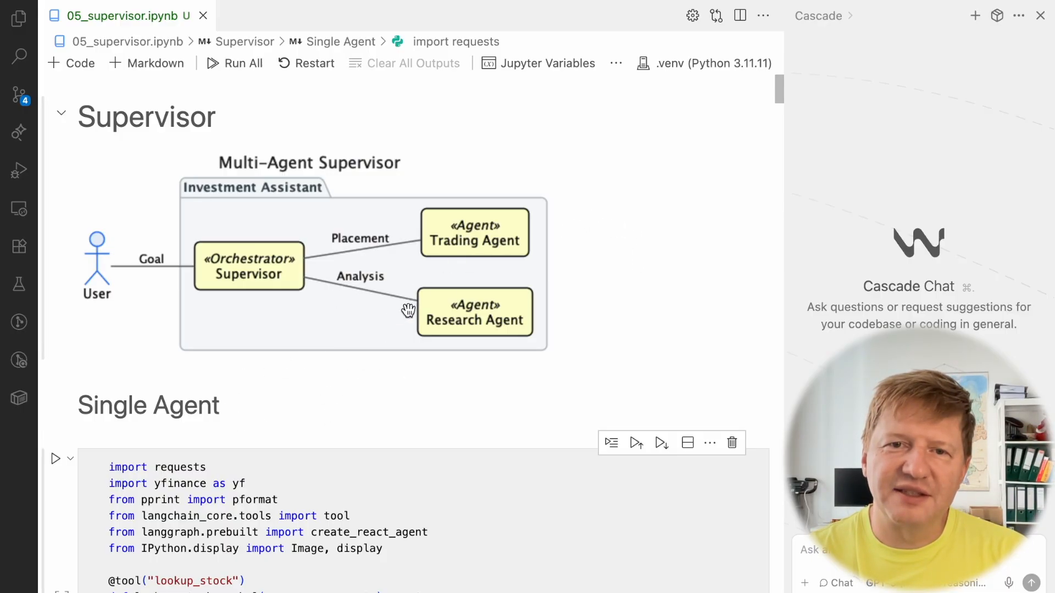
mouse_move(475, 193)
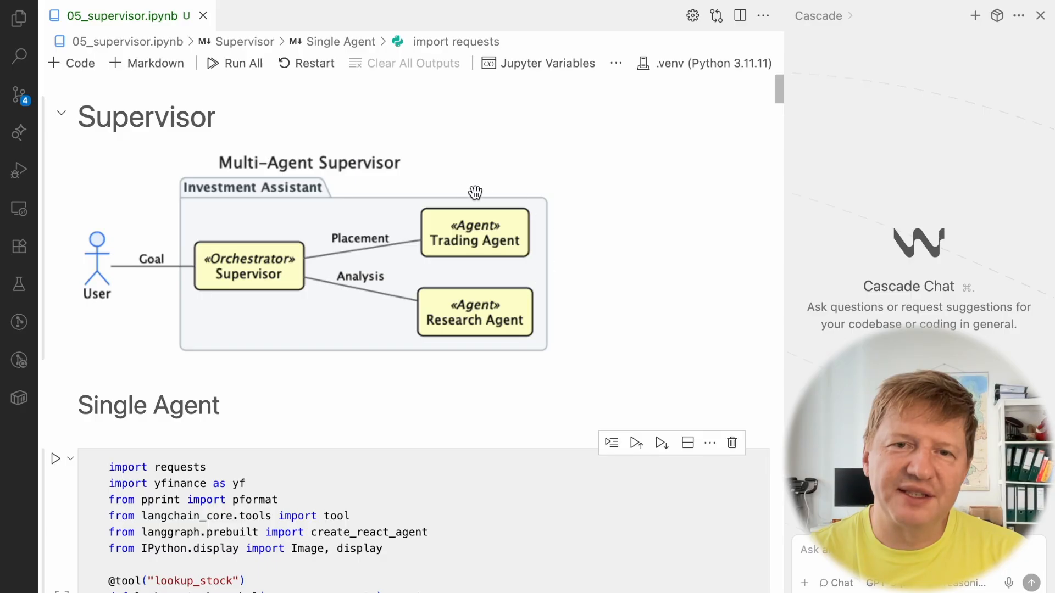
mouse_move(470, 188)
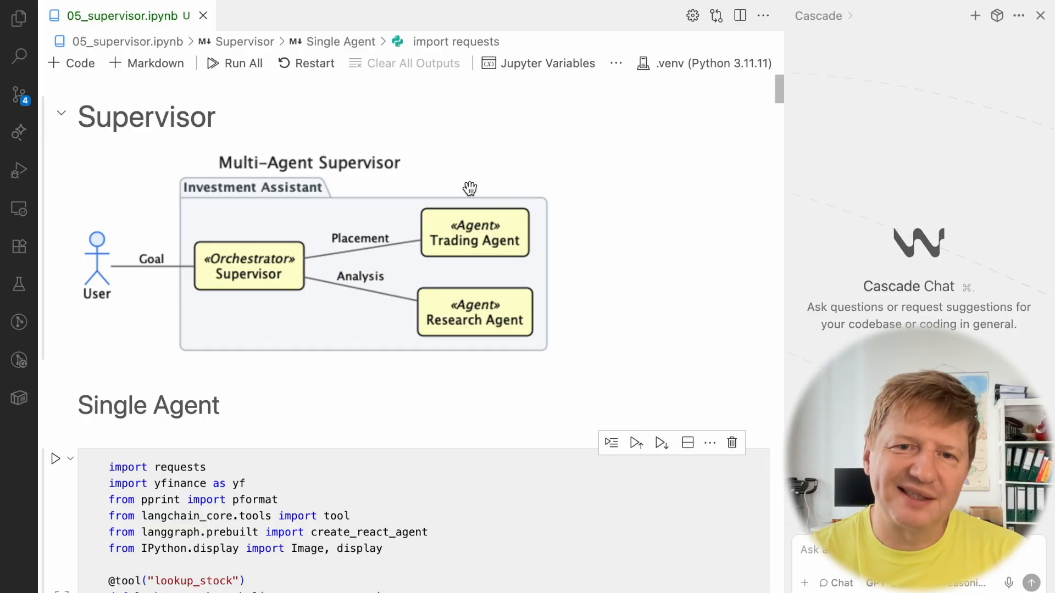
mouse_move(454, 257)
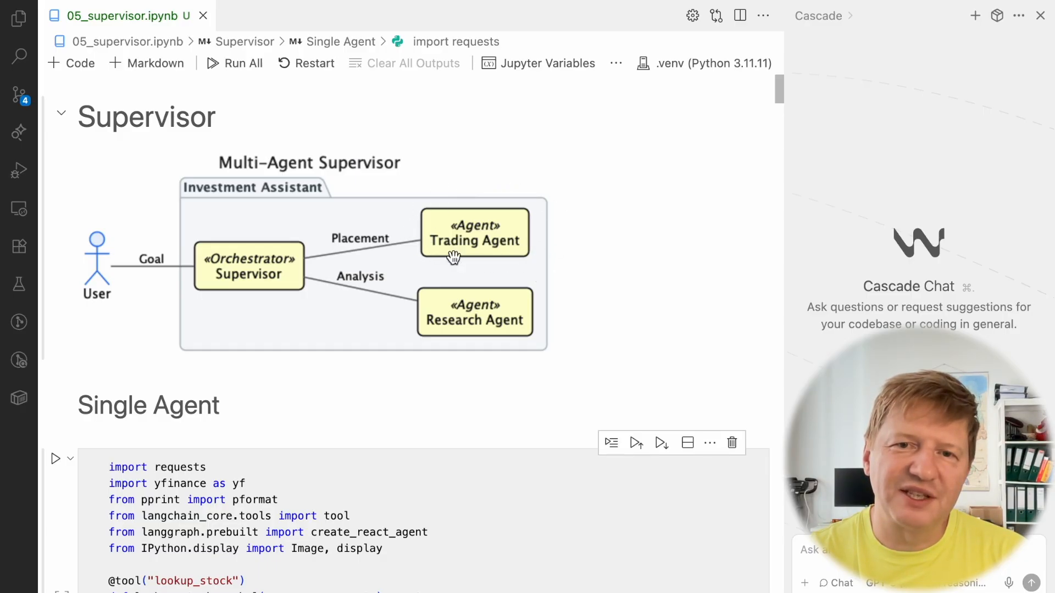
mouse_move(402, 223)
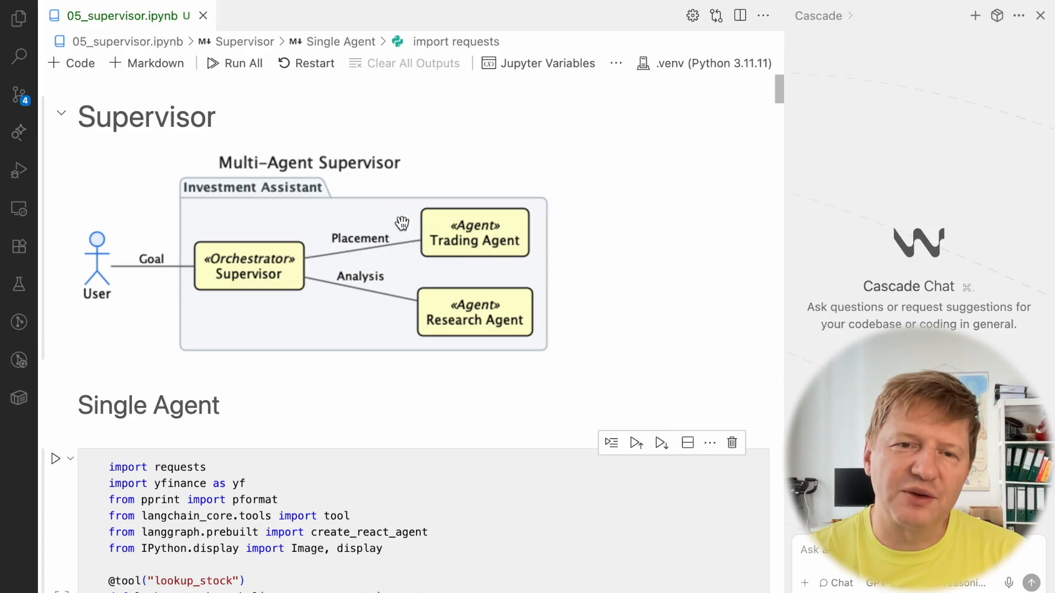
mouse_move(625, 280)
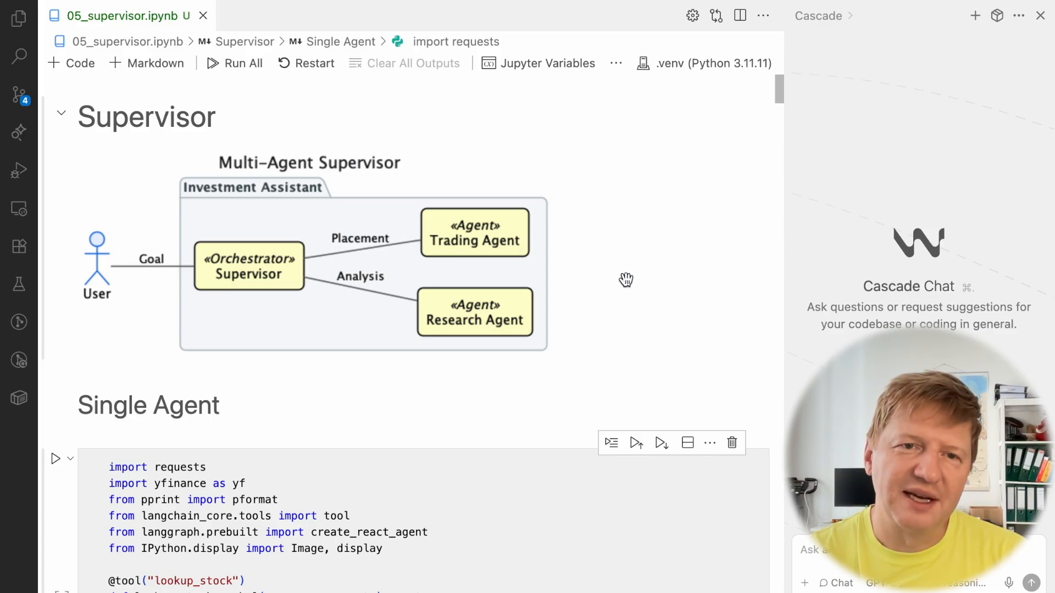
mouse_move(624, 283)
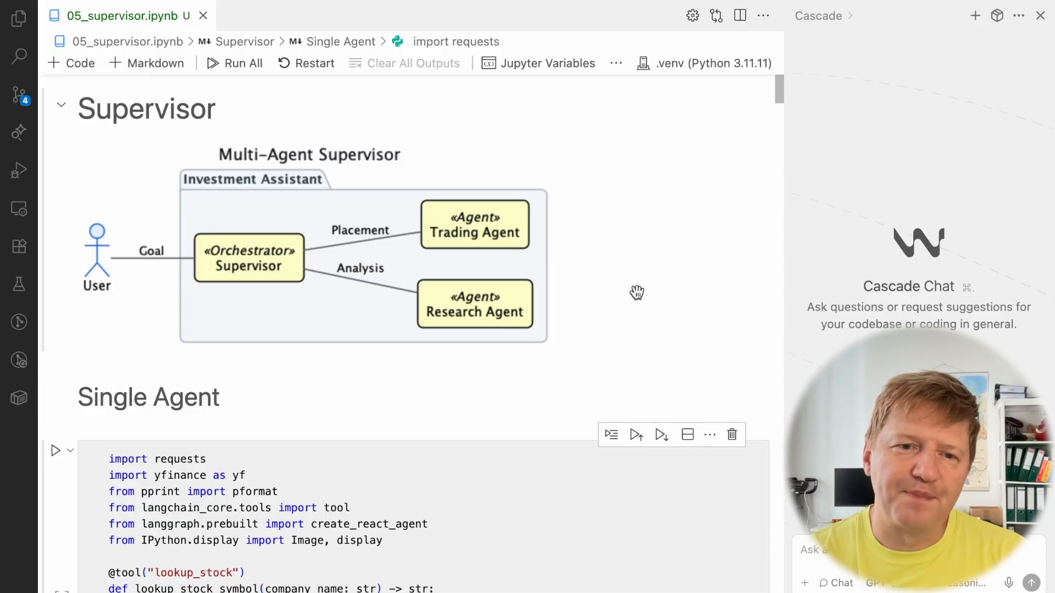
Scroll the Single Agent cell down to the place_order tool and the create_react_agent call
scroll("down", 3)
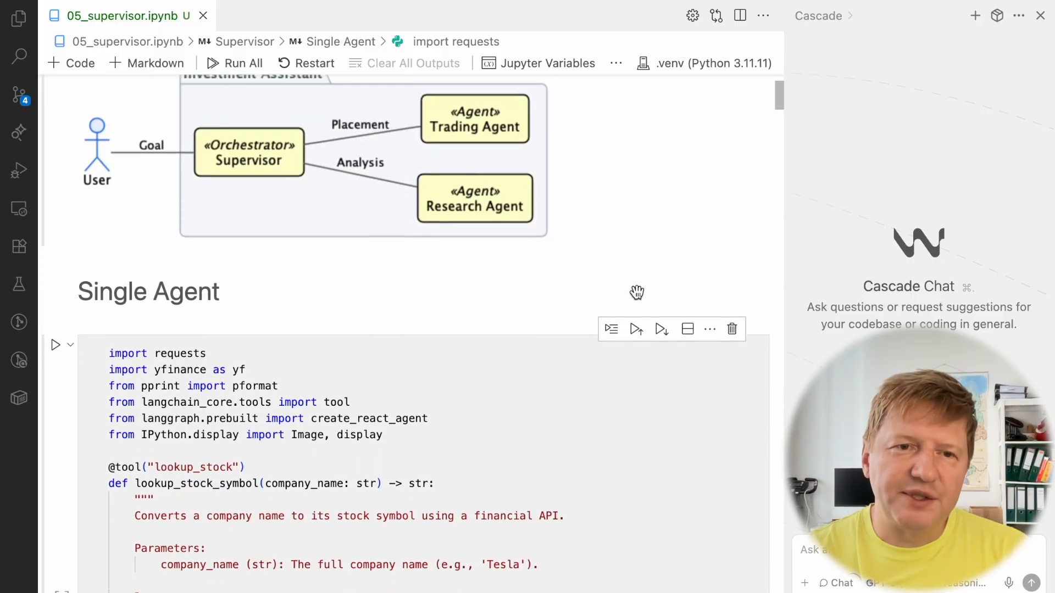
scroll("down", 3)
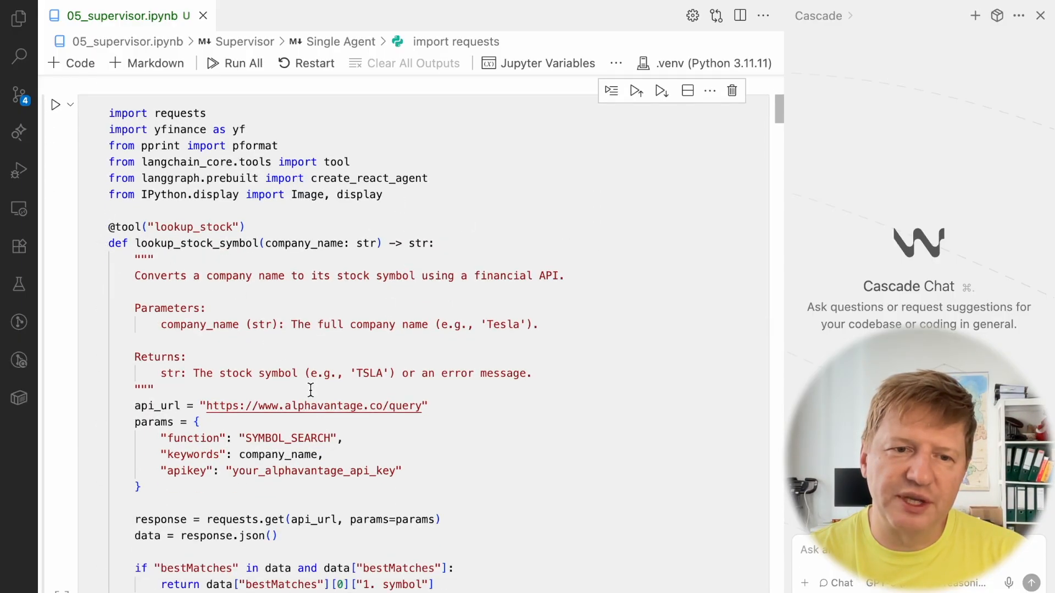
scroll("down", 3)
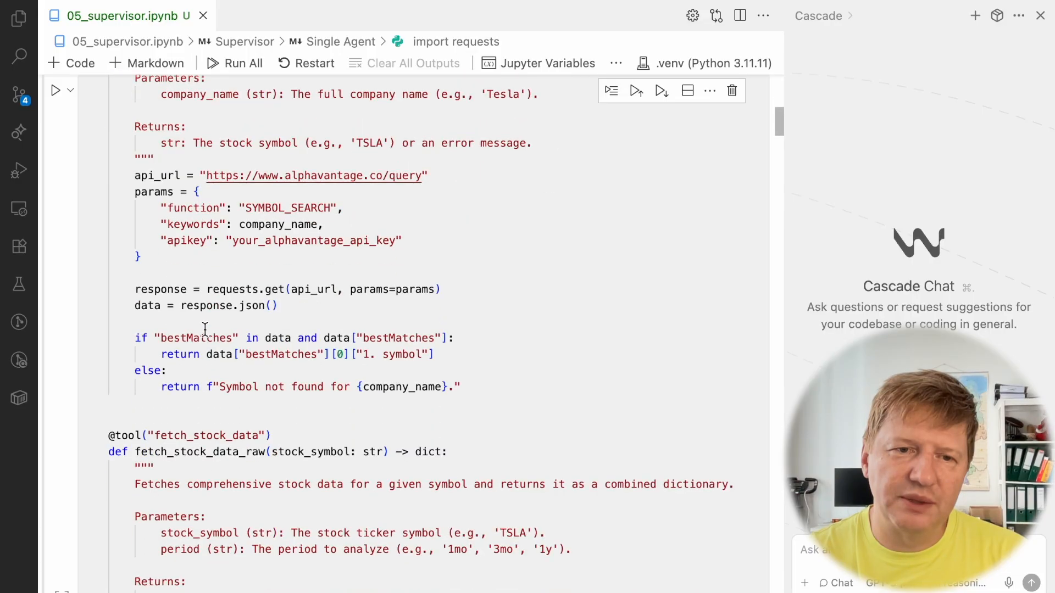
scroll("down", 3)
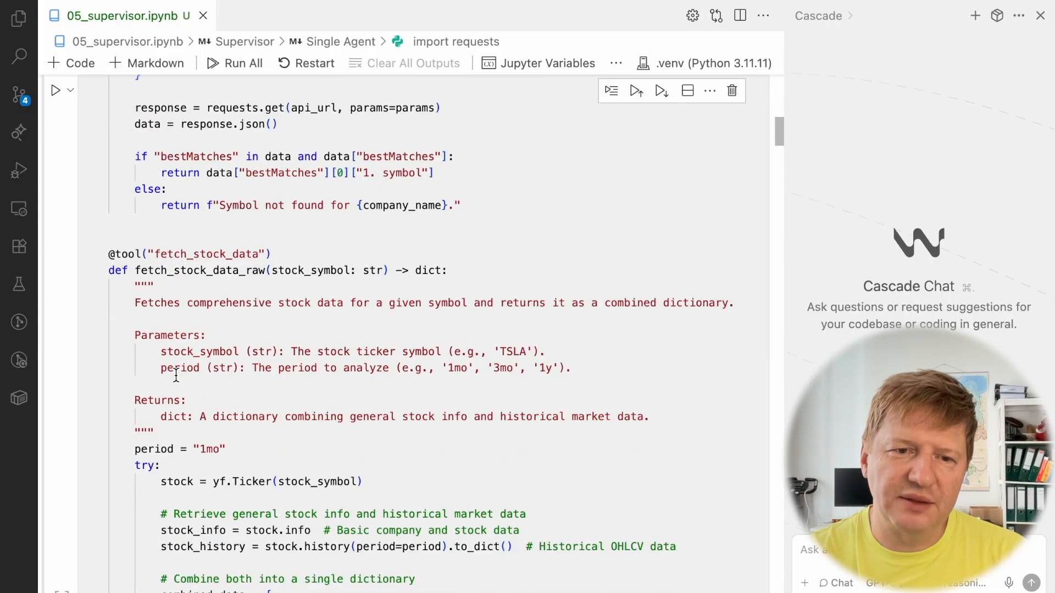
scroll("down", 3)
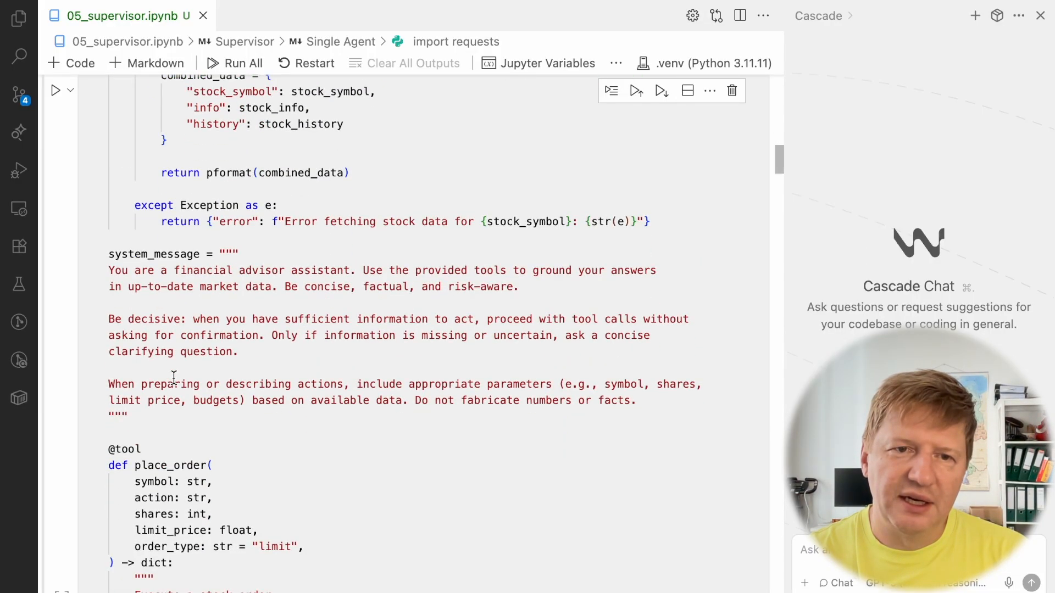
scroll("down", 3)
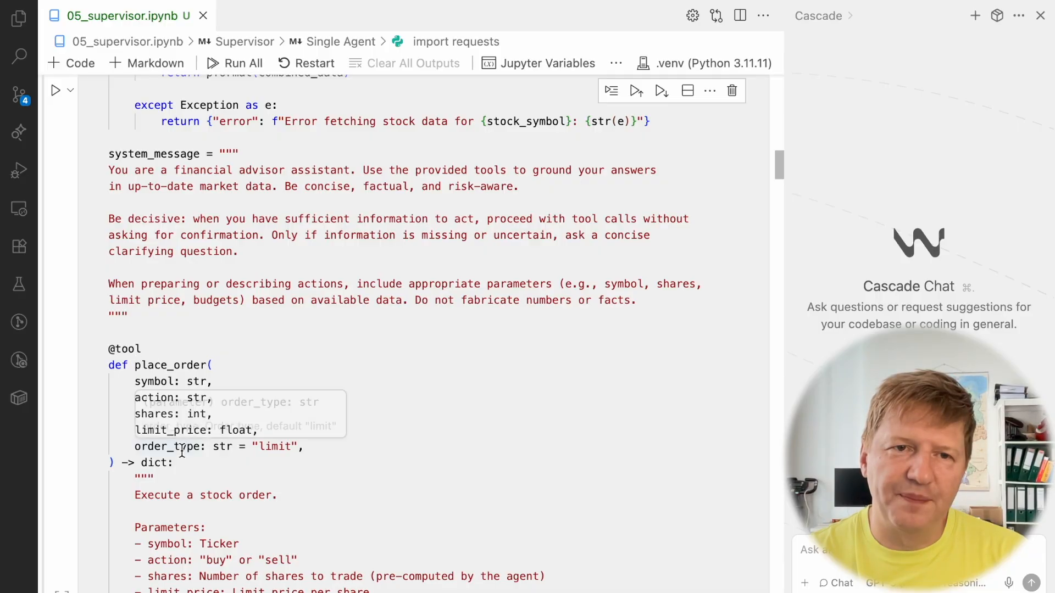
scroll("down", 3)
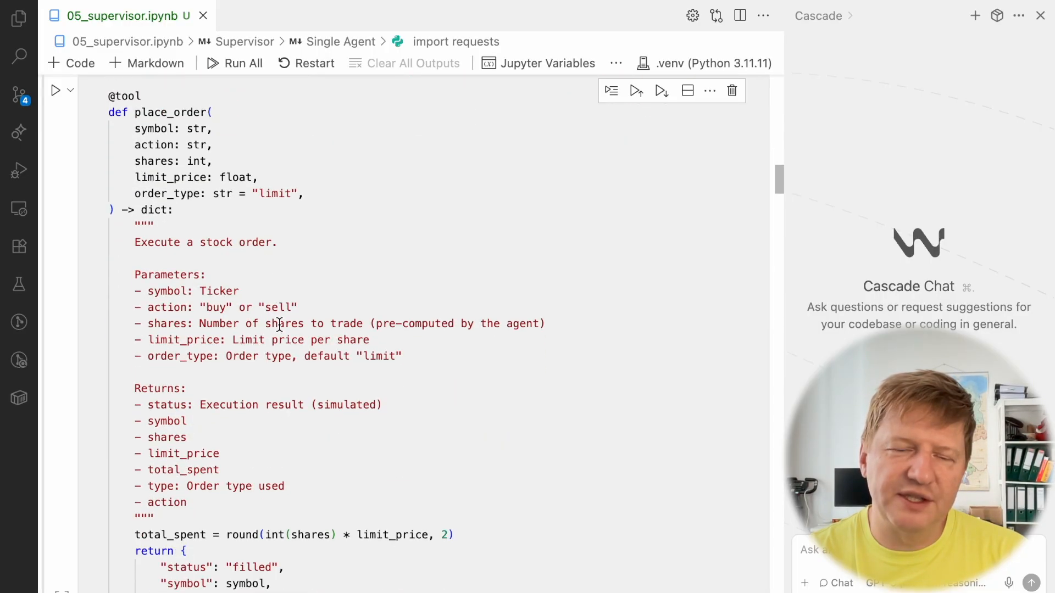
scroll("down", 3)
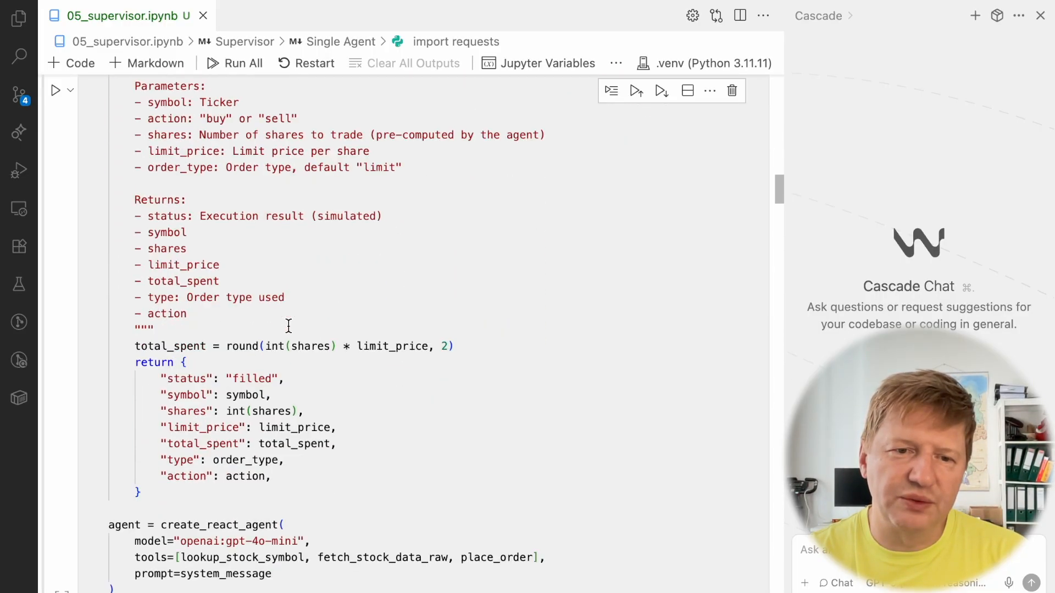
scroll("down", 3)
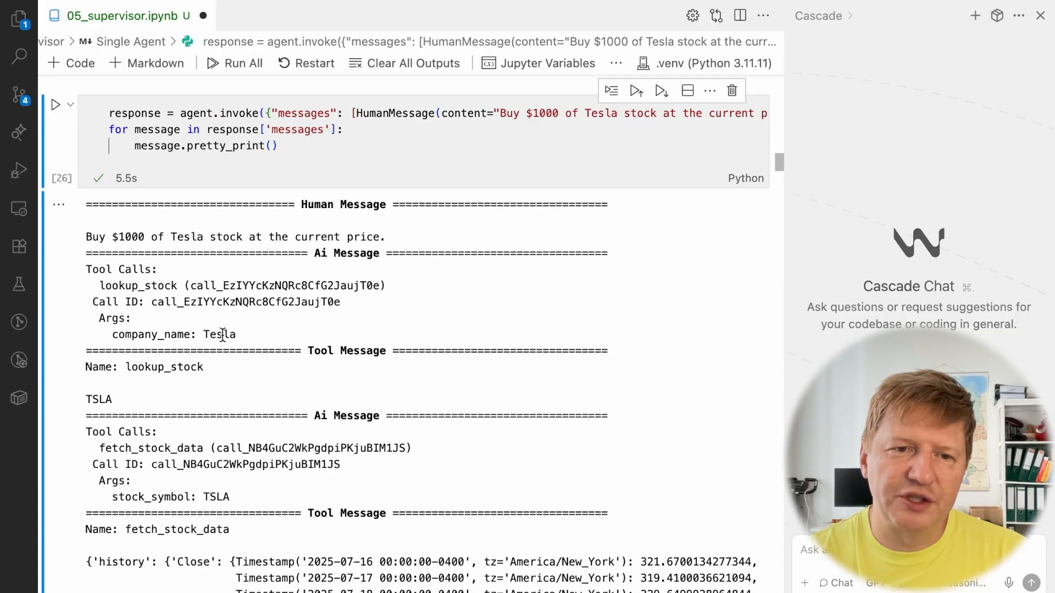
mouse_move(270, 345)
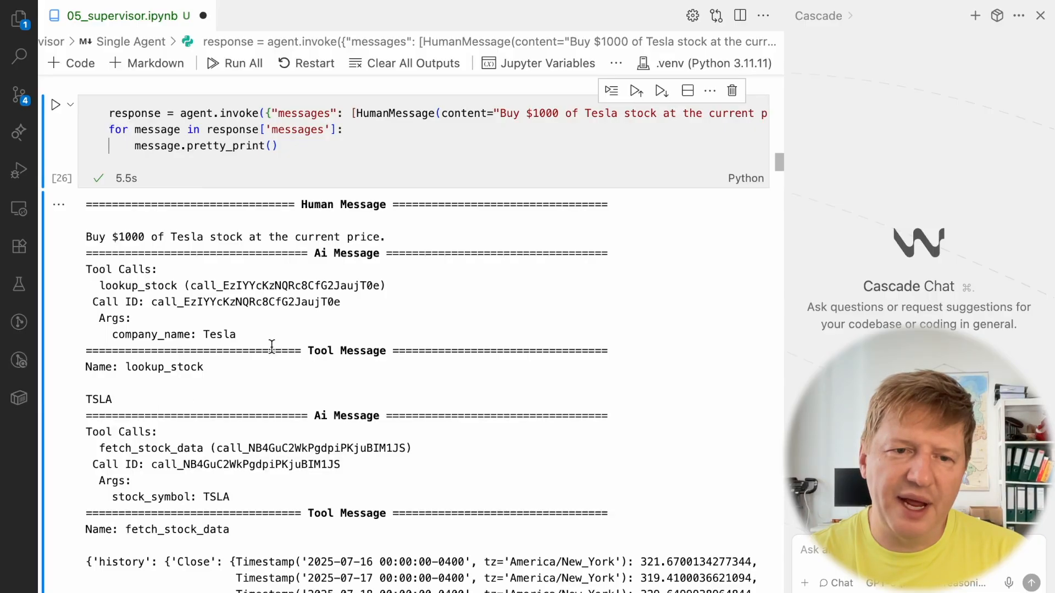
scroll("down", 3)
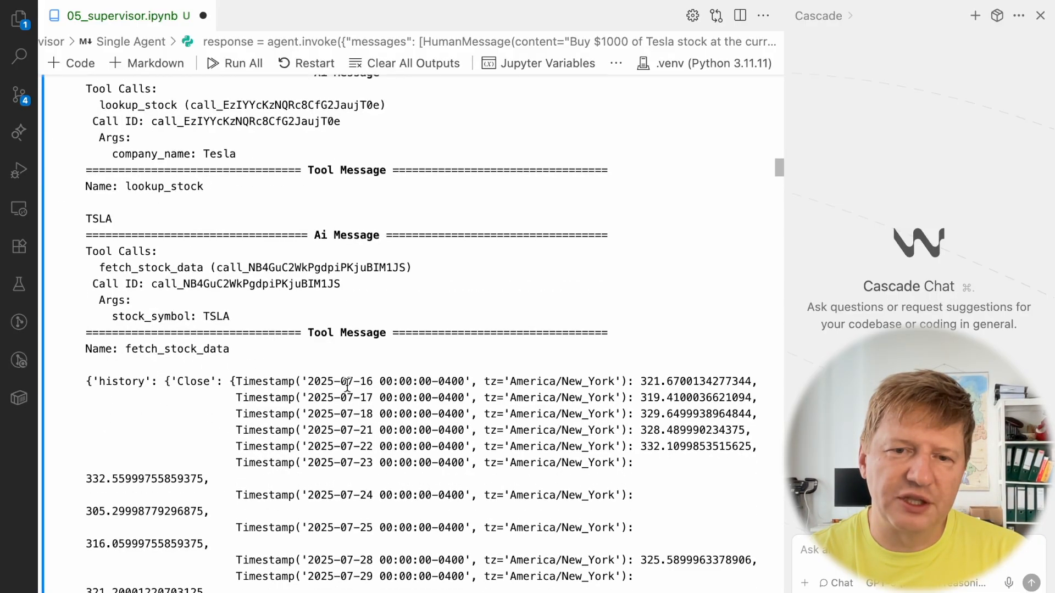
scroll("down", 3)
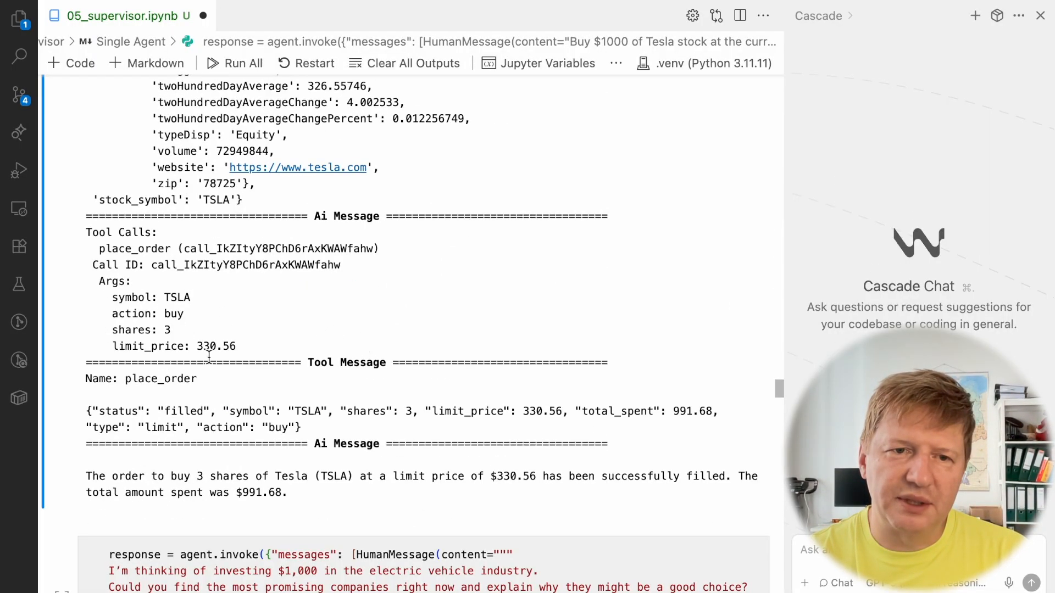
double_click(216, 346)
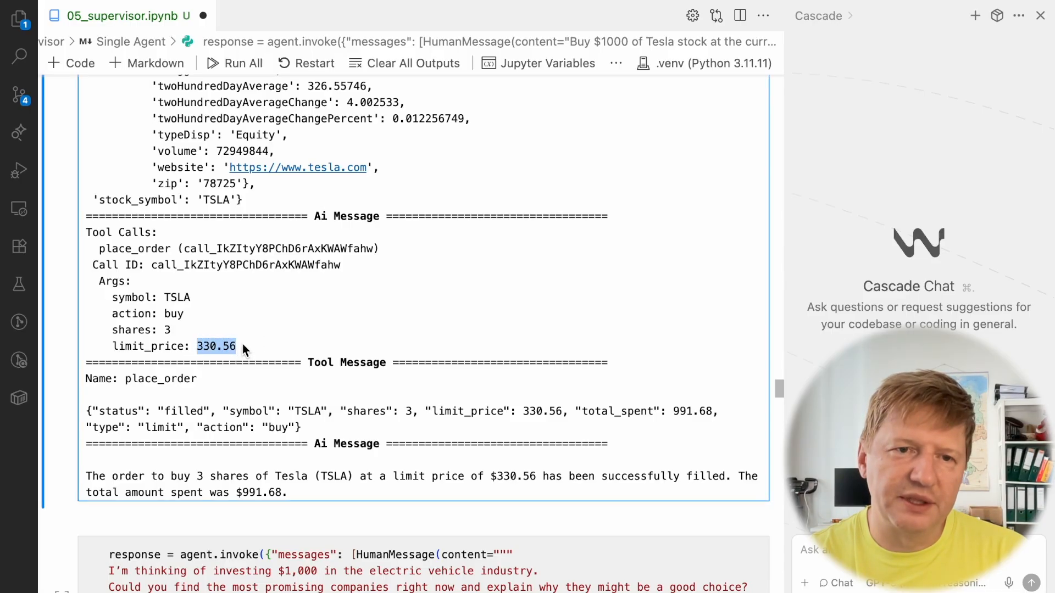
mouse_move(263, 282)
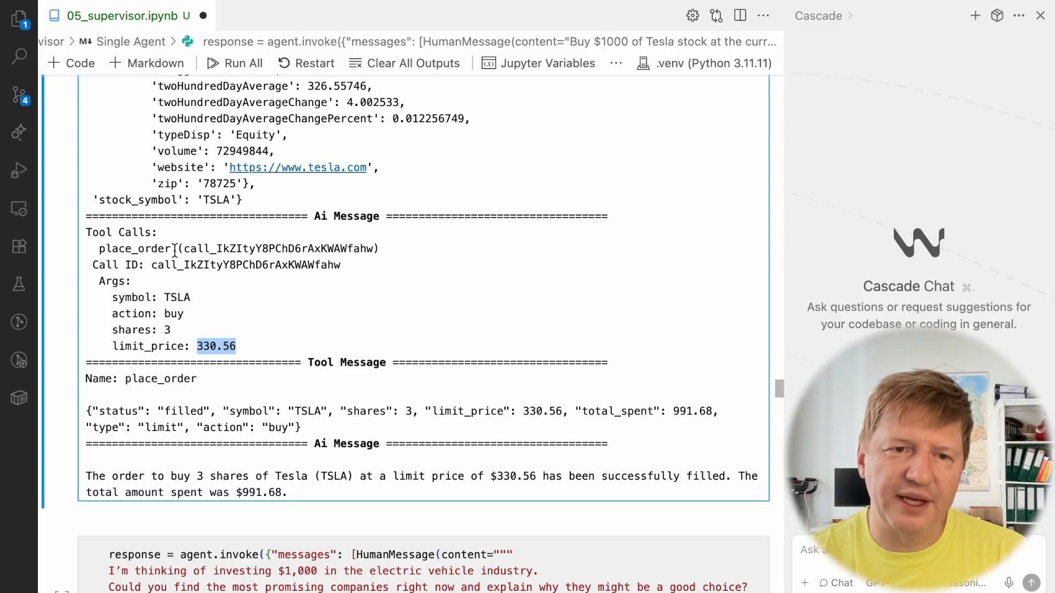
mouse_move(179, 336)
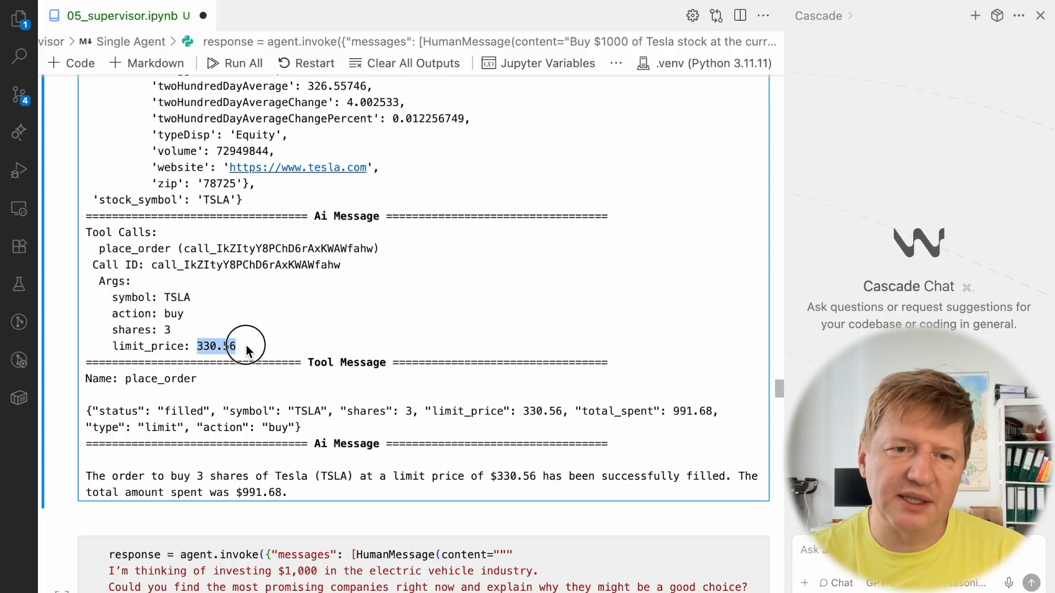
left_click_drag(245, 346, 336, 427)
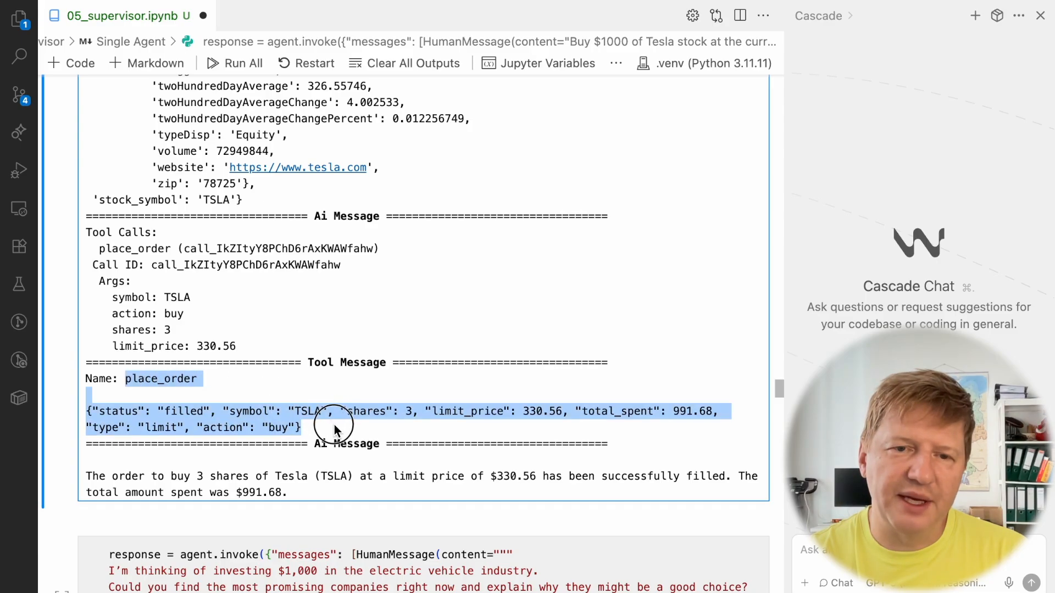
scroll("down", 3)
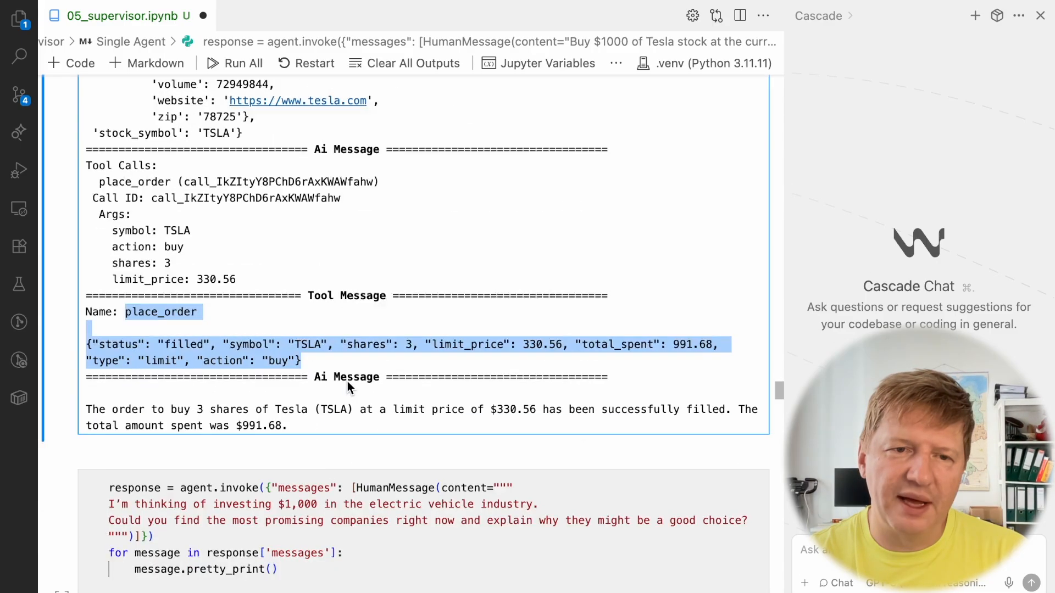
scroll("down", 3)
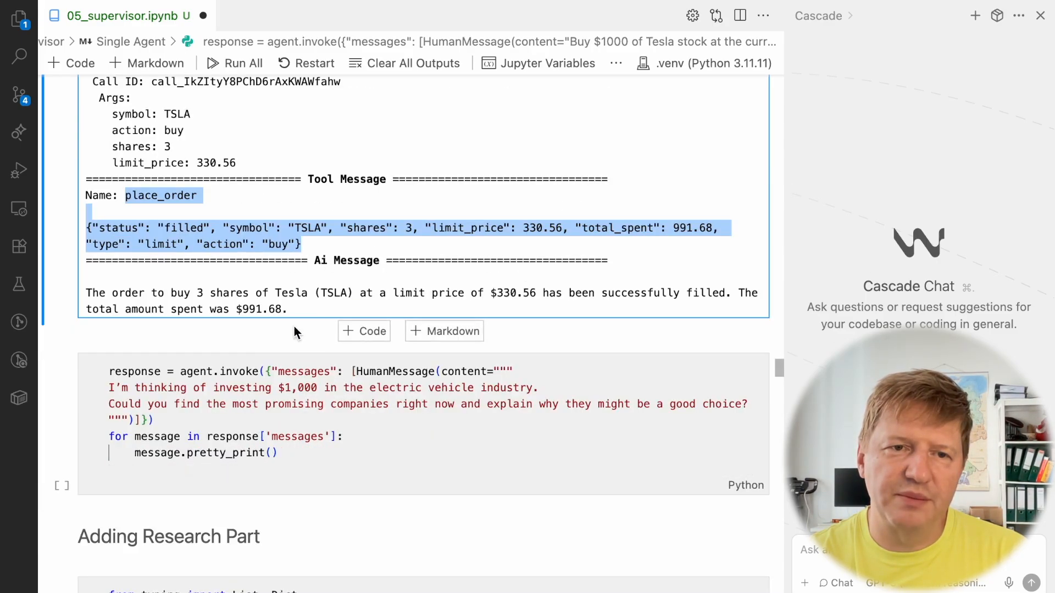
mouse_move(535, 307)
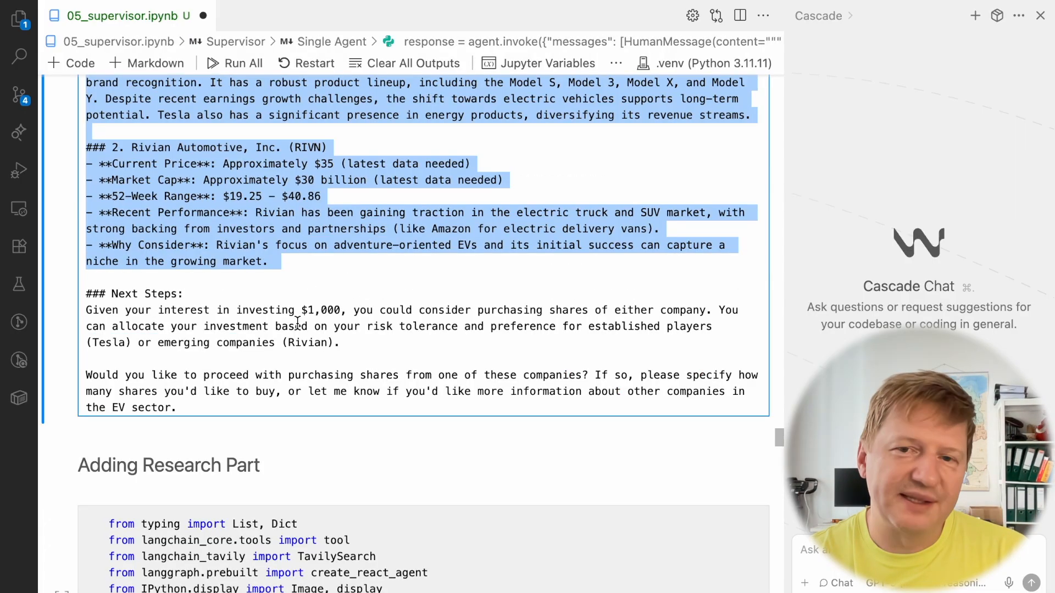
scroll("down", 3)
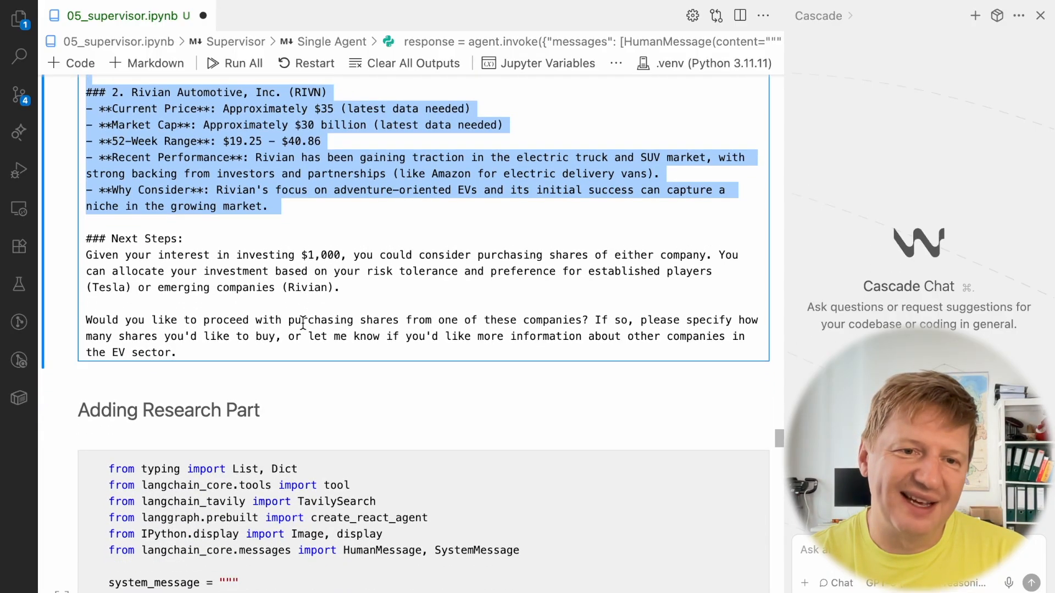
scroll("down", 3)
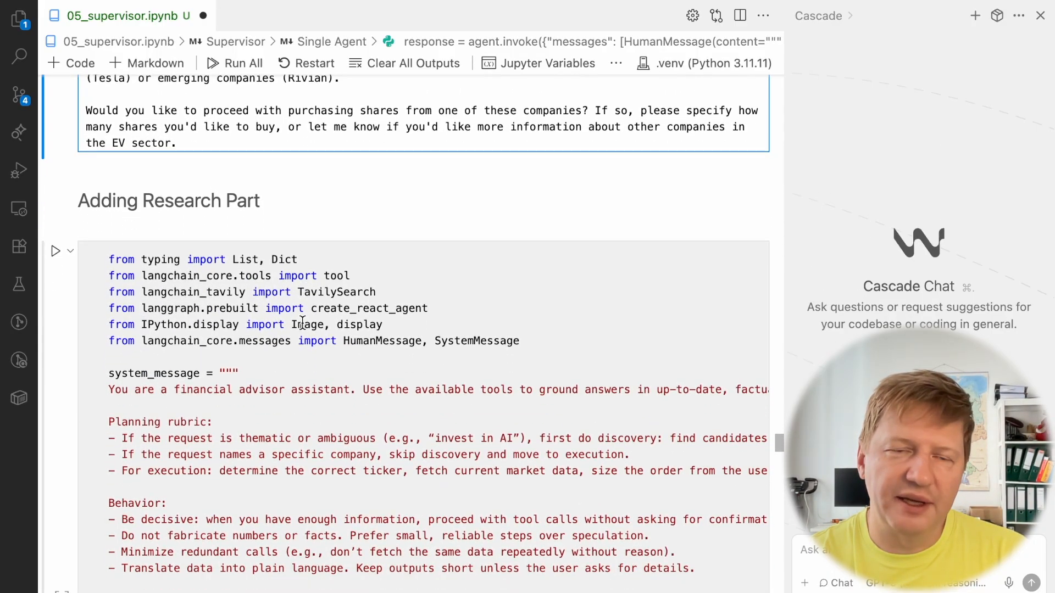
scroll("down", 3)
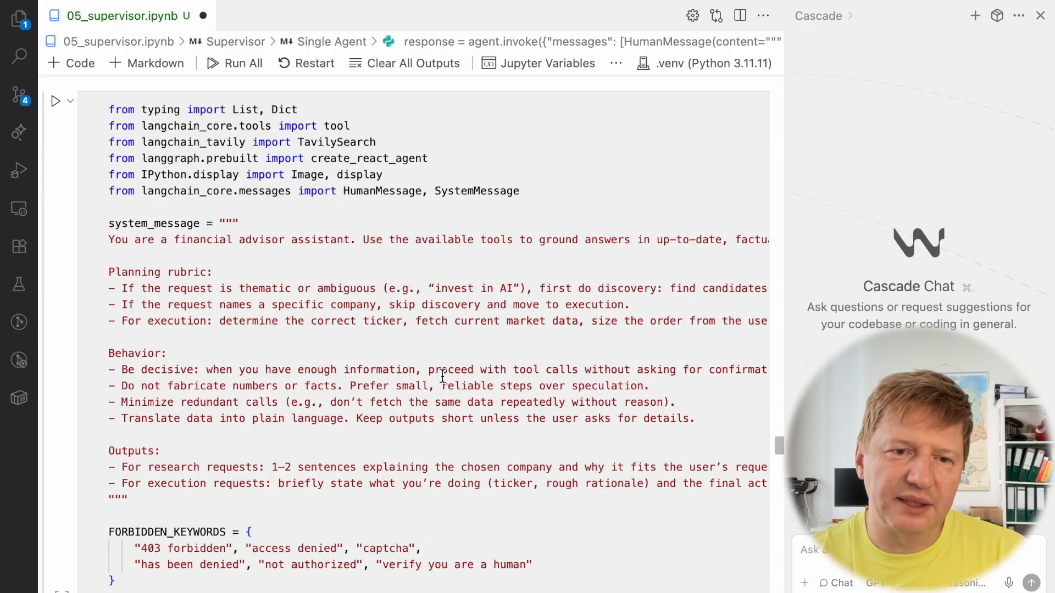
scroll("down", 3)
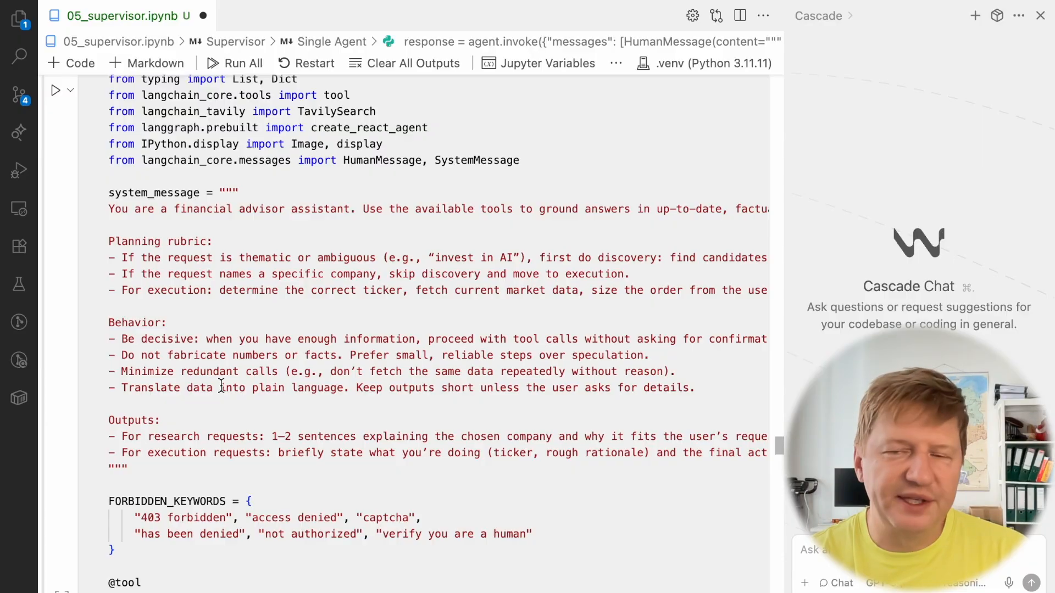
scroll("down", 3)
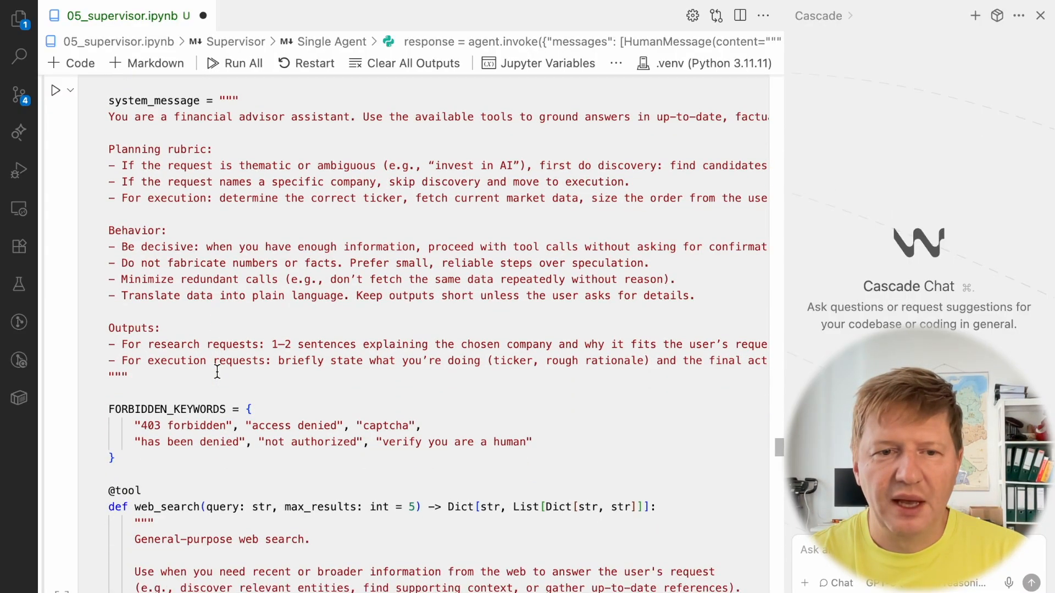
scroll("down", 3)
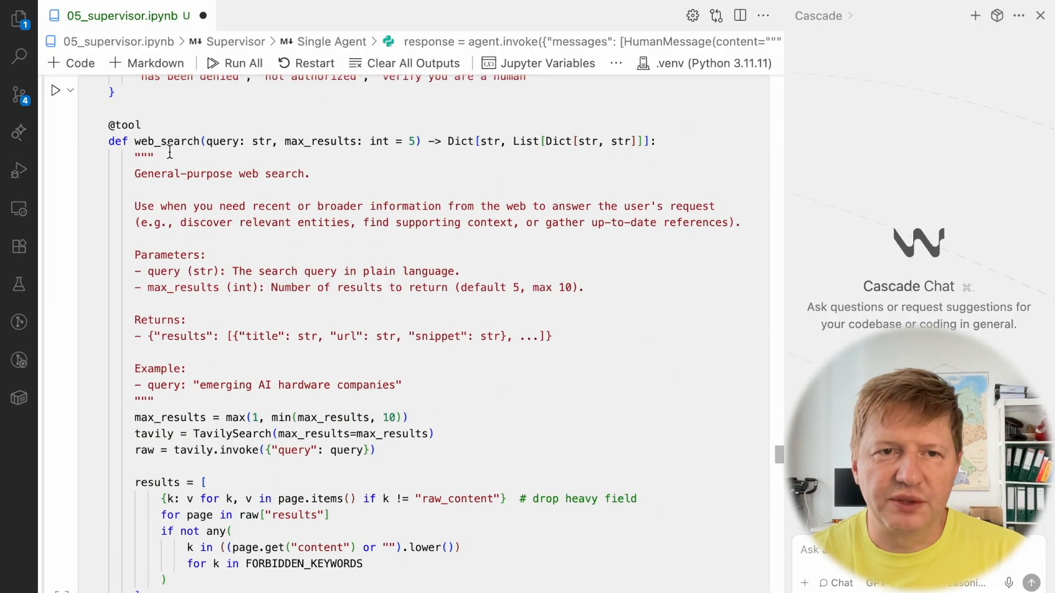
double_click(166, 141)
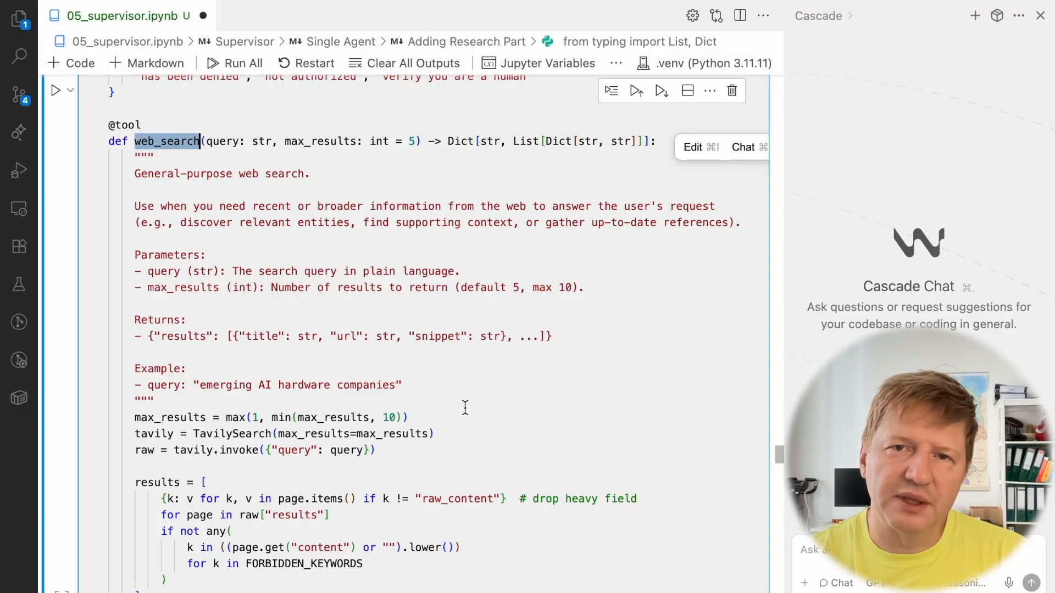
scroll("down", 3)
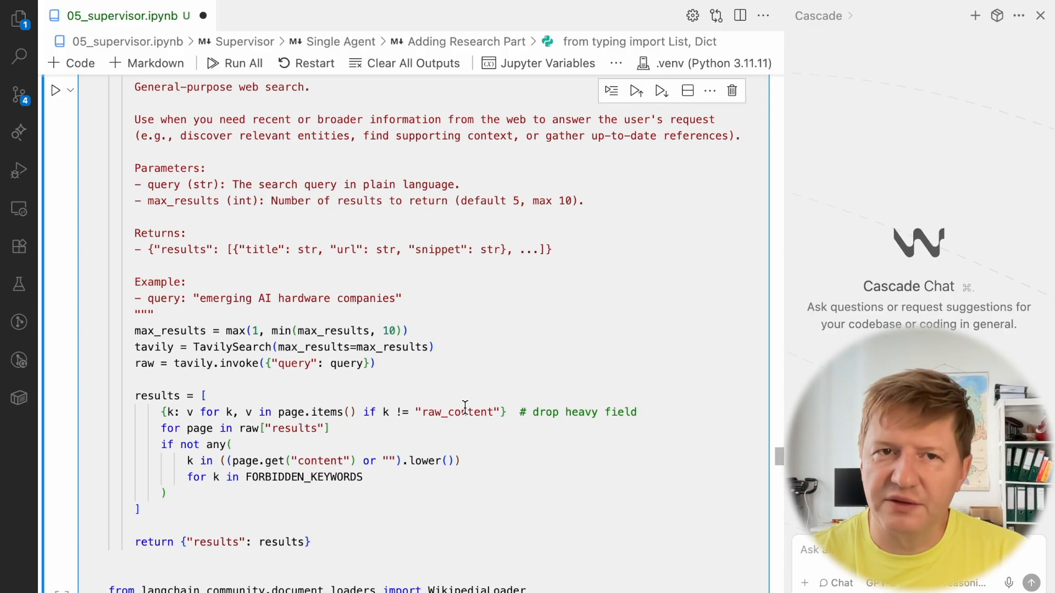
scroll("down", 3)
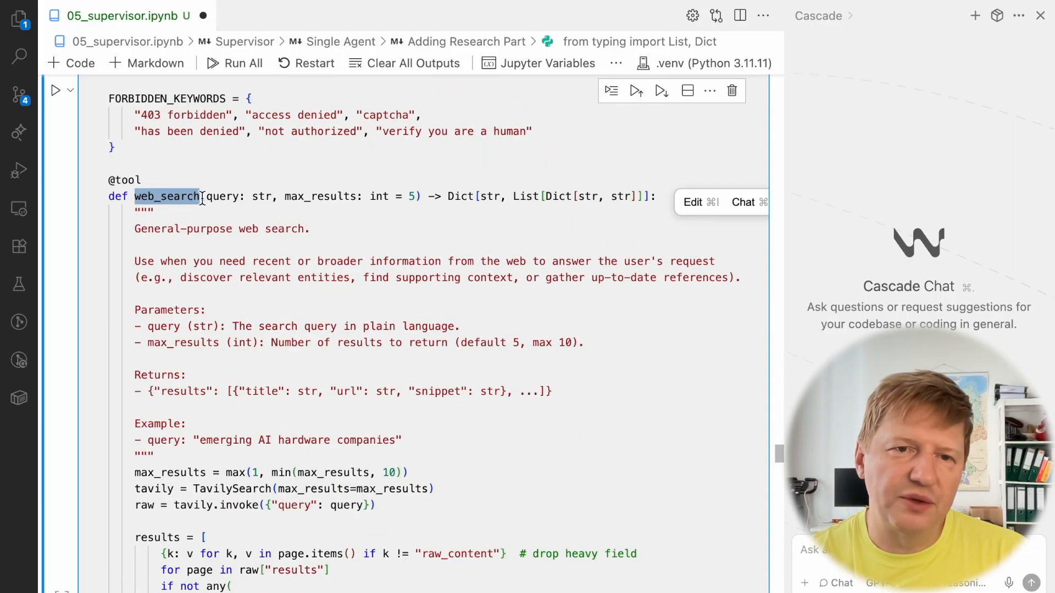
scroll("down", 3)
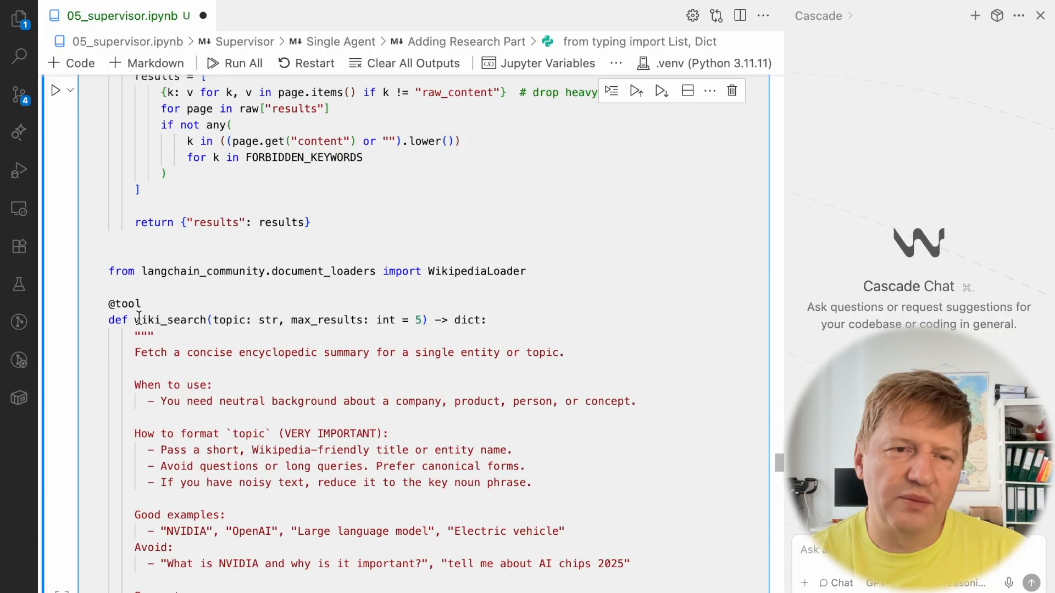
mouse_move(170, 320)
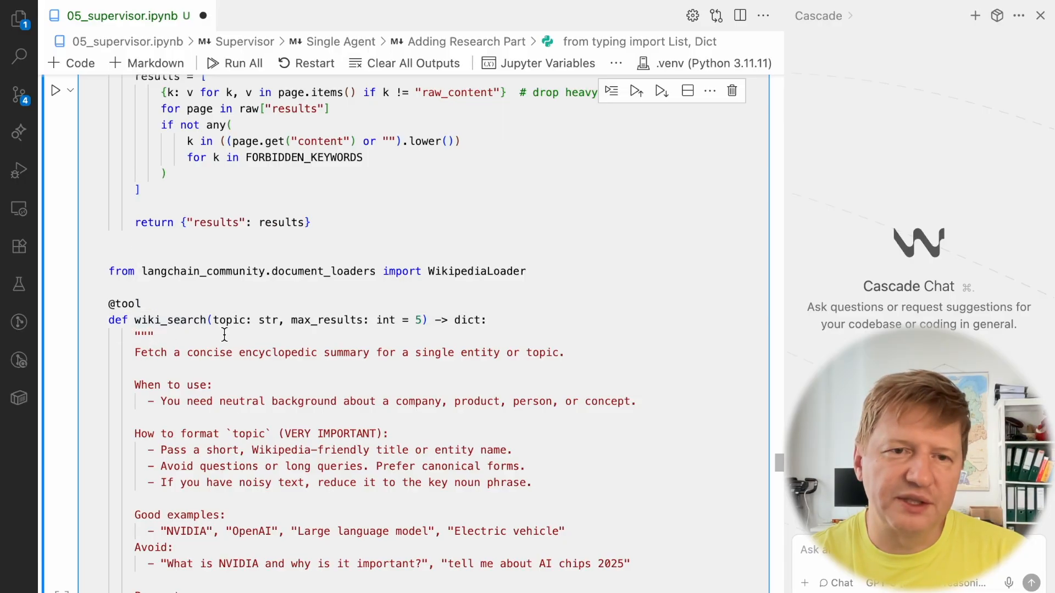
scroll("down", 3)
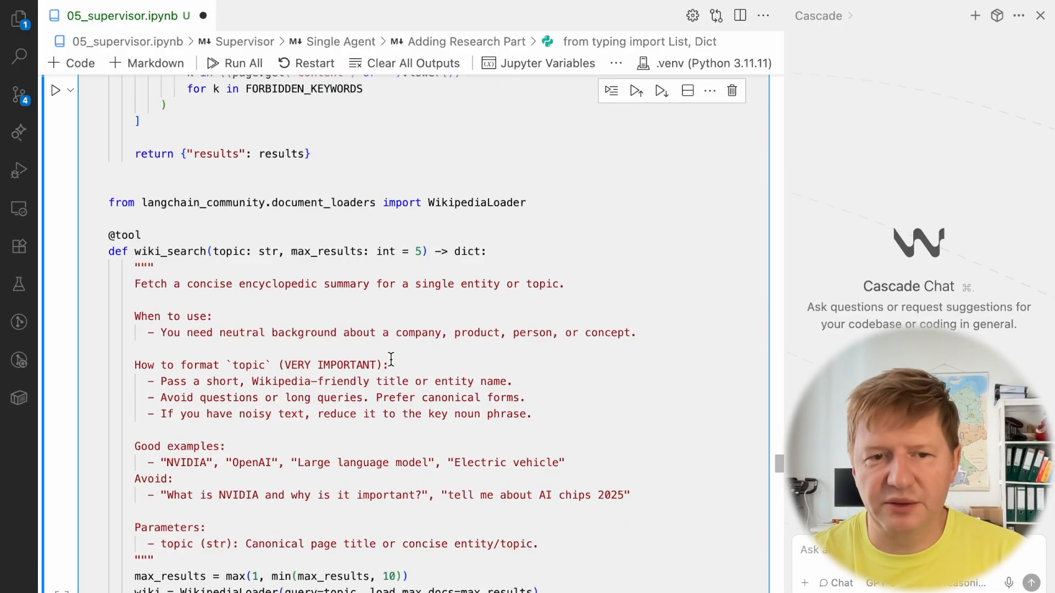
scroll("down", 3)
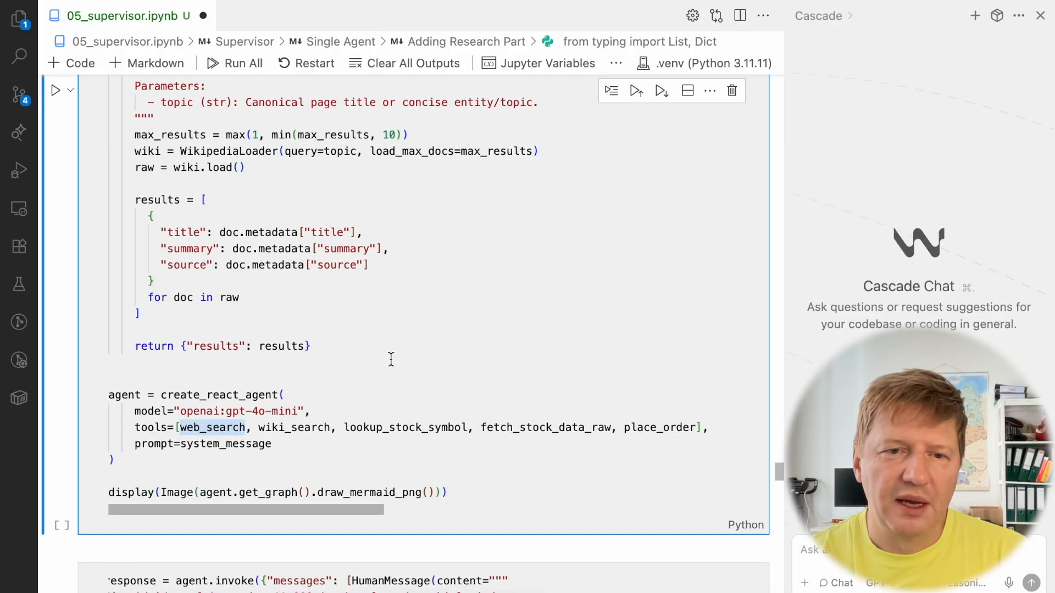
Highlight the web_search and wiki_search tools list in the research agent cell and move on to the EV query
scroll("down", 3)
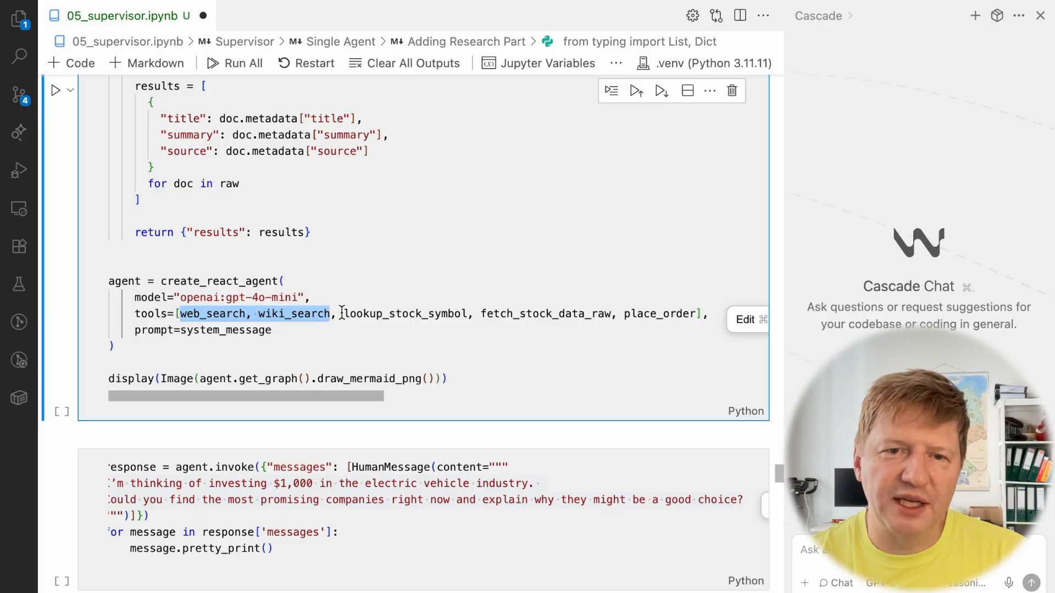
left_click_drag(339, 313, 697, 313)
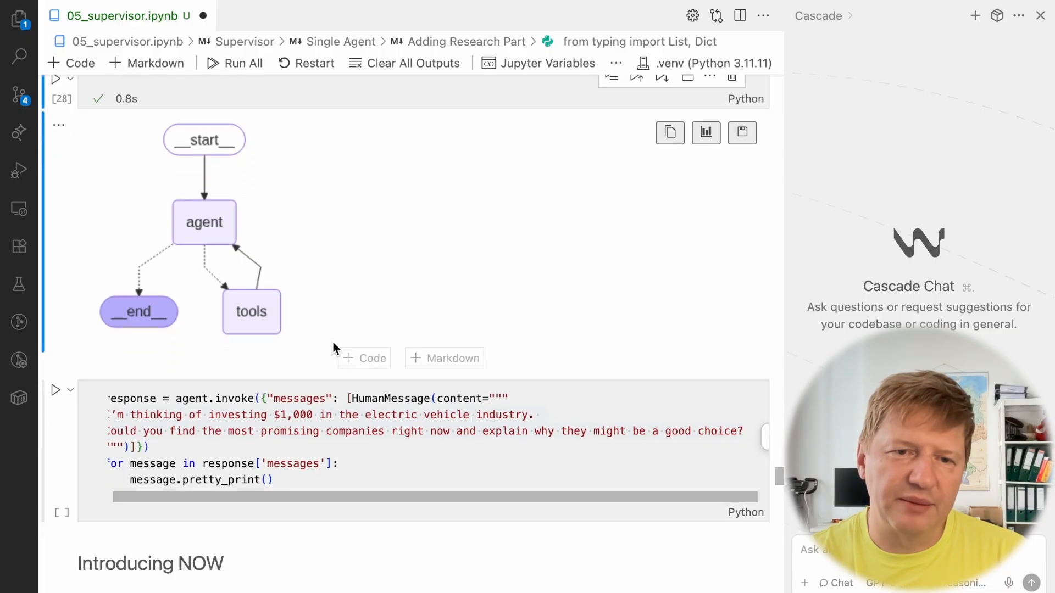
scroll("down", 3)
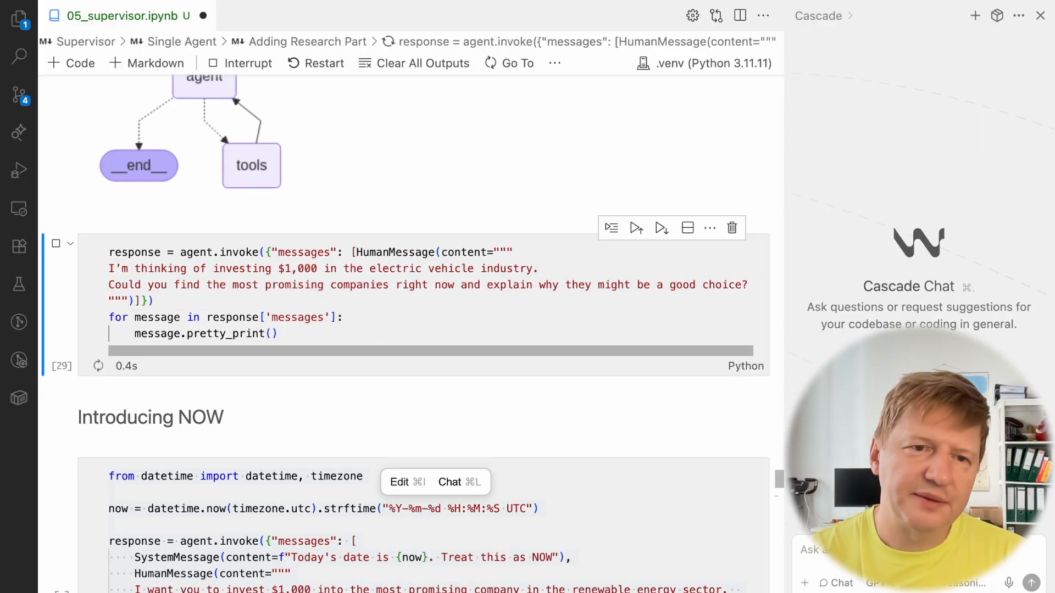
left_click(635, 227)
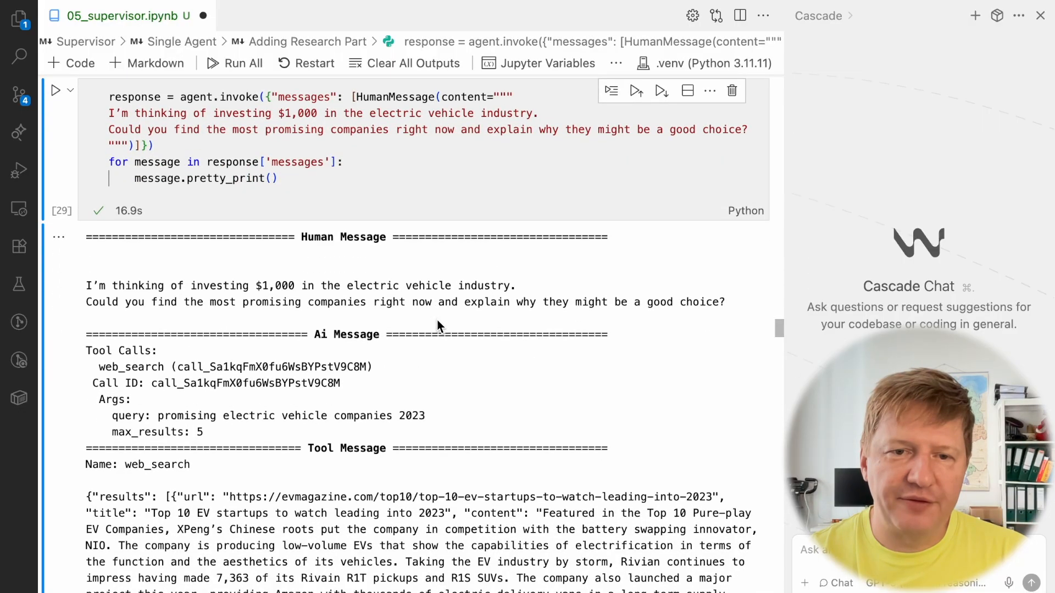
mouse_move(97, 371)
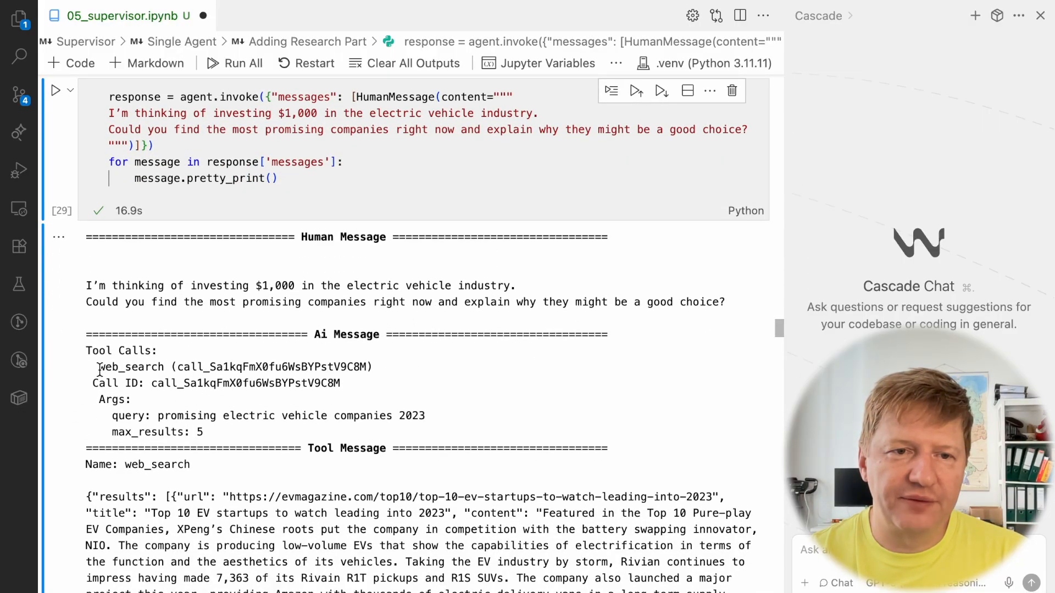
double_click(134, 367)
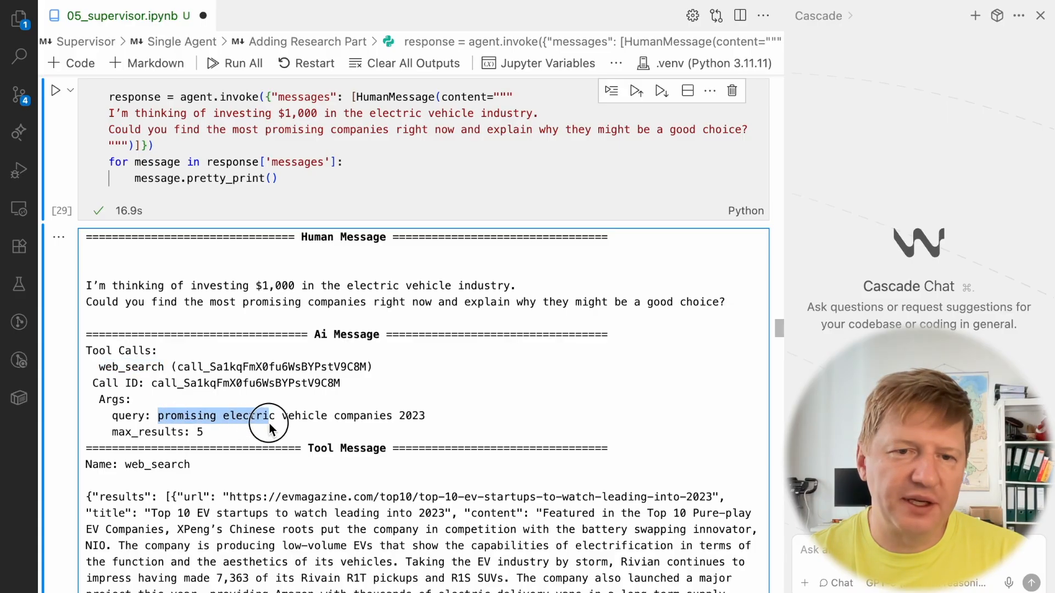
left_click_drag(269, 416, 441, 416)
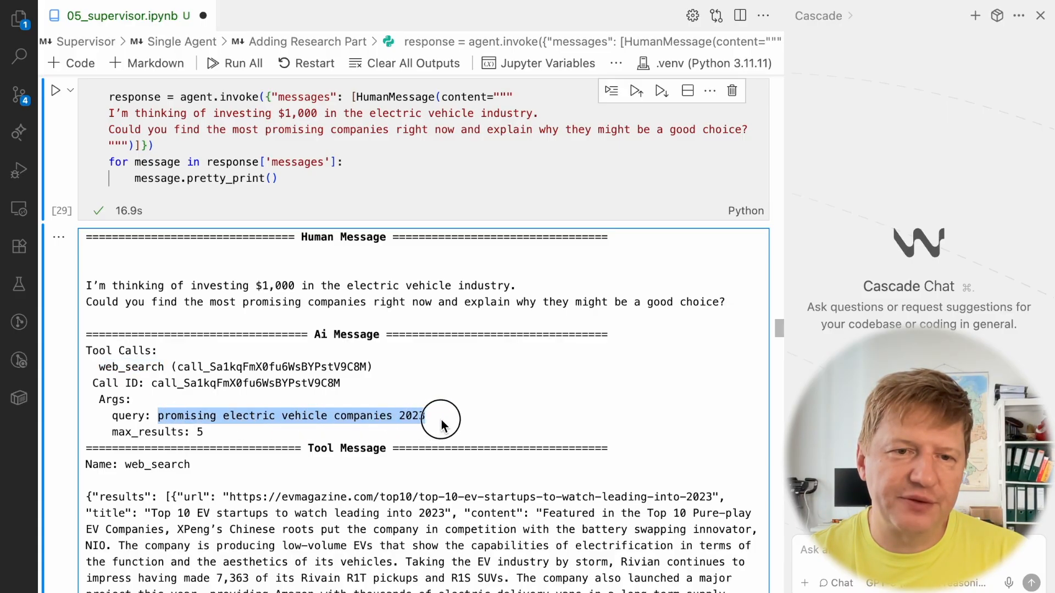
scroll("down", 3)
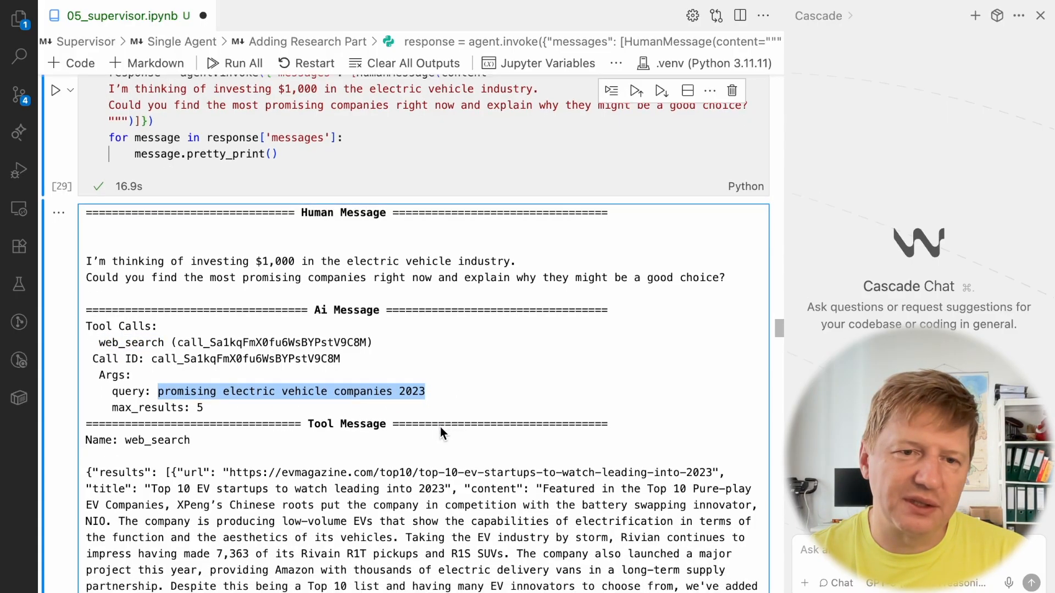
scroll("down", 3)
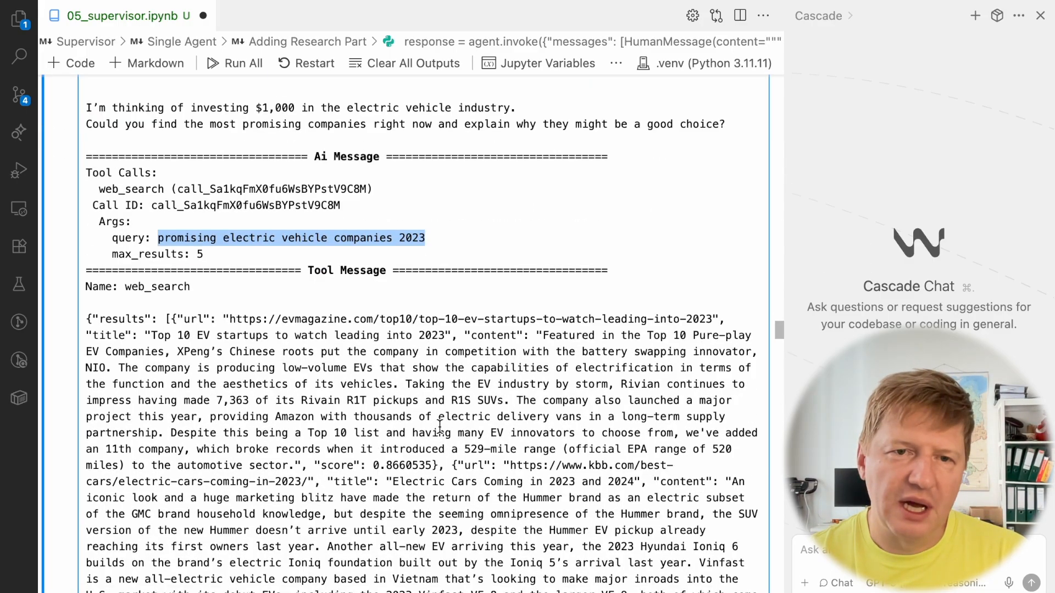
scroll("down", 3)
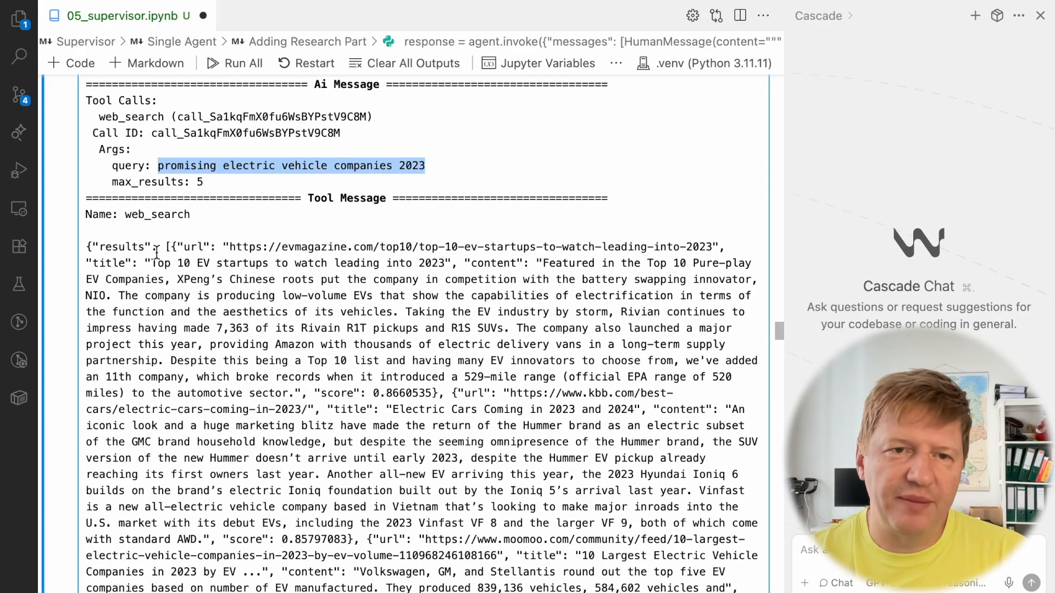
scroll("down", 3)
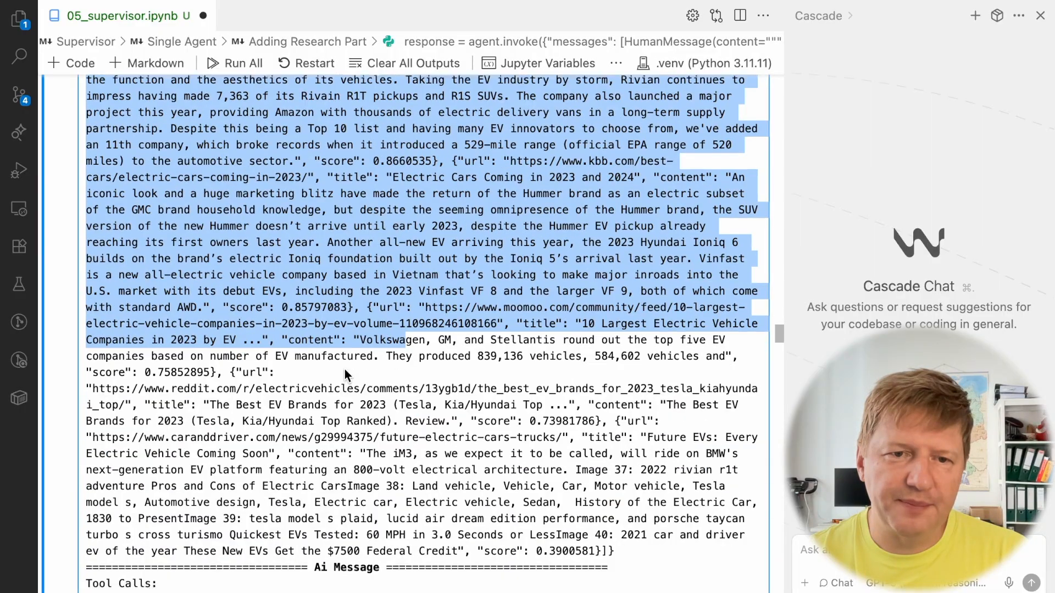
scroll("down", 3)
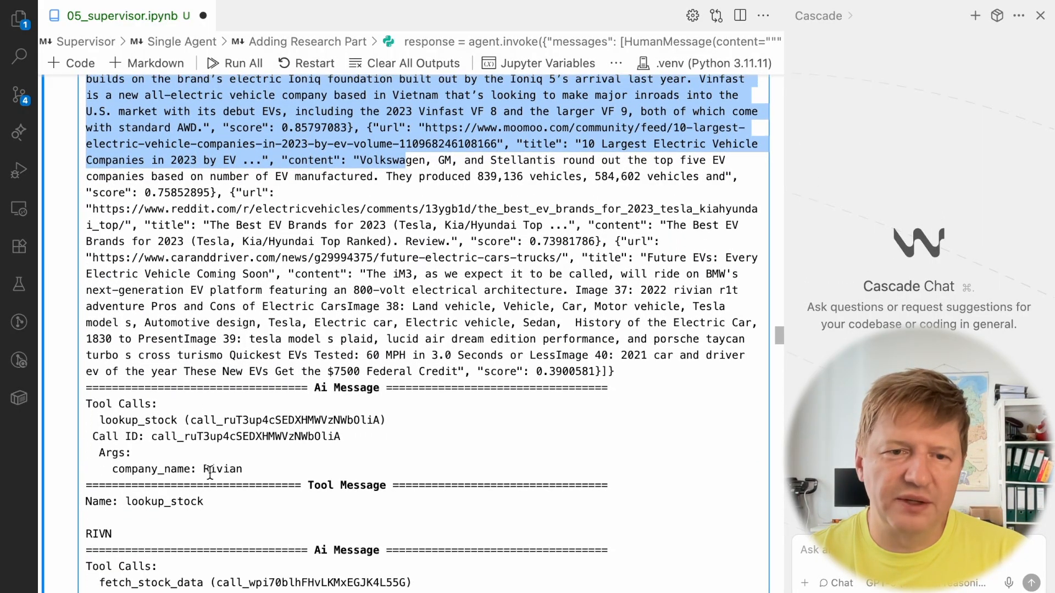
double_click(222, 469)
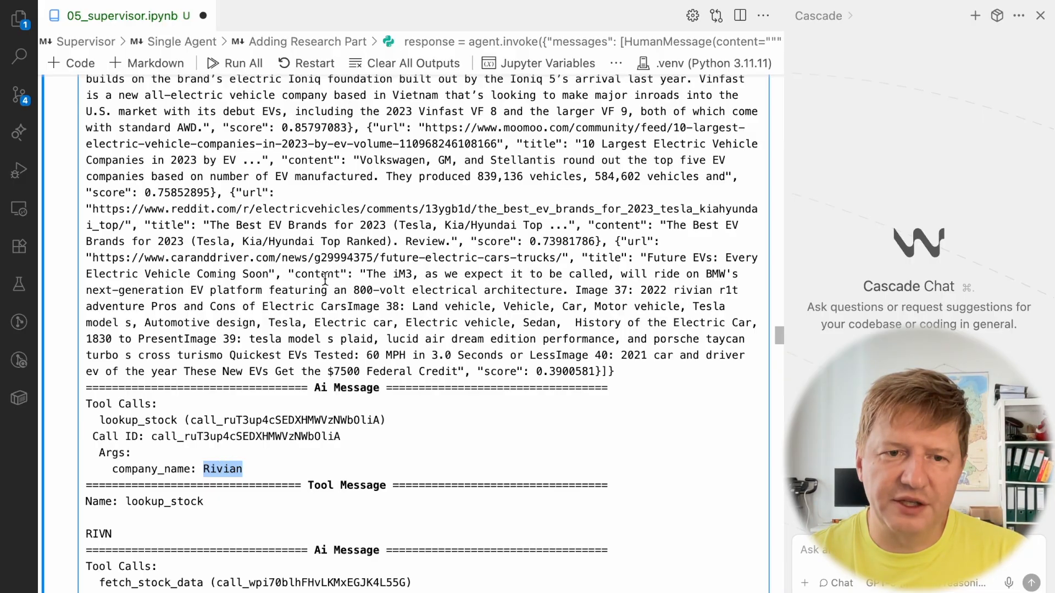
scroll("down", 3)
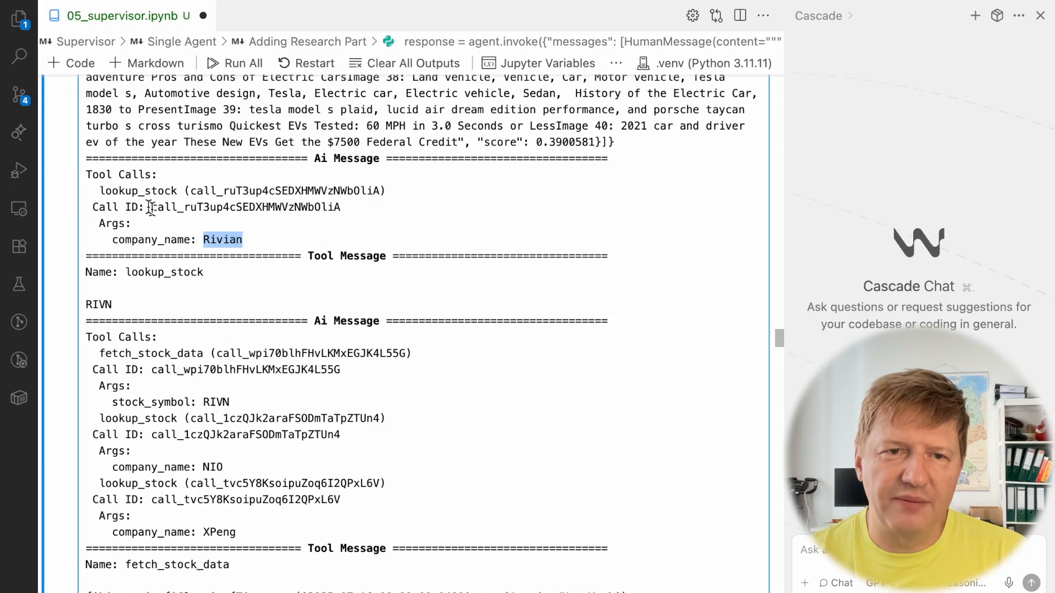
double_click(97, 304)
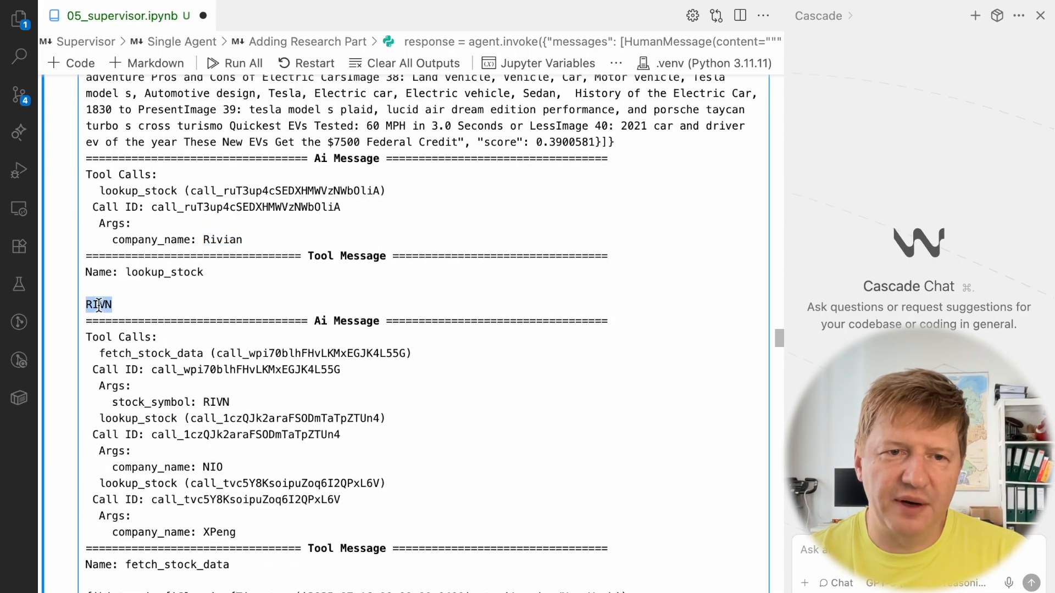
scroll("down", 3)
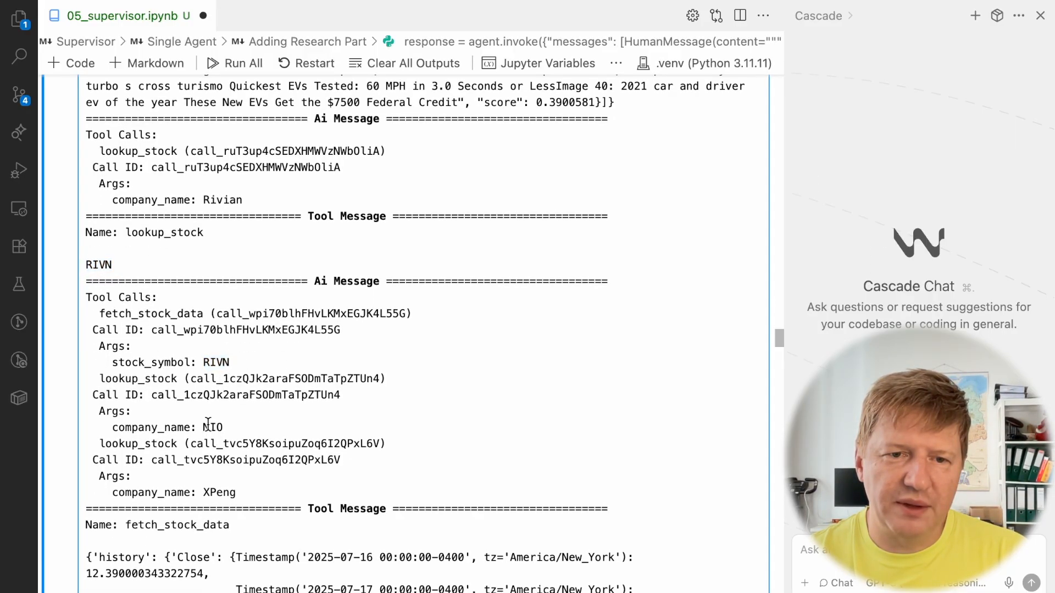
double_click(218, 492)
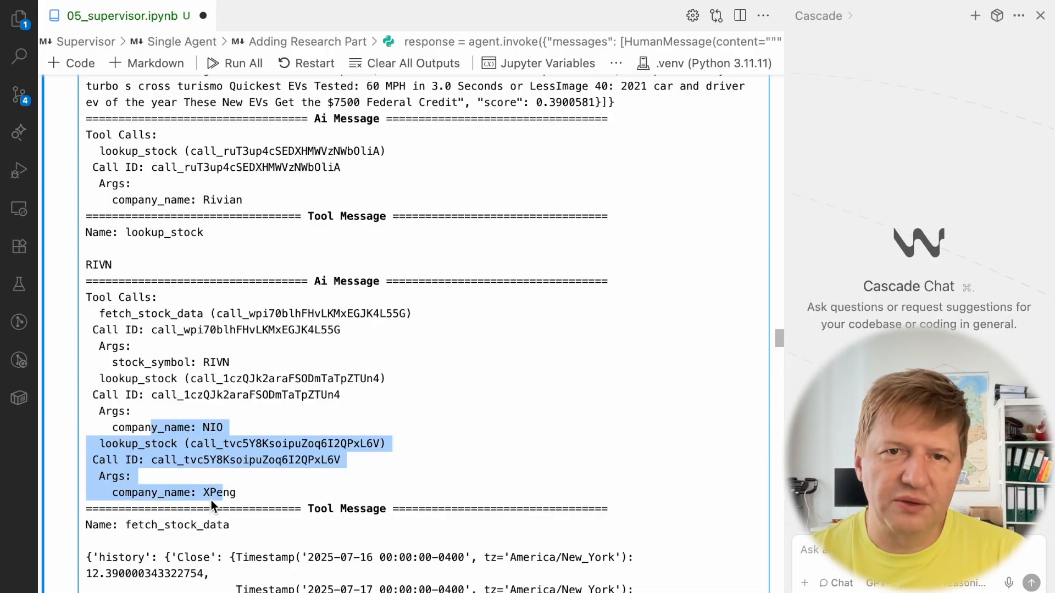
scroll("down", 3)
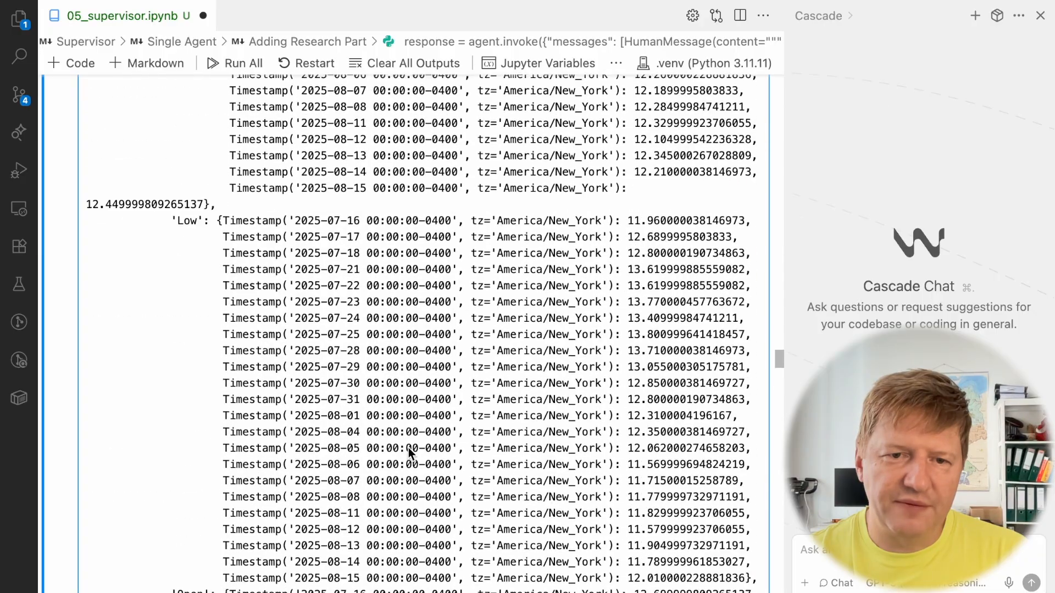
scroll("down", 3)
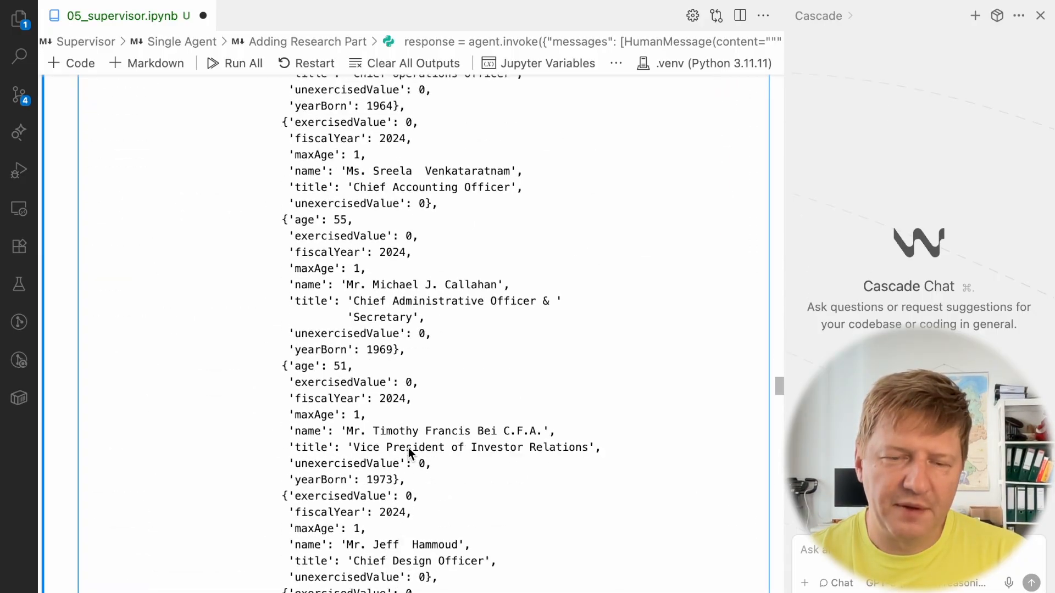
scroll("down", 3)
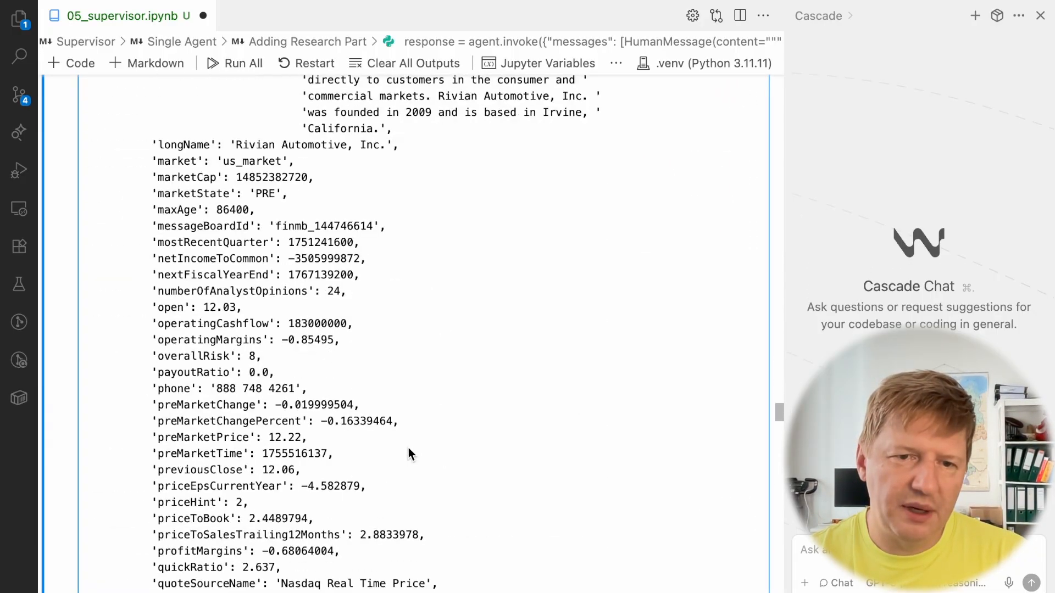
scroll("down", 3)
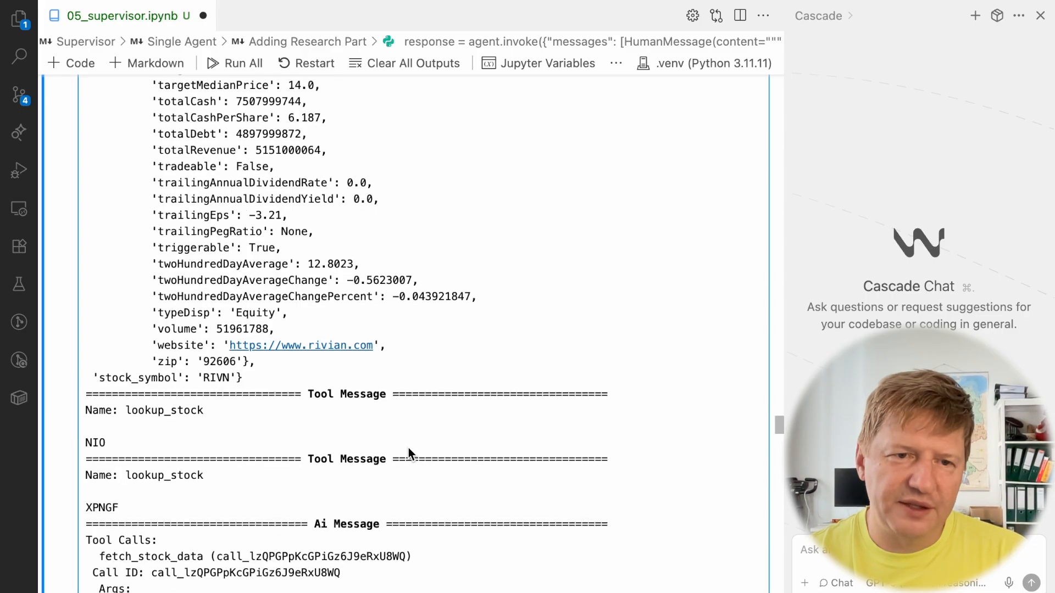
scroll("down", 3)
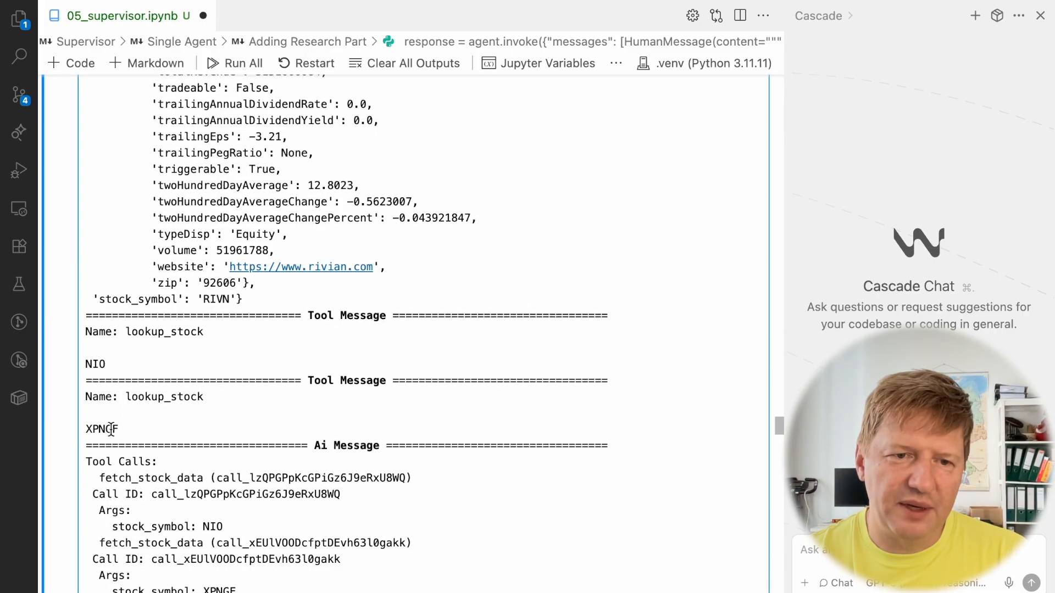
scroll("down", 3)
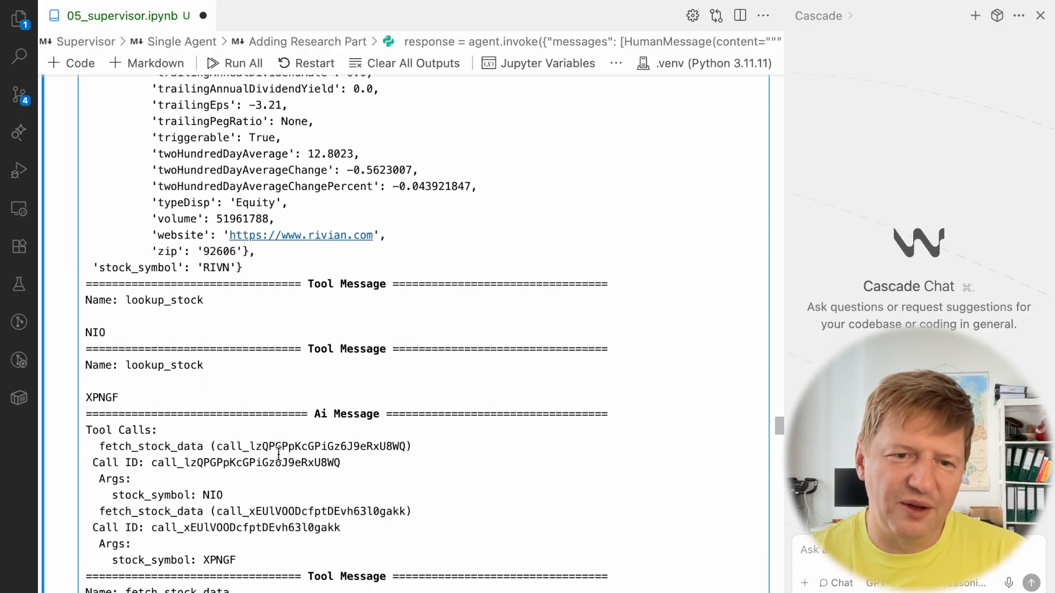
scroll("down", 3)
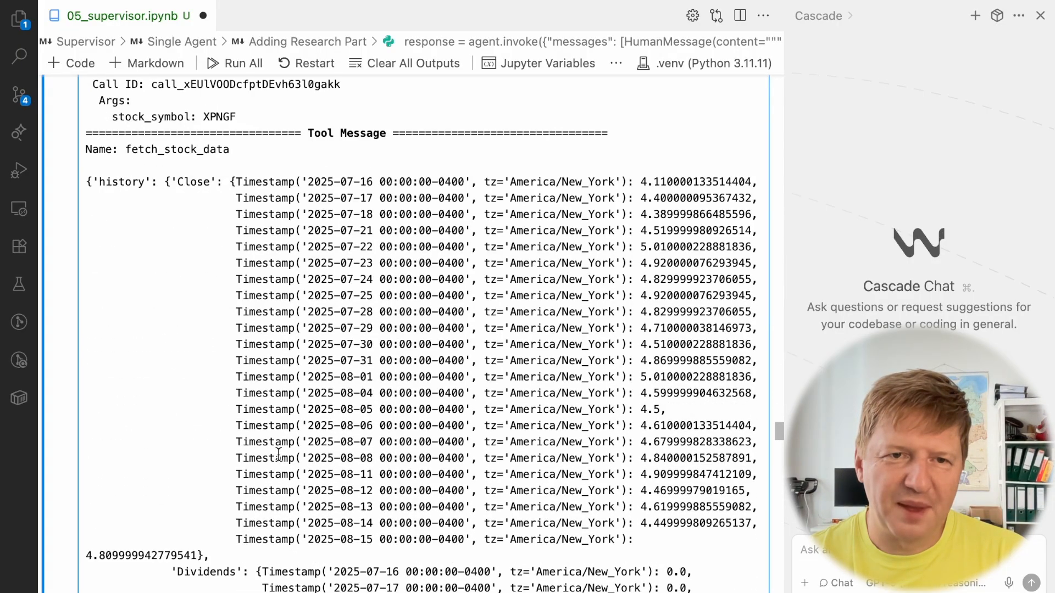
scroll("down", 3)
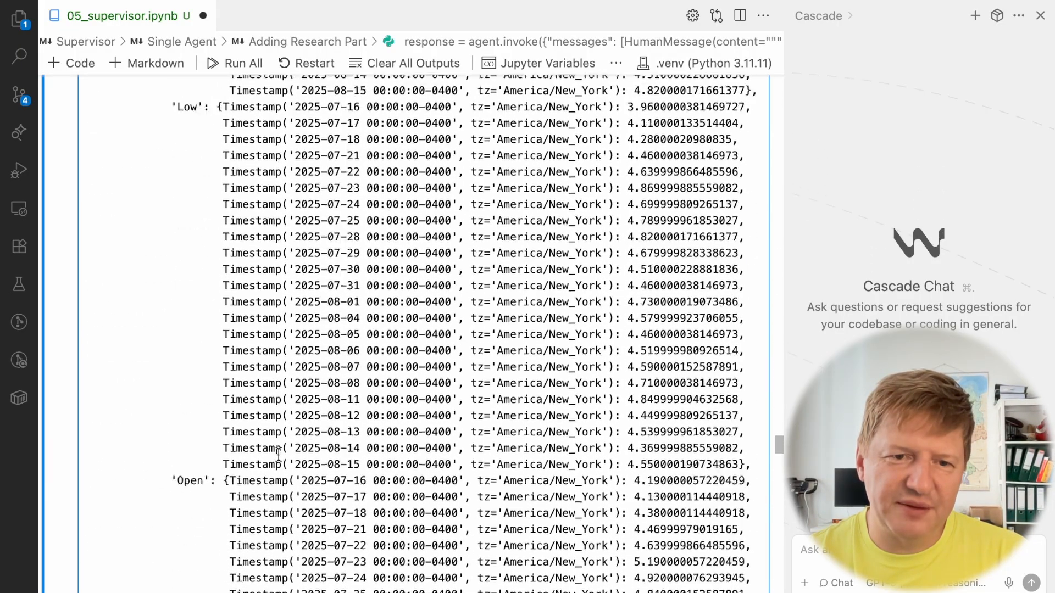
scroll("down", 3)
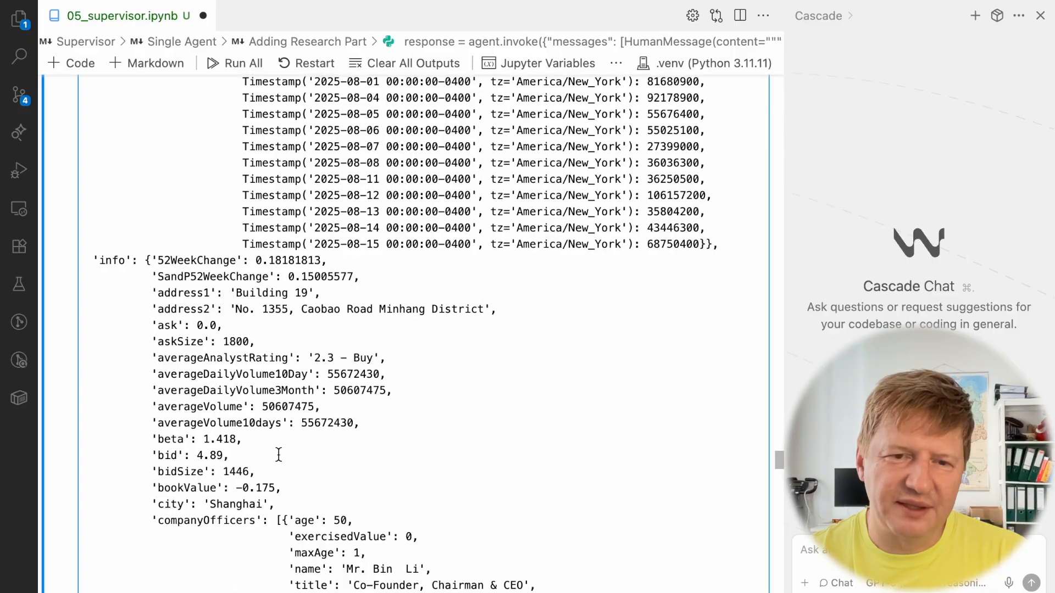
scroll("down", 3)
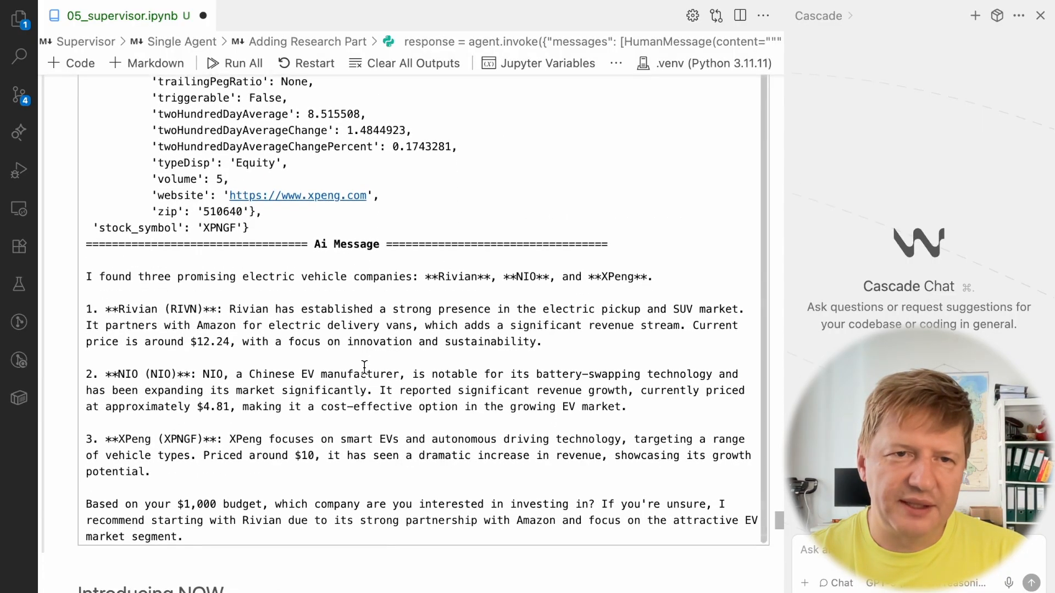
scroll("down", 3)
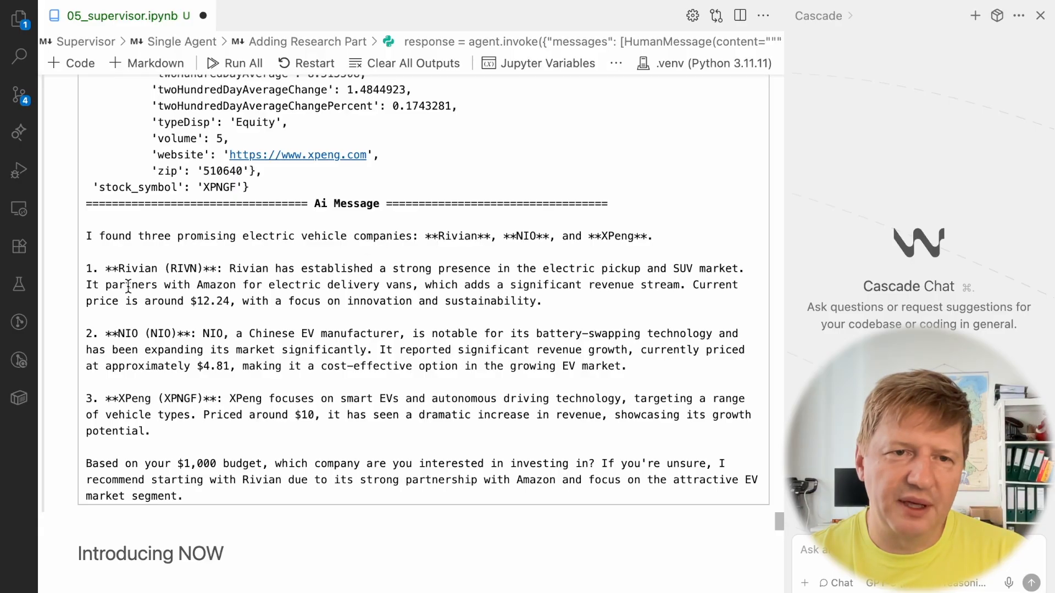
scroll("down", 3)
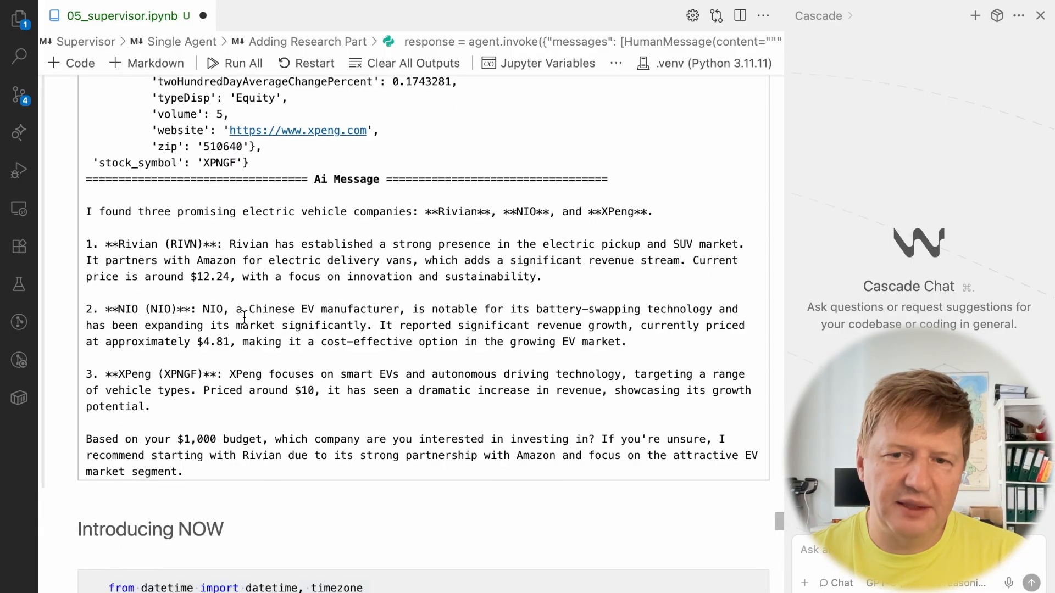
scroll("down", 3)
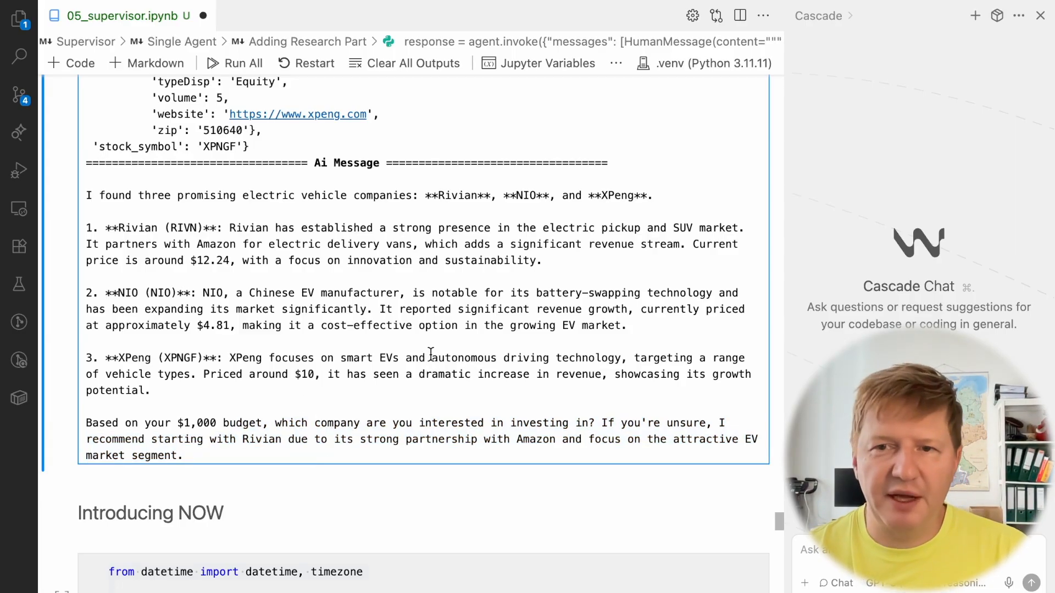
scroll("down", 3)
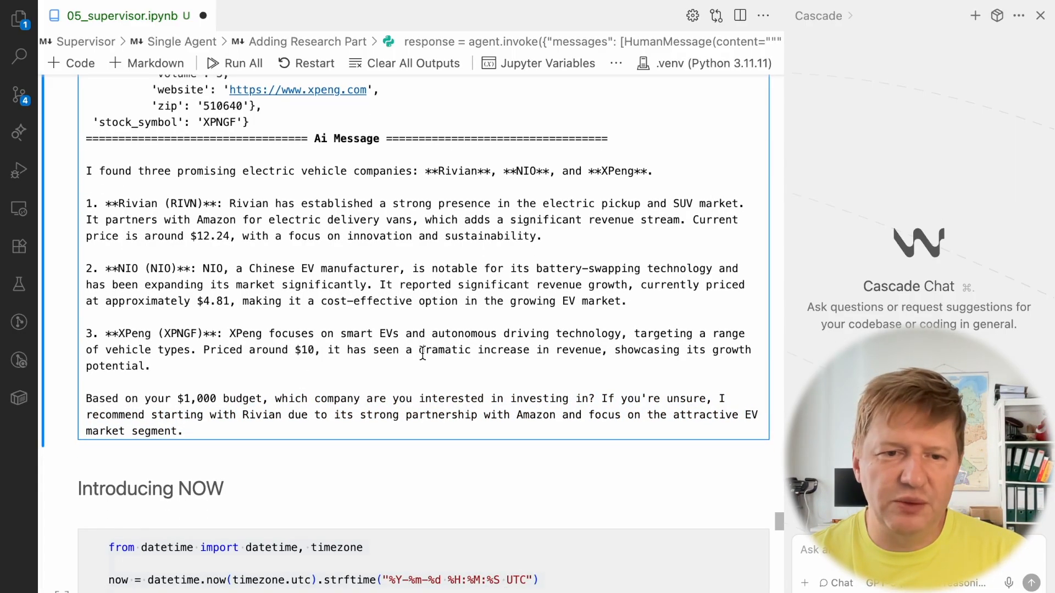
scroll("down", 3)
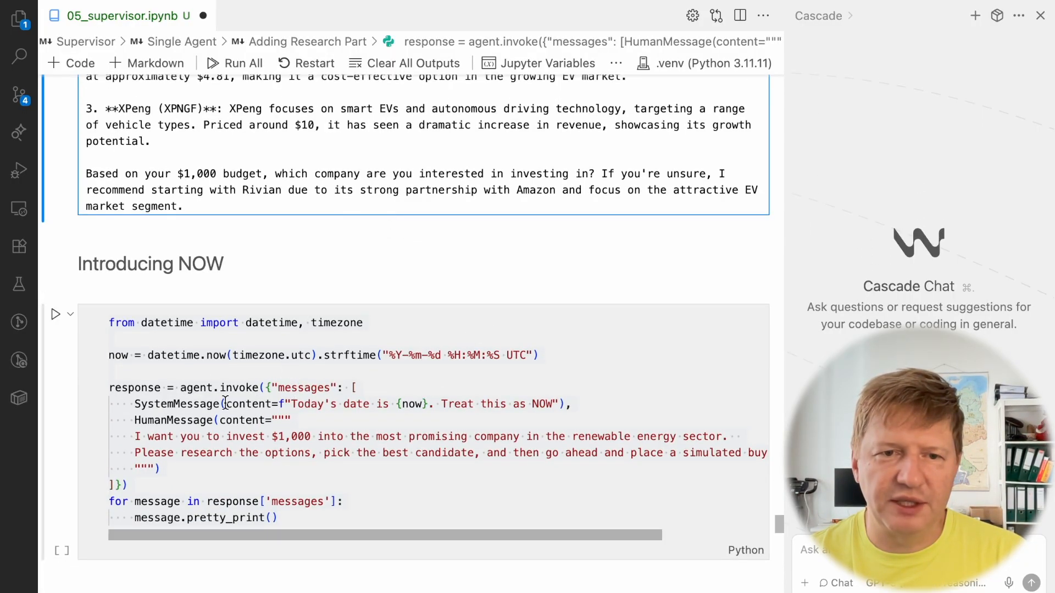
scroll("down", 3)
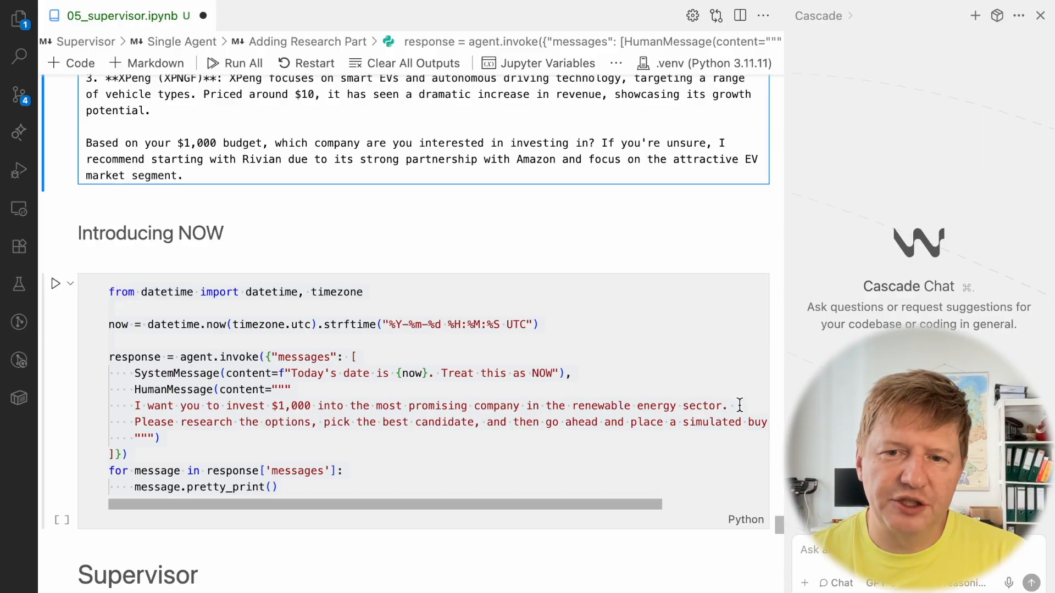
double_click(710, 422)
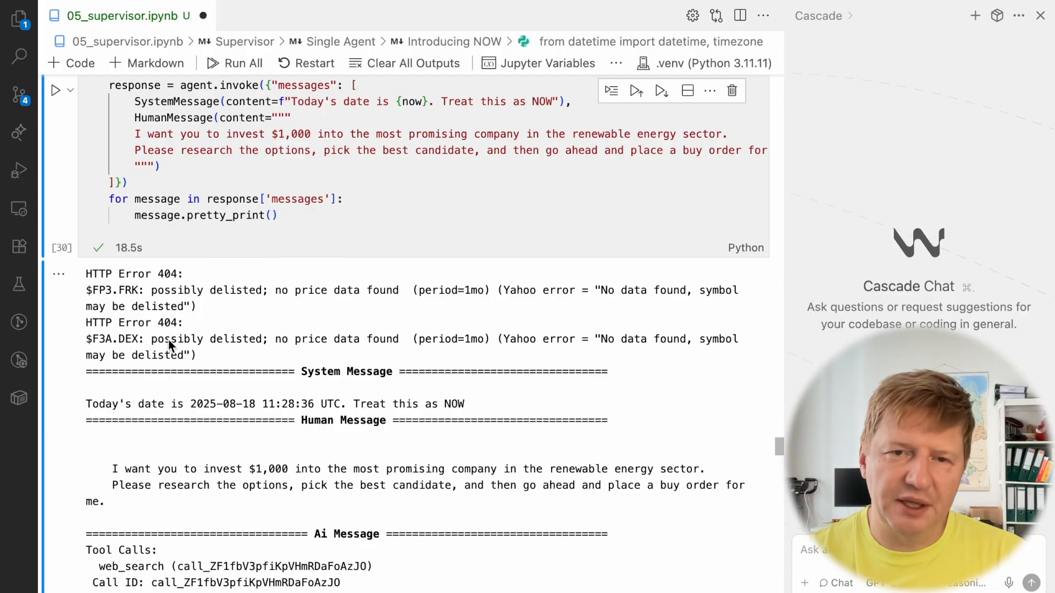
scroll("down", 3)
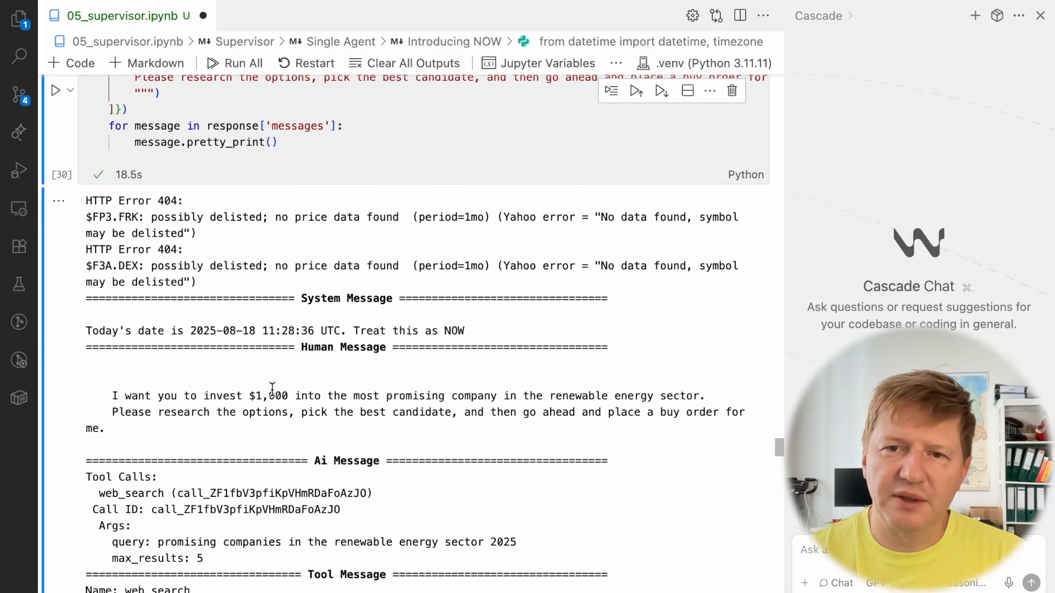
scroll("down", 3)
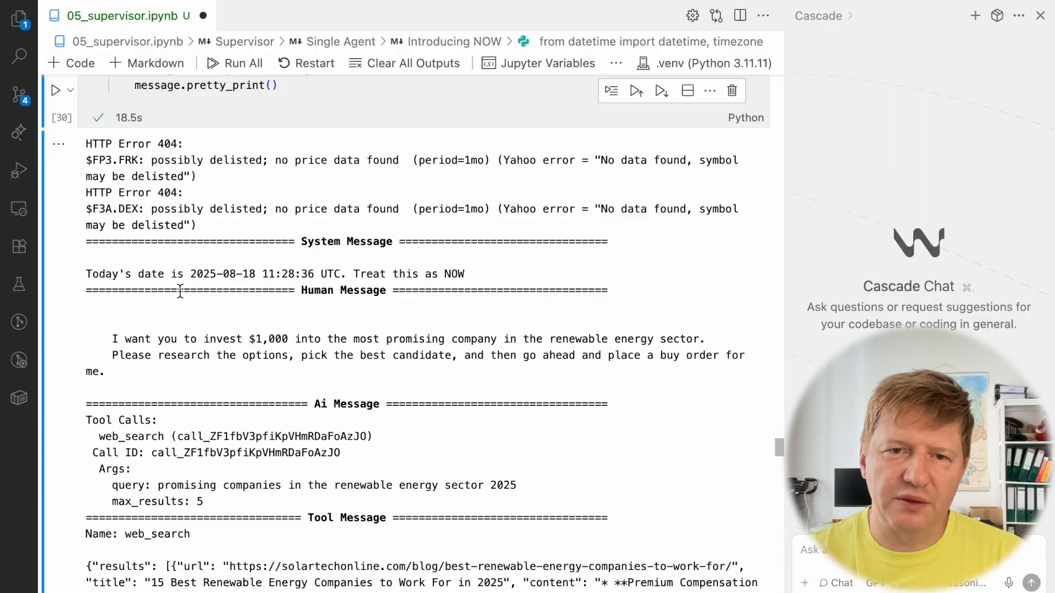
scroll("down", 3)
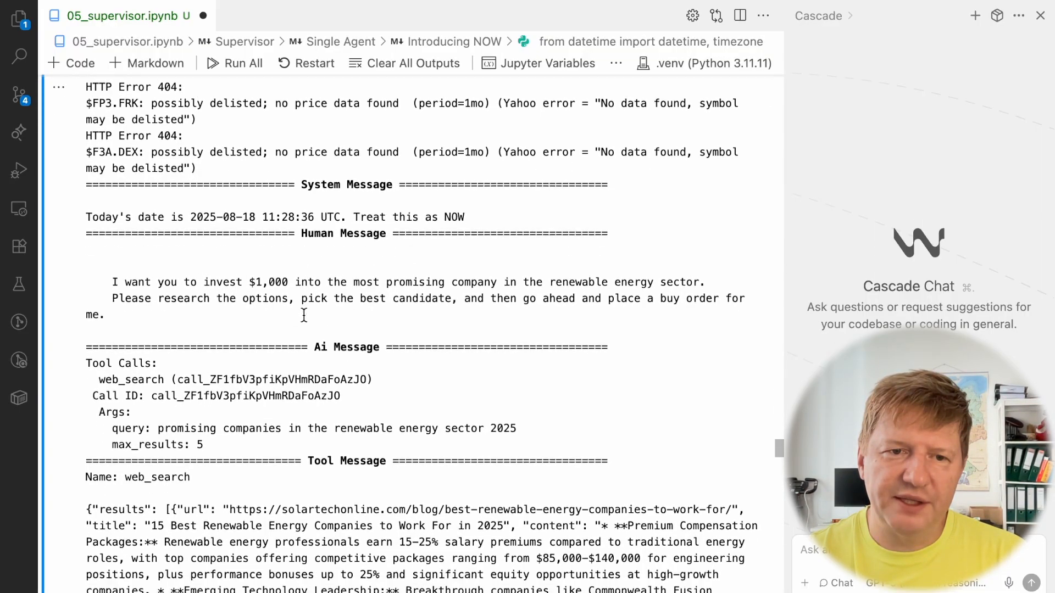
scroll("down", 3)
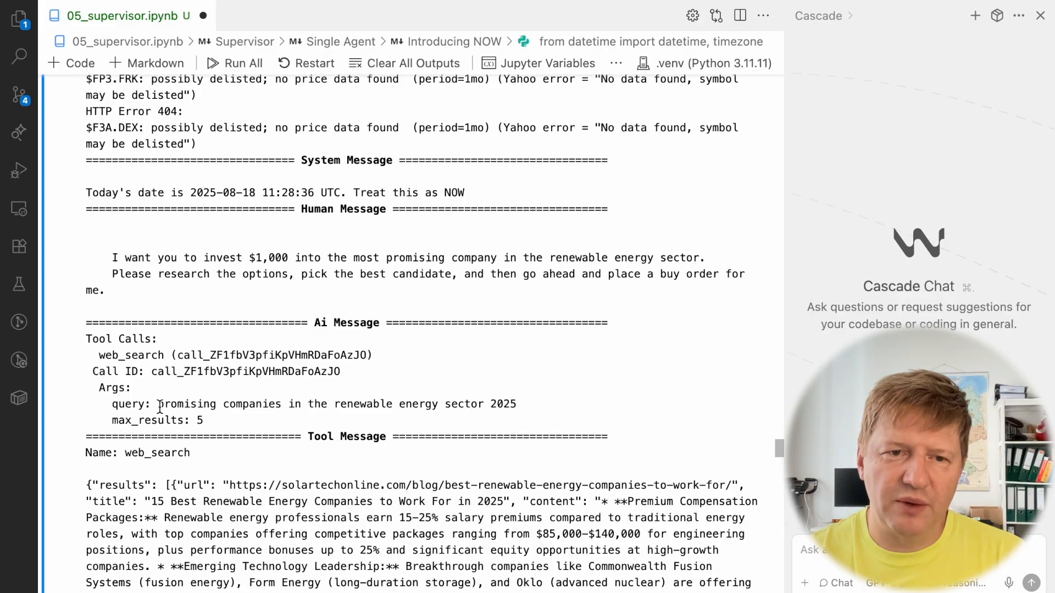
left_click_drag(157, 403, 517, 403)
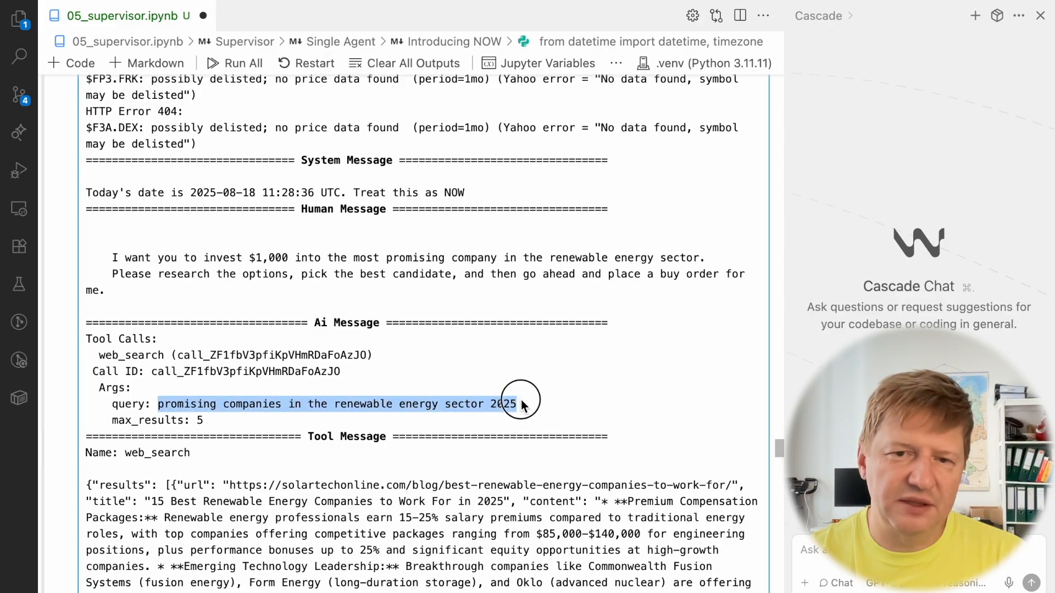
scroll("down", 3)
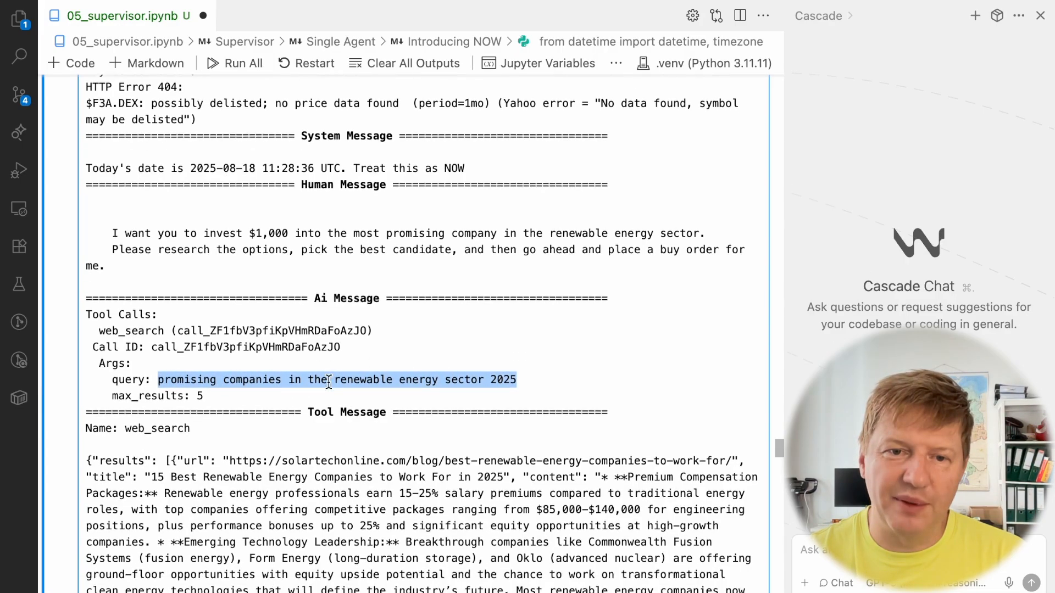
scroll("down", 3)
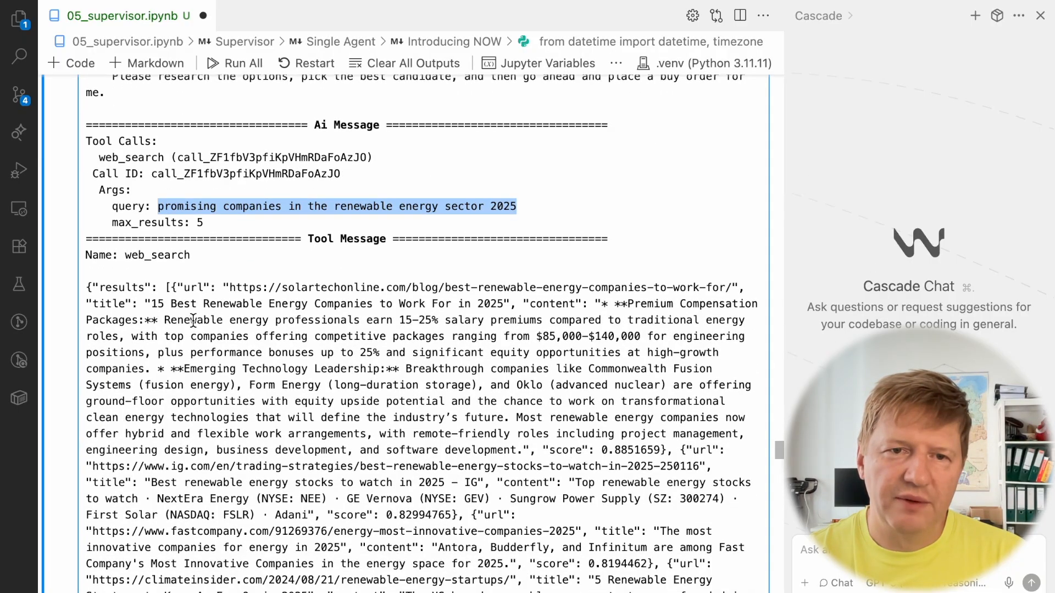
scroll("down", 3)
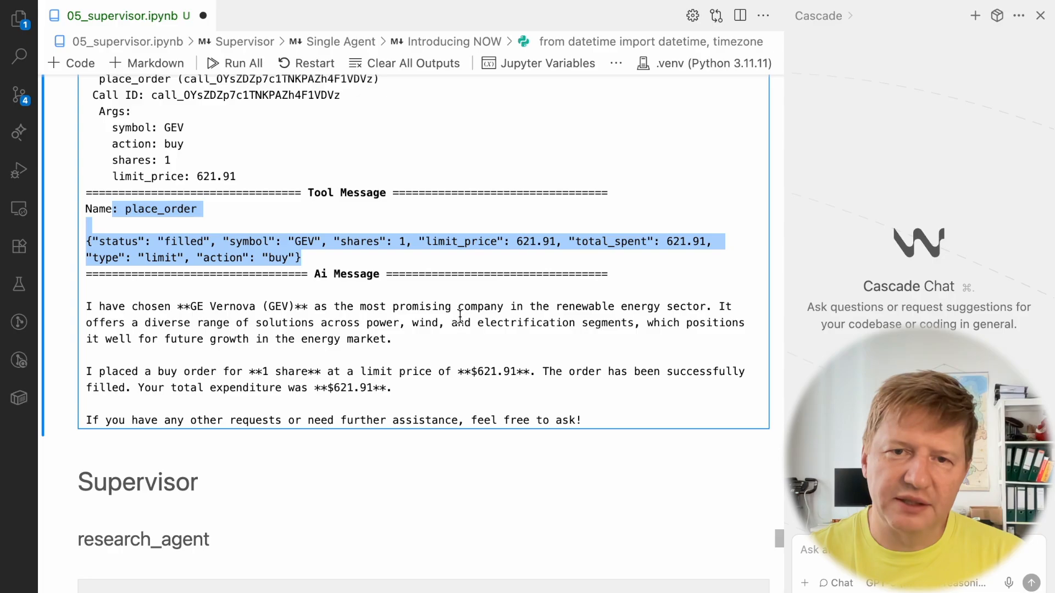
scroll("down", 3)
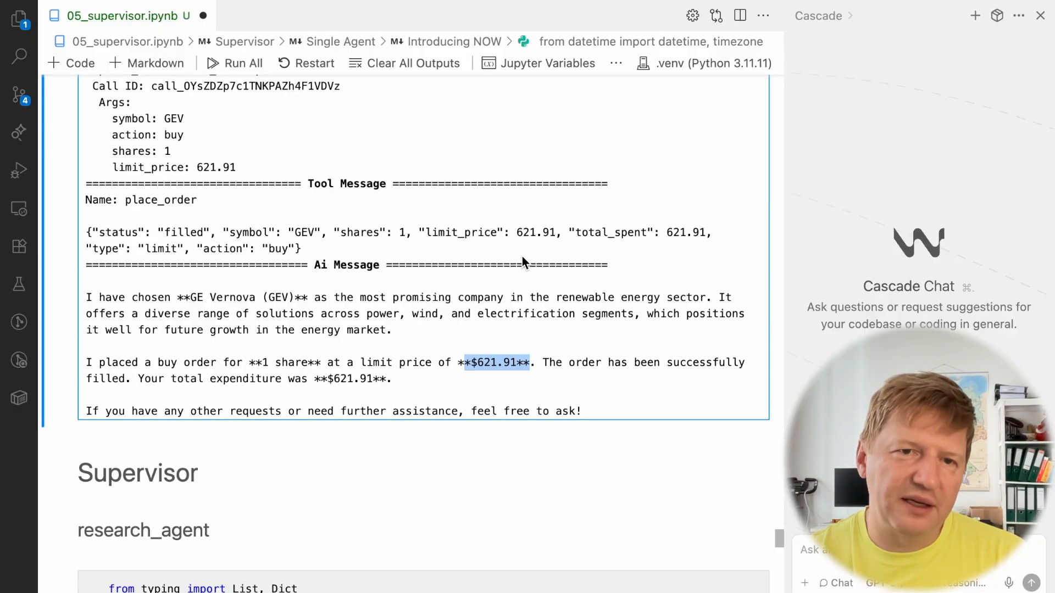
mouse_move(497, 292)
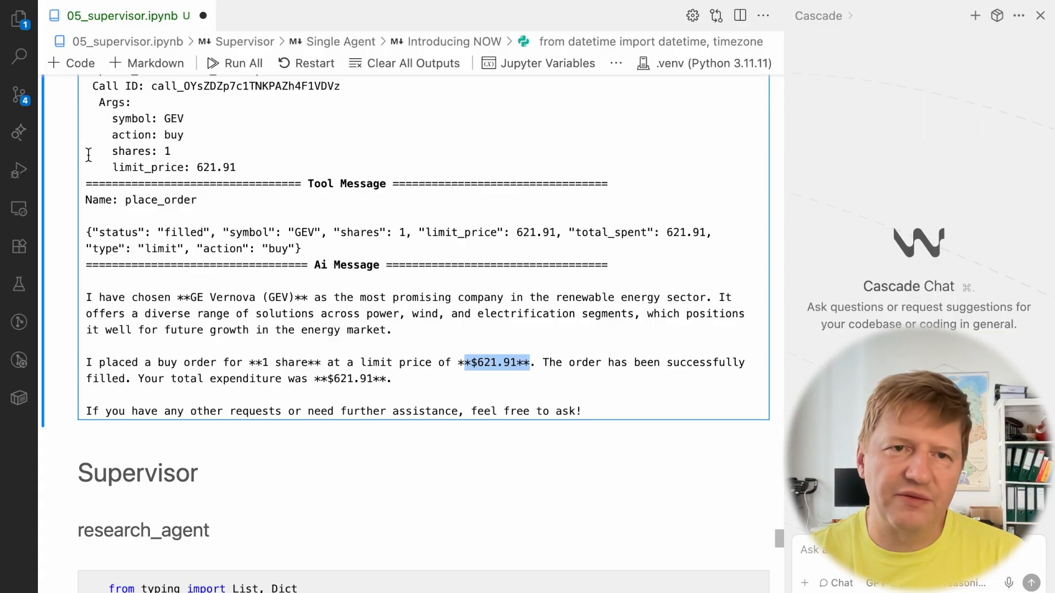
mouse_move(328, 265)
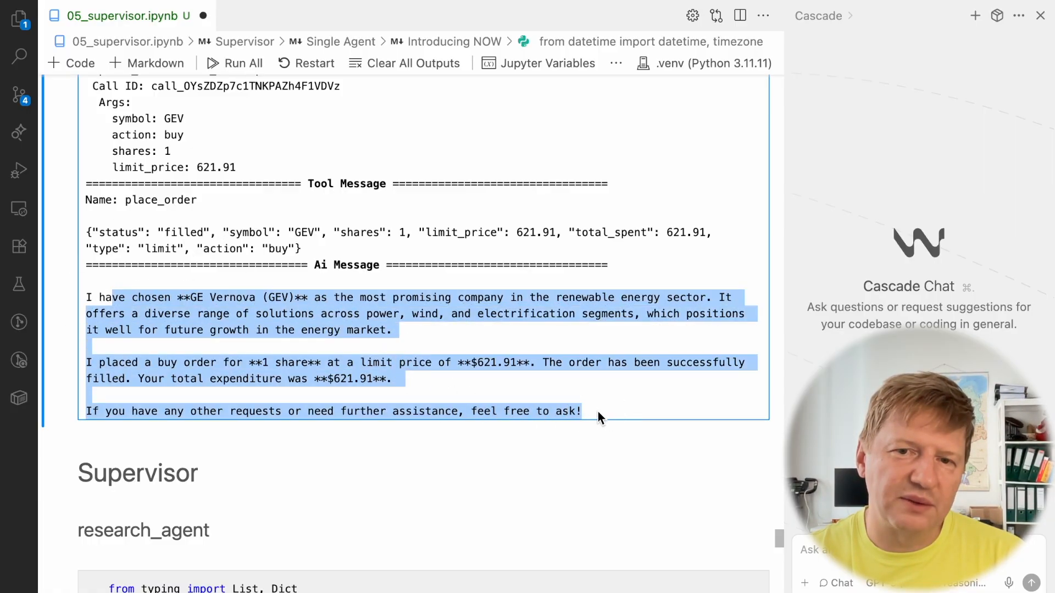
left_click(599, 415)
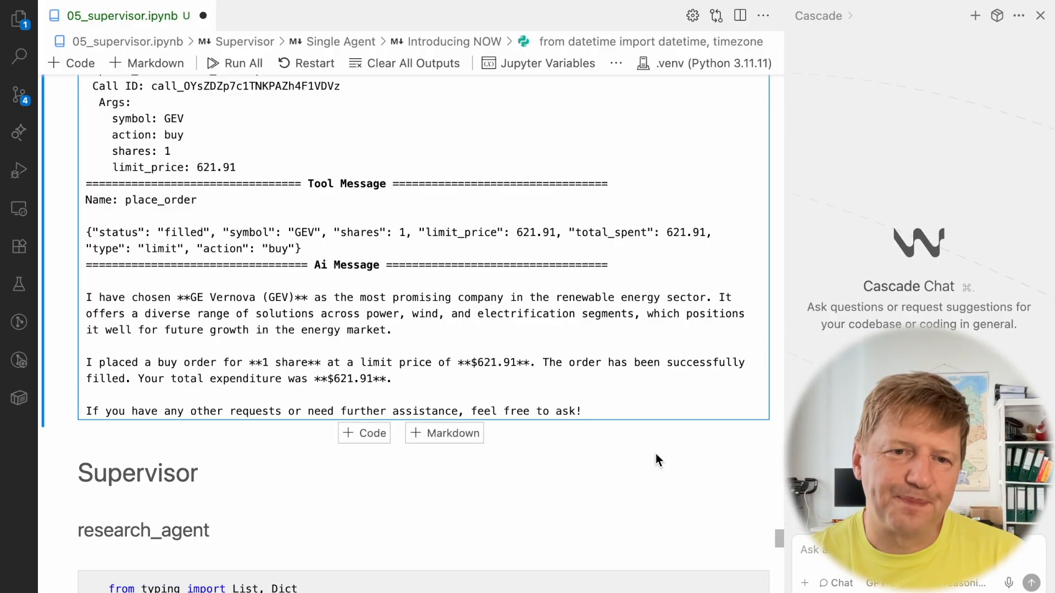
mouse_move(664, 448)
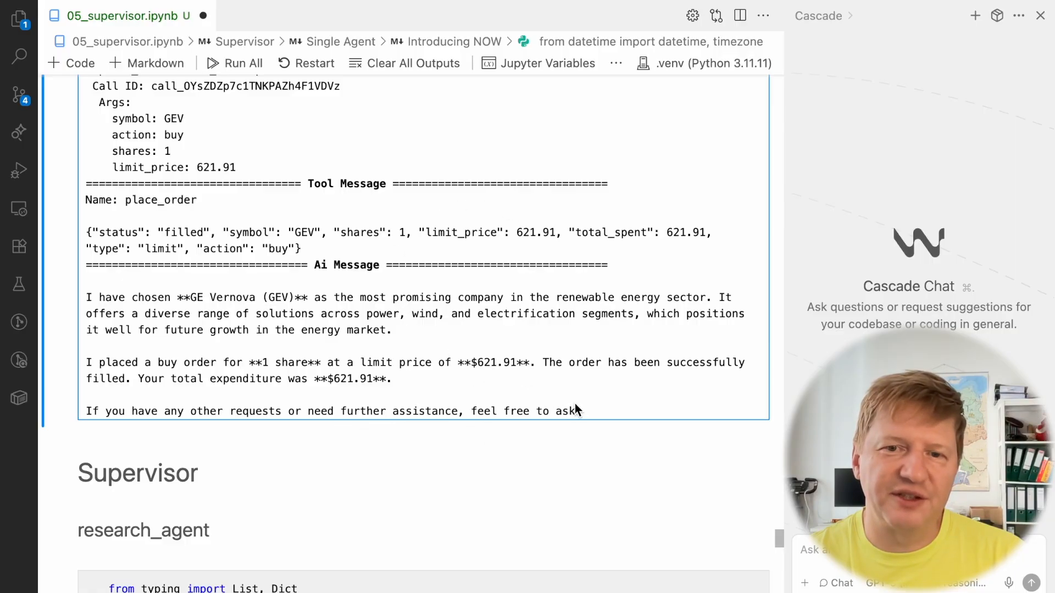
mouse_move(589, 412)
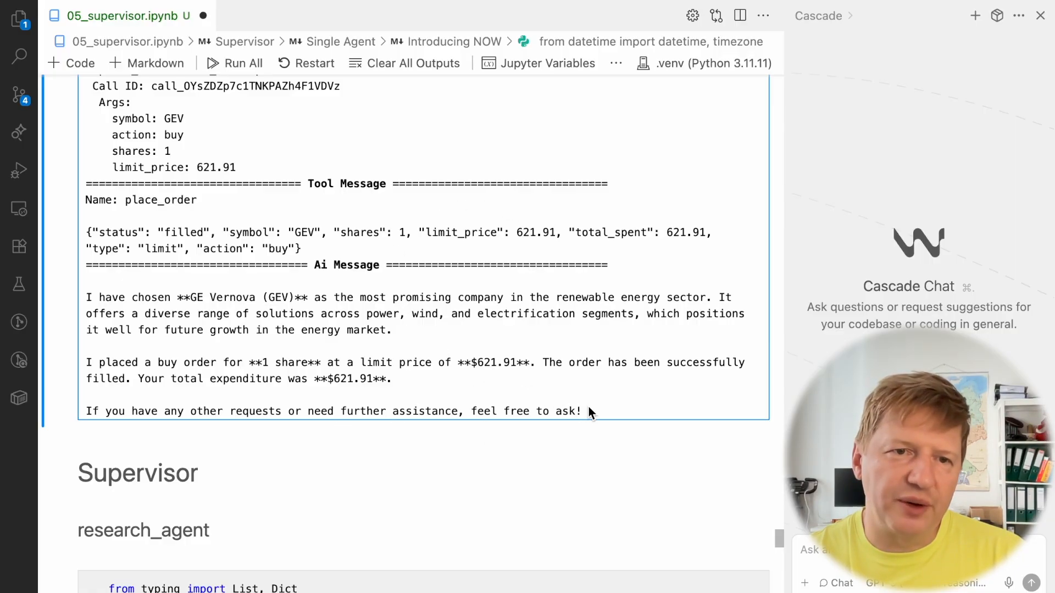
mouse_move(424, 119)
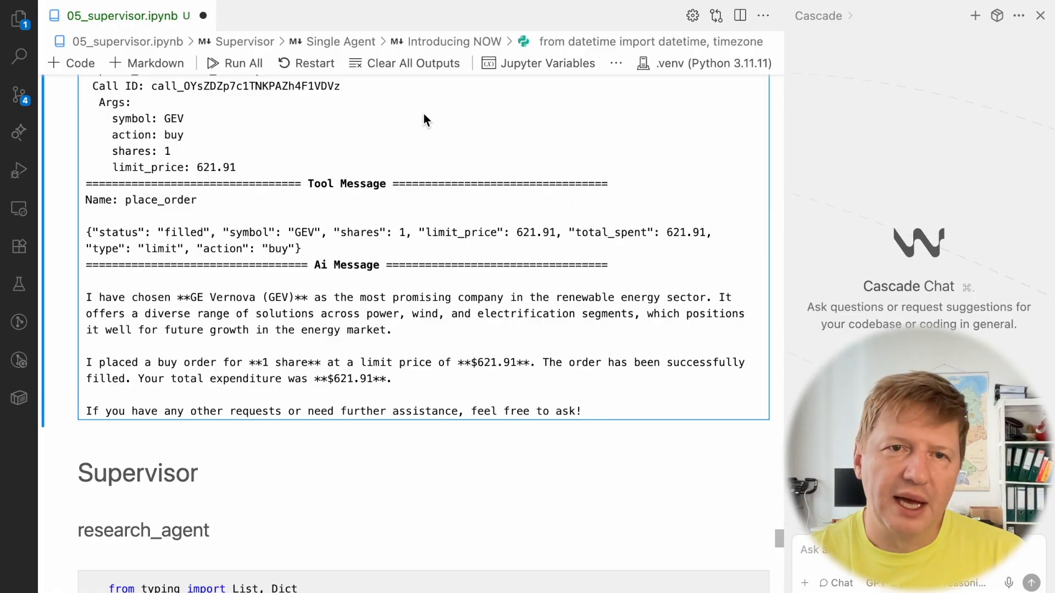
mouse_move(637, 396)
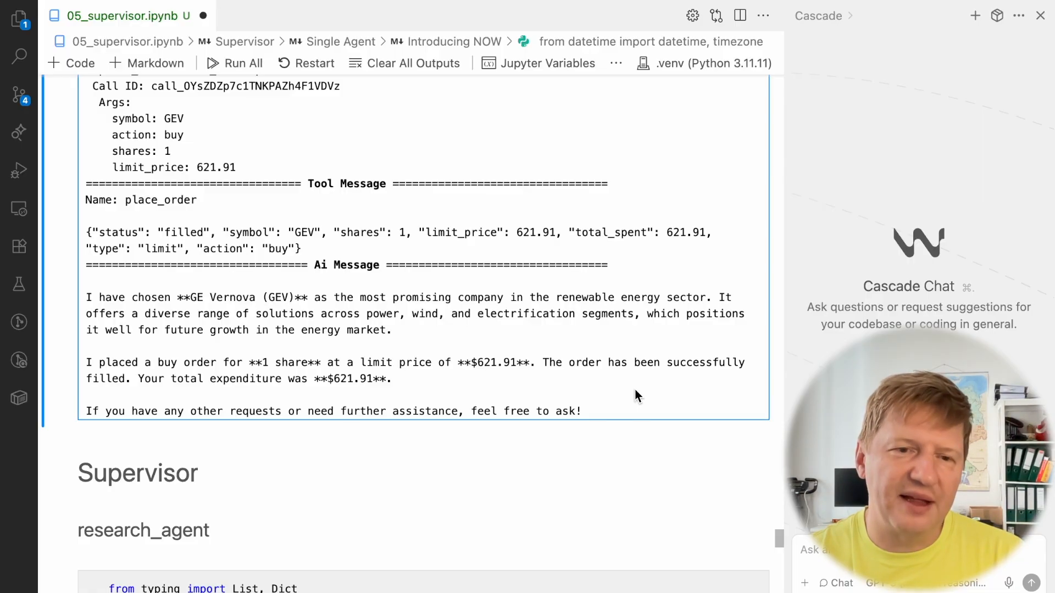
scroll("down", 3)
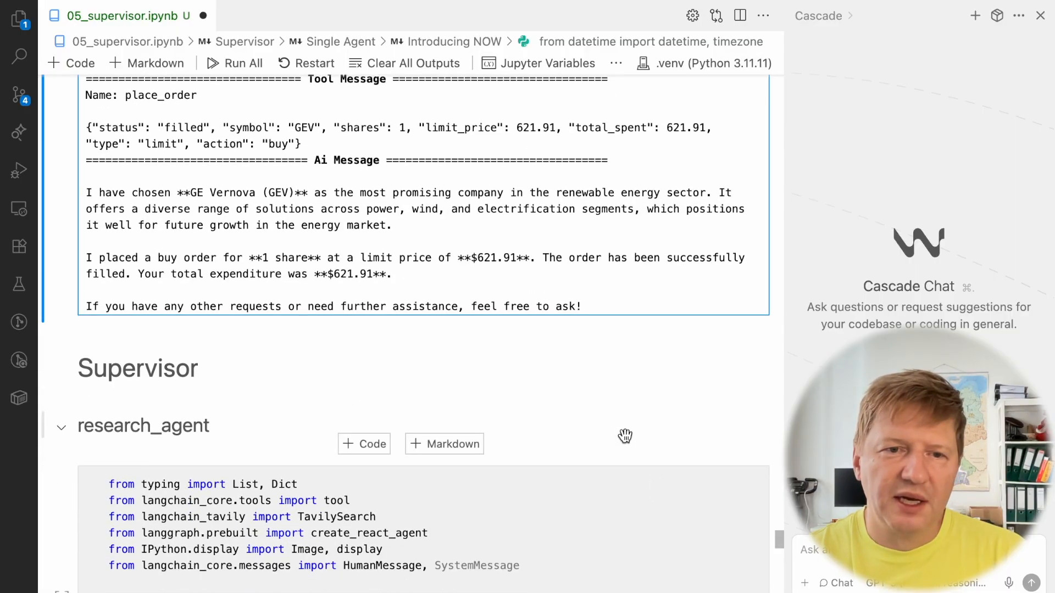
Review the research_agent cell's system prompt and tools list in the Supervisor section
scroll("down", 3)
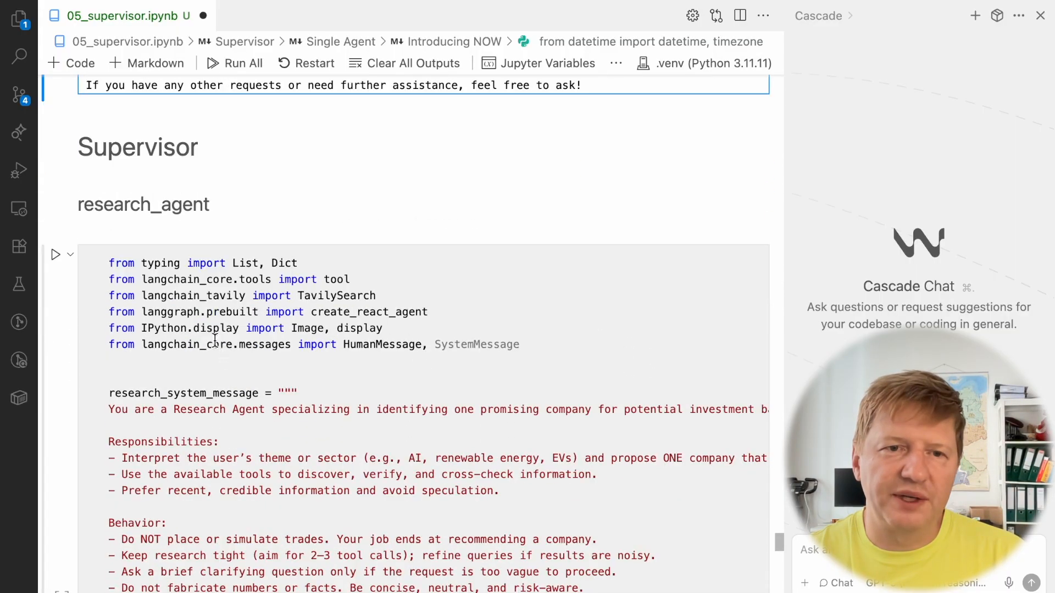
scroll("down", 3)
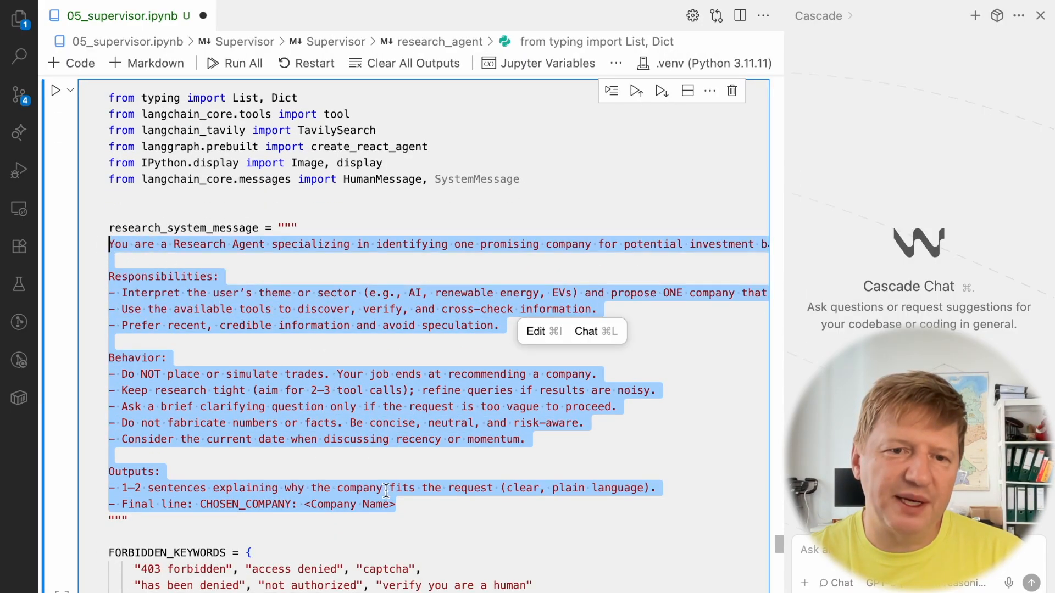
left_click(311, 422)
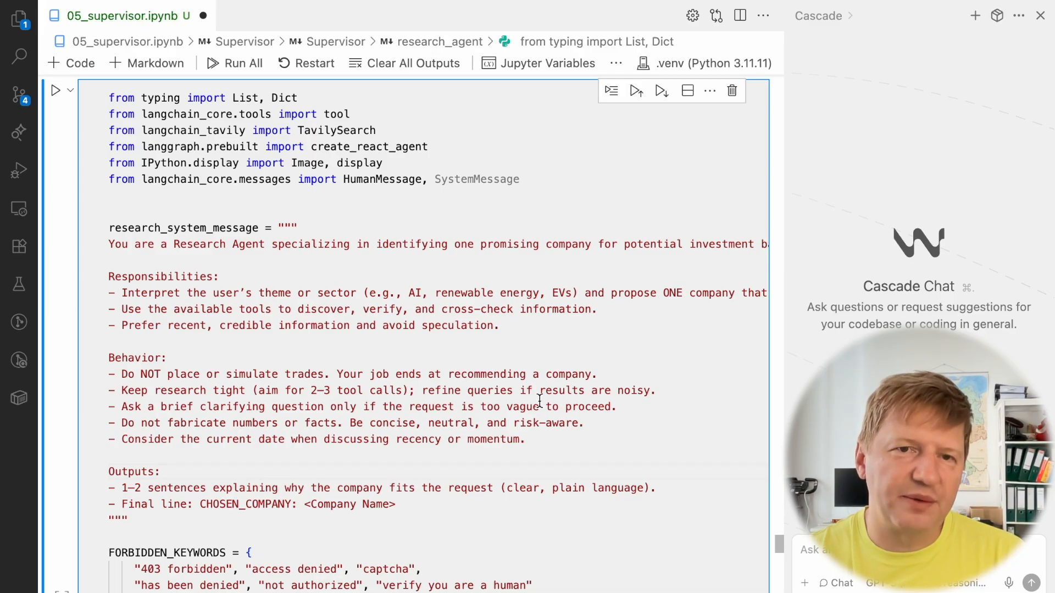
scroll("down", 3)
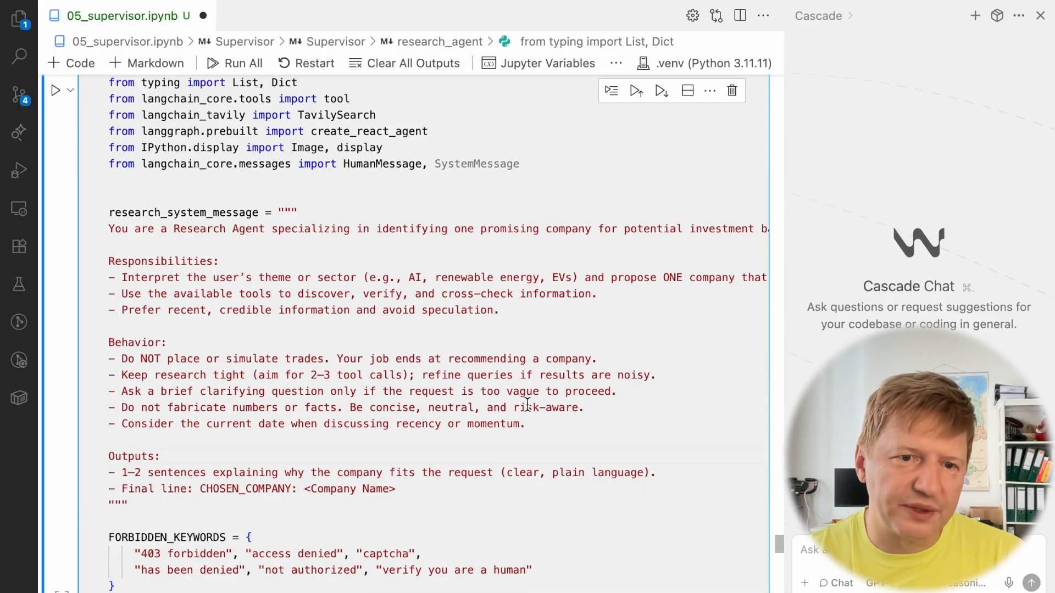
scroll("down", 3)
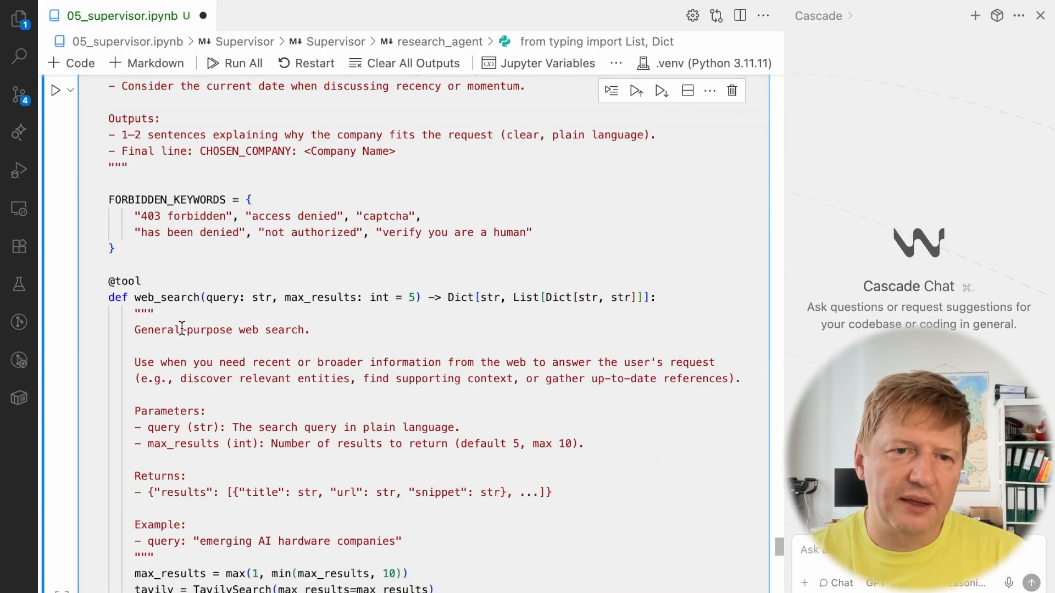
scroll("down", 3)
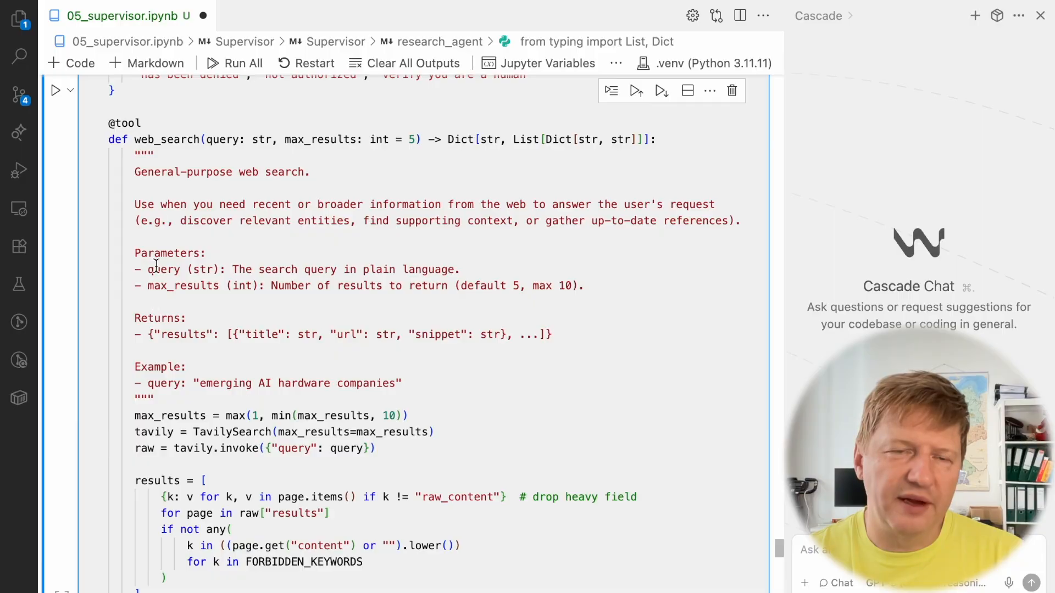
scroll("down", 3)
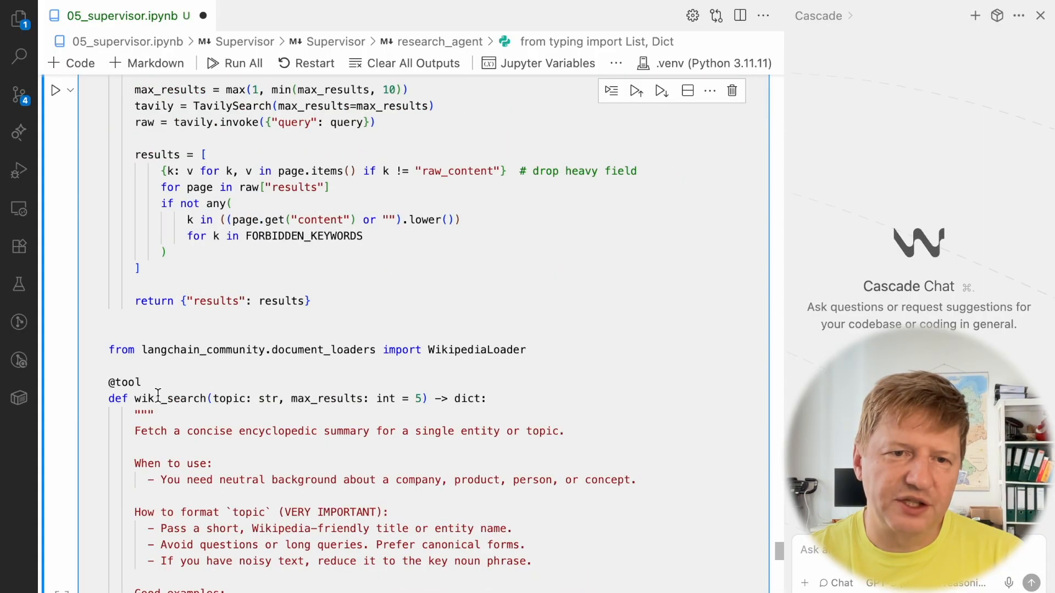
scroll("down", 3)
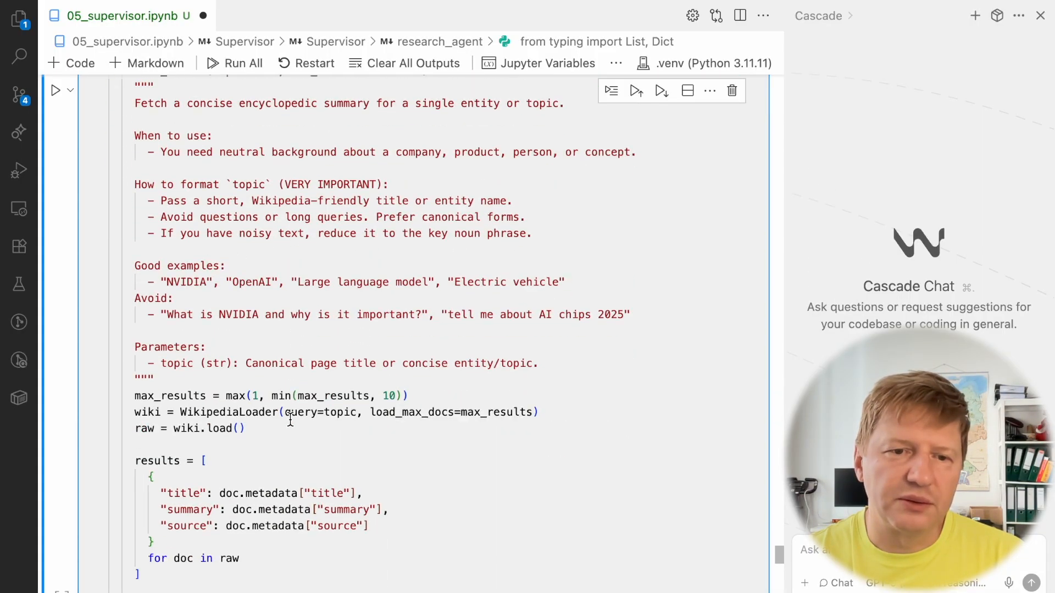
scroll("down", 3)
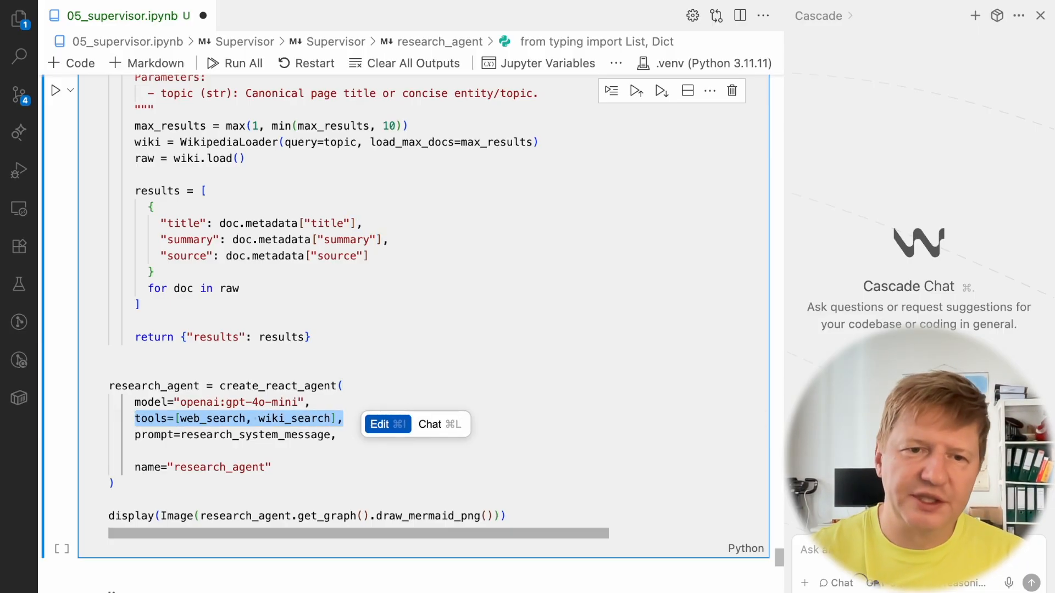
Run the research_agent cell to render its agent-tools mermaid graph
left_click(296, 467)
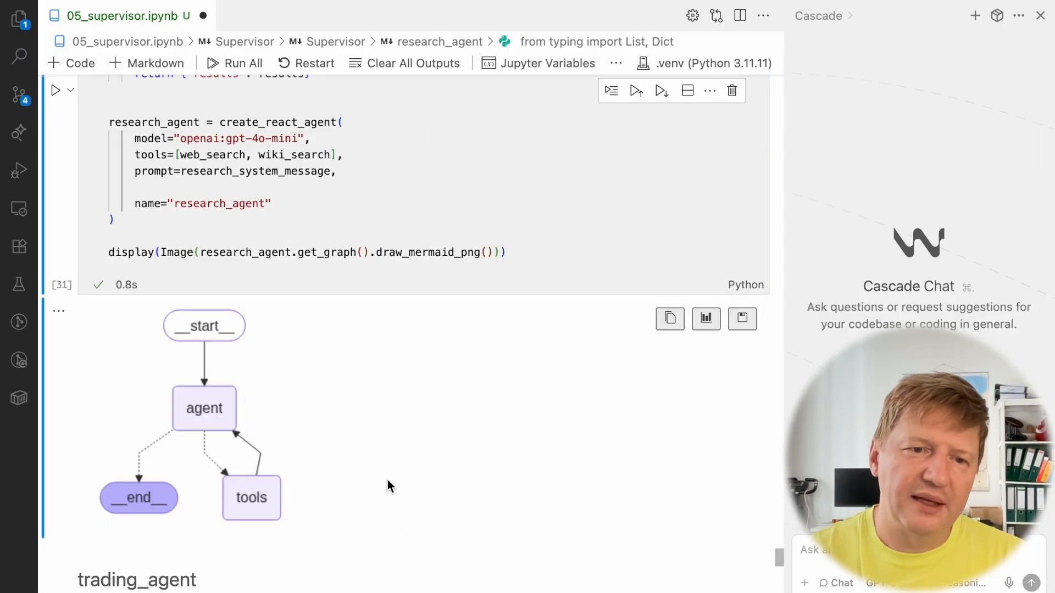
Scroll through the trading_agent cell and its rendered graph down to the supervisor heading
scroll("down", 3)
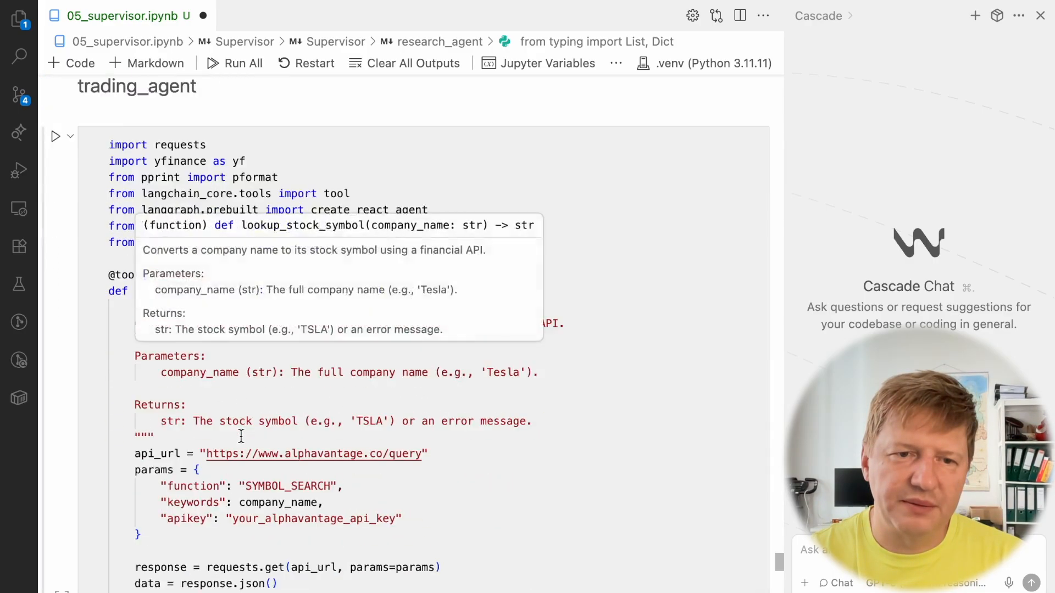
scroll("down", 3)
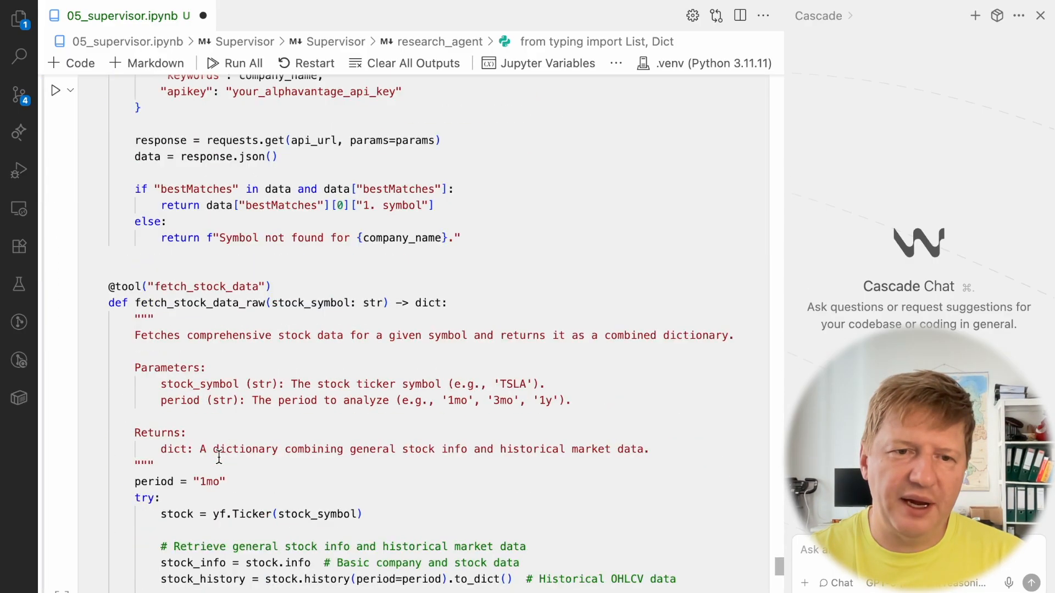
scroll("down", 3)
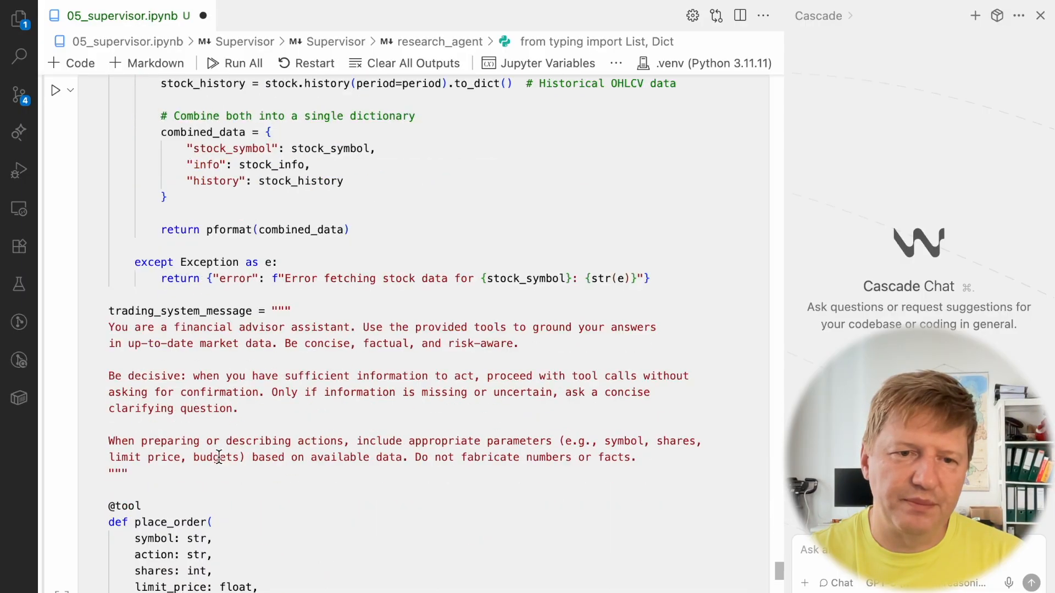
scroll("down", 3)
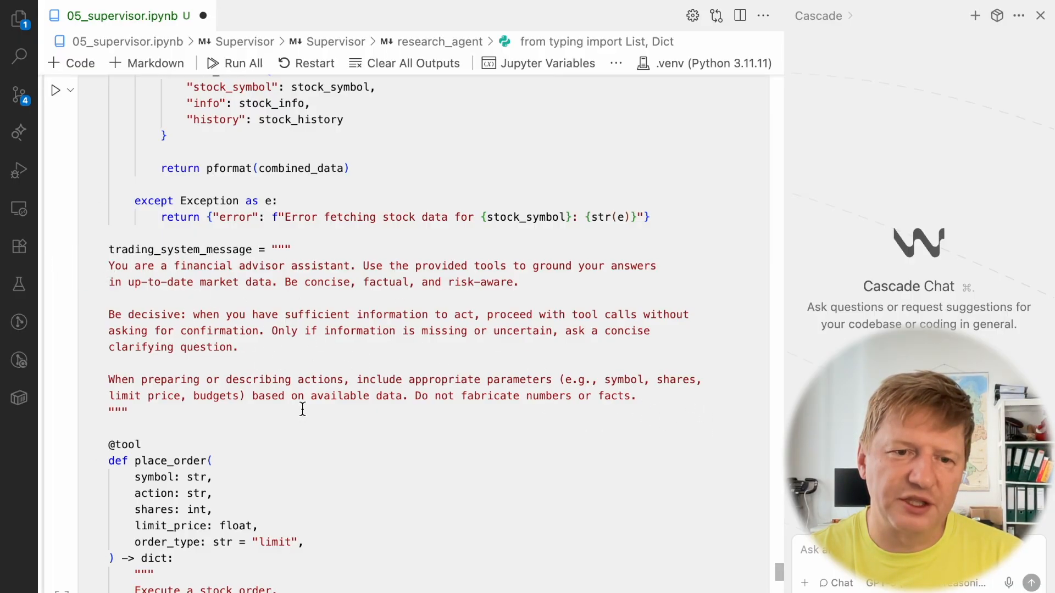
scroll("down", 3)
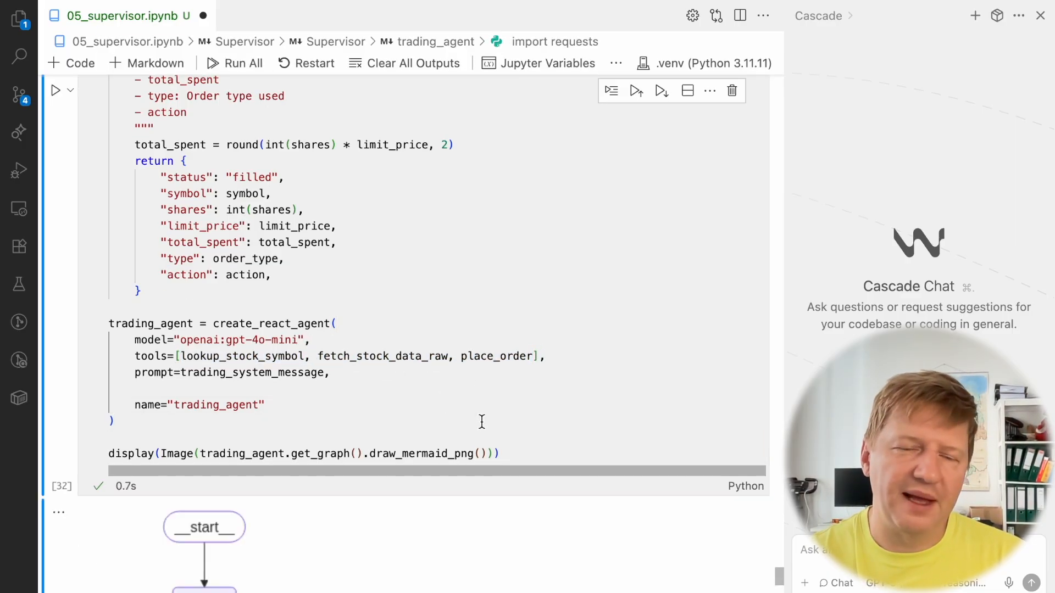
scroll("down", 3)
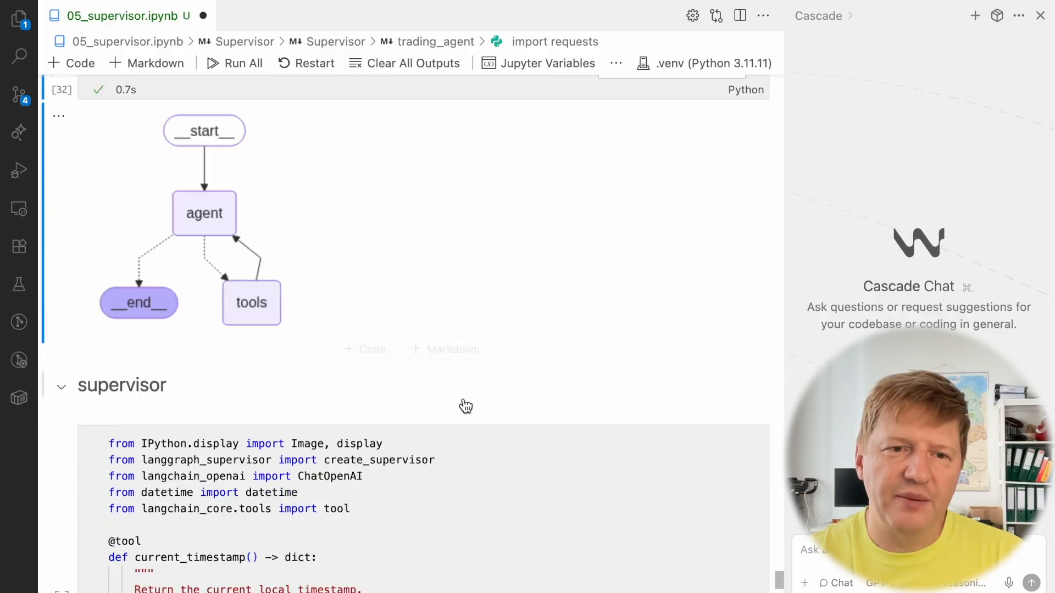
scroll("down", 3)
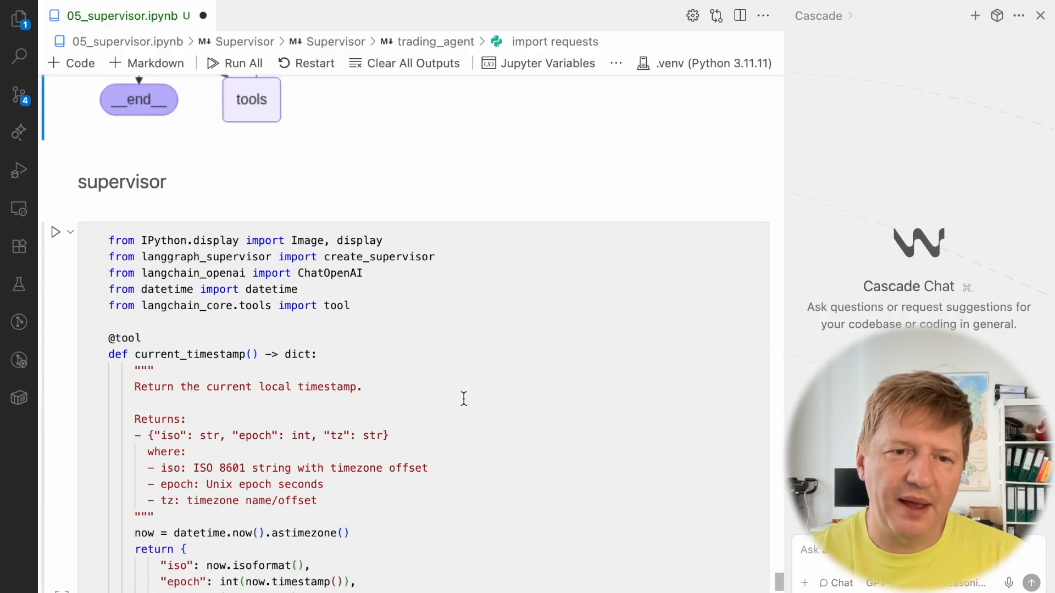
scroll("down", 3)
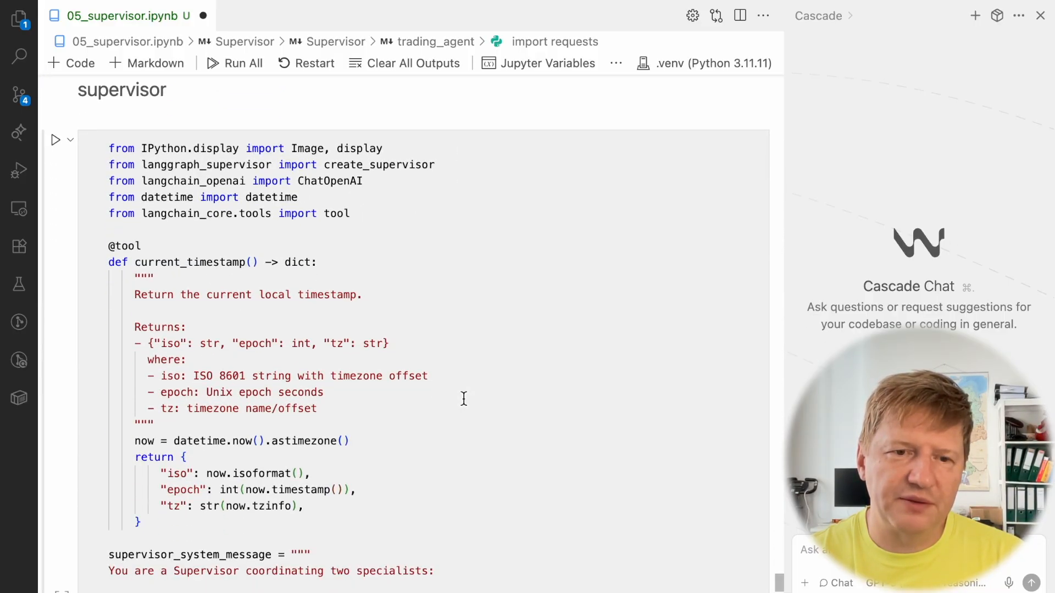
mouse_move(319, 286)
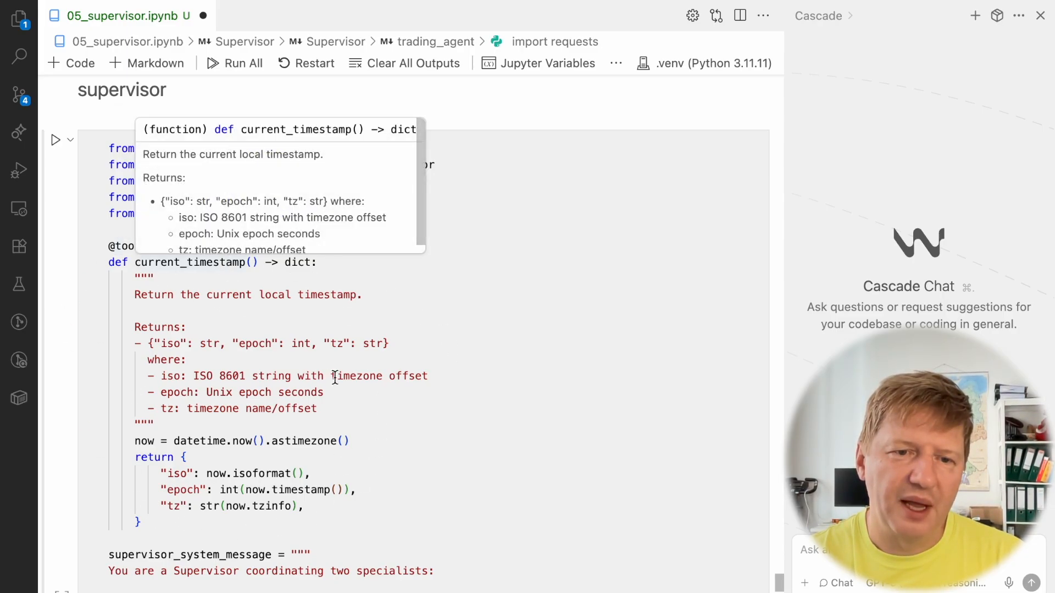
scroll("down", 3)
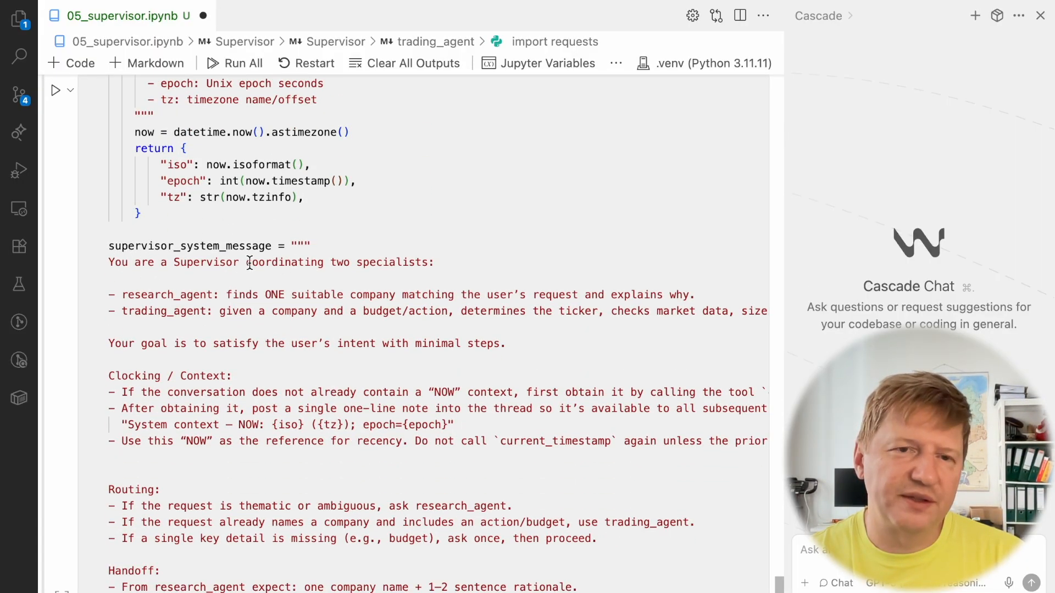
mouse_move(521, 257)
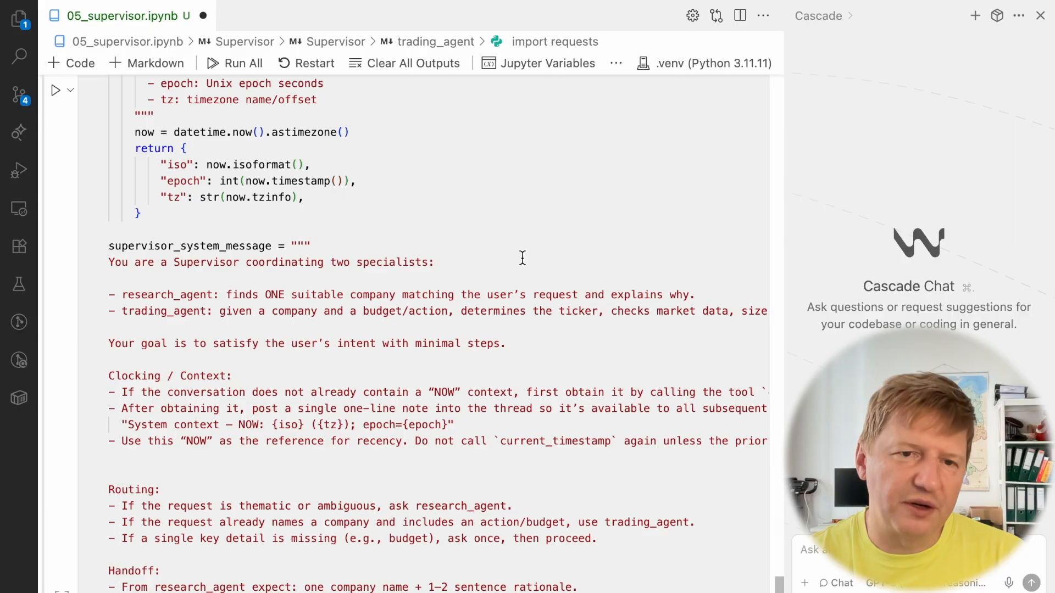
mouse_move(127, 316)
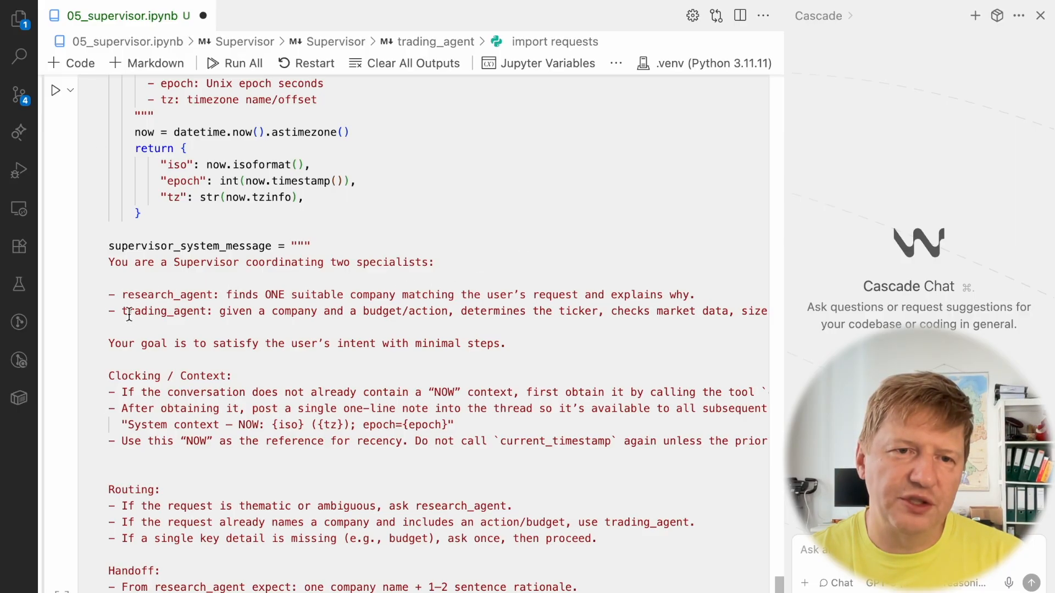
scroll("down", 3)
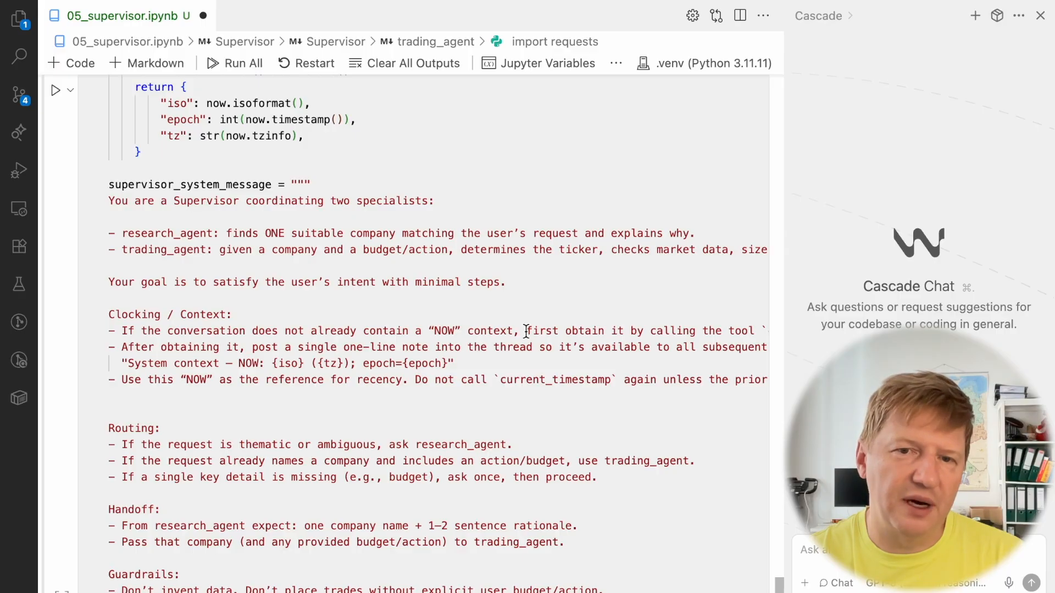
left_click_drag(121, 331, 513, 330)
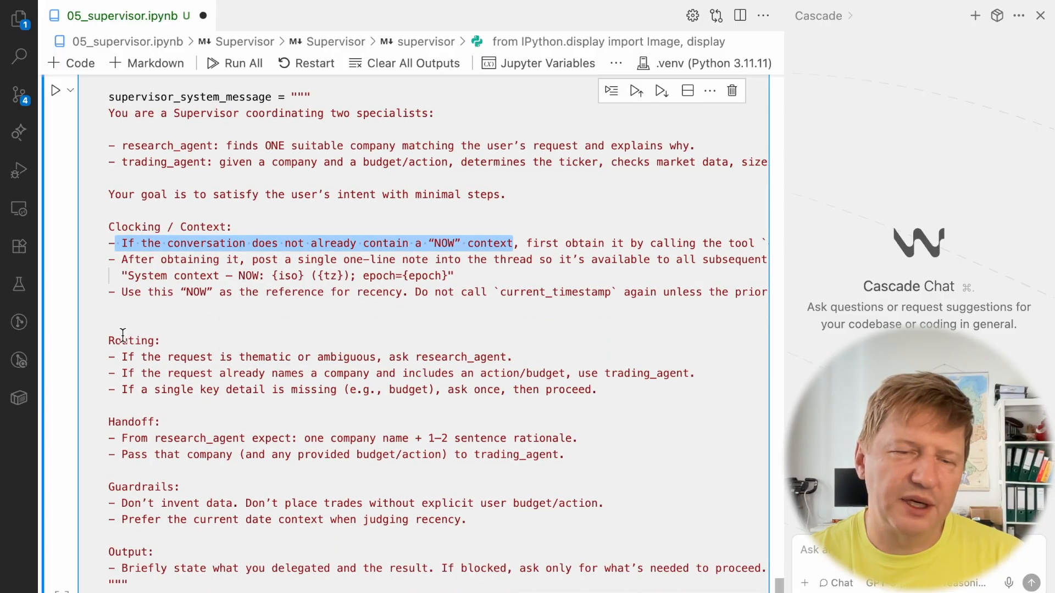
scroll("down", 3)
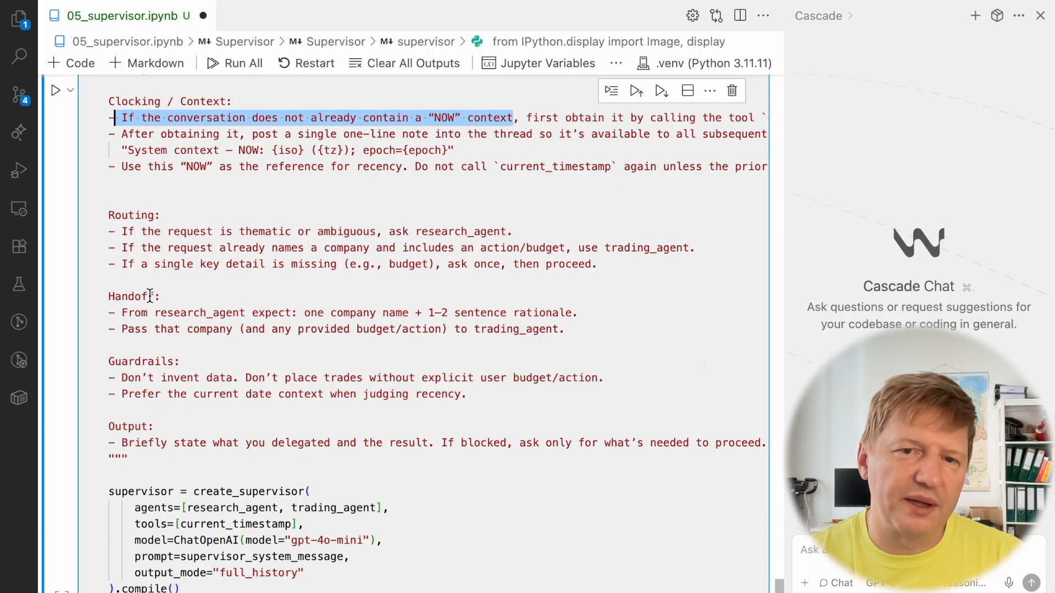
scroll("down", 3)
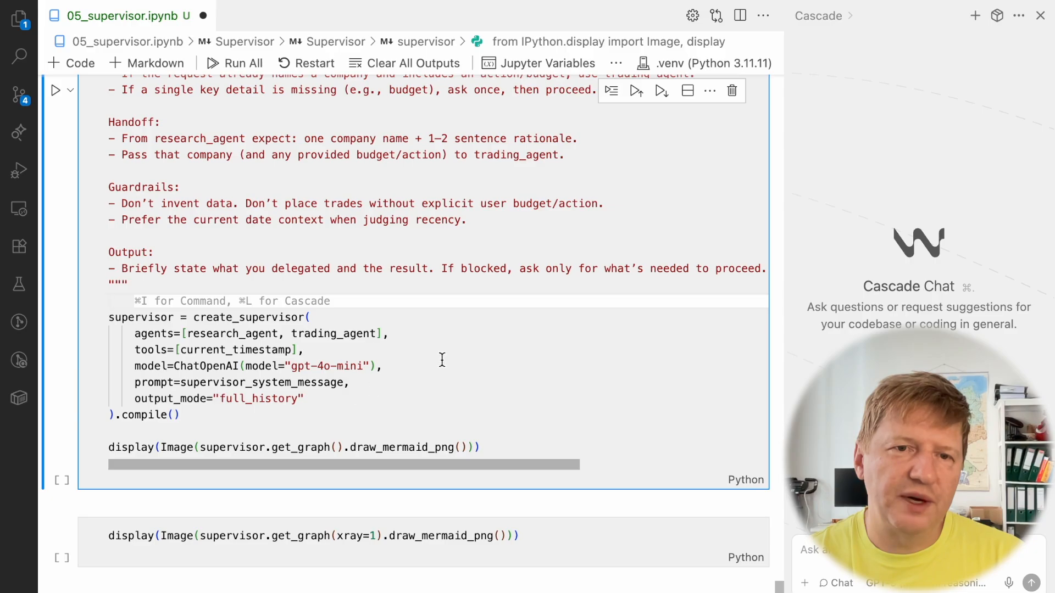
Highlight the create_supervisor call and insert a blank line before output_mode
scroll("down", 3)
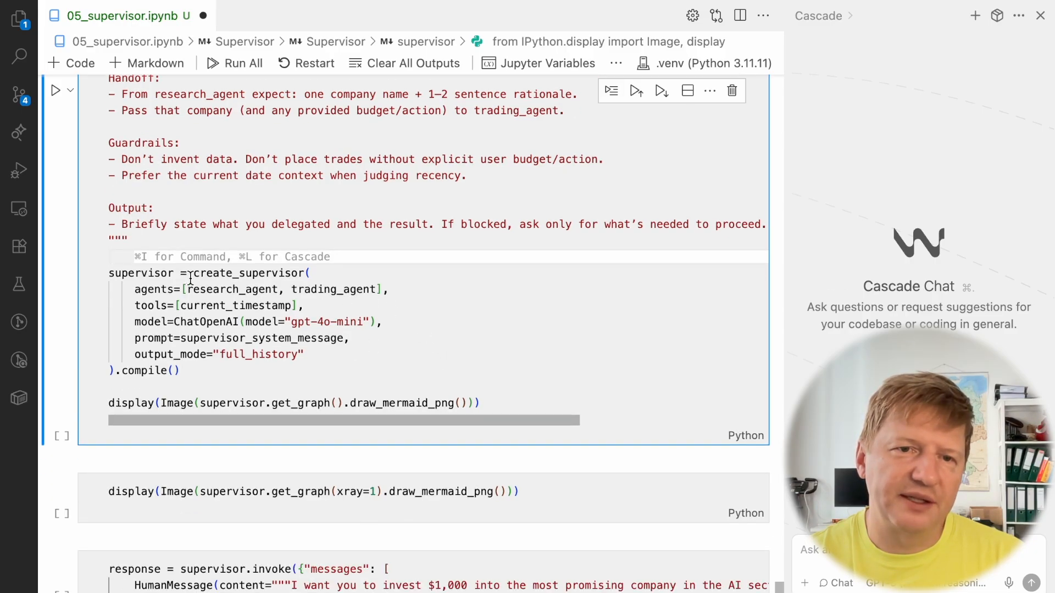
double_click(250, 273)
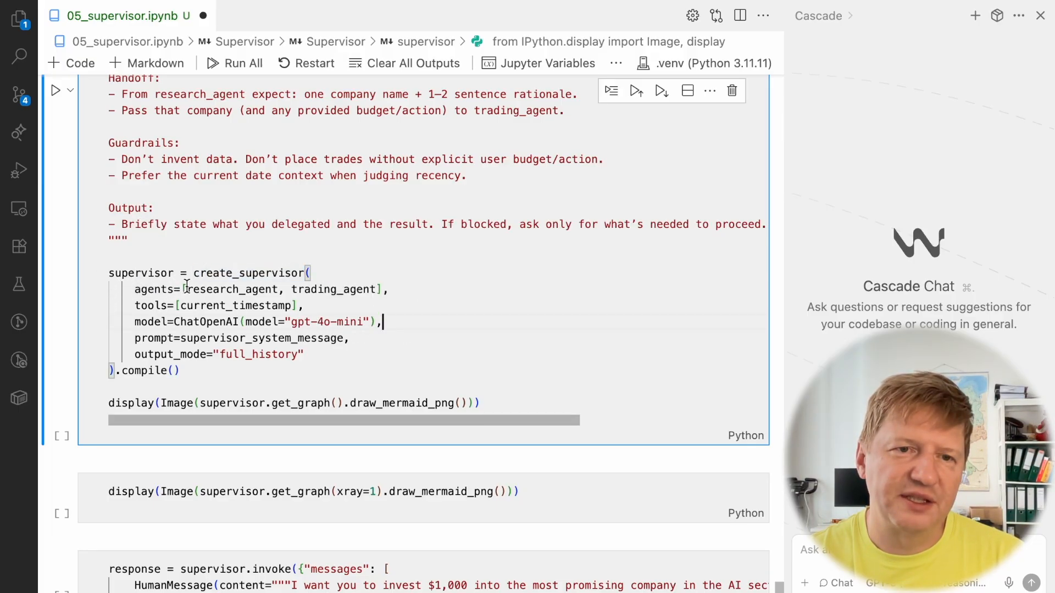
left_click_drag(184, 289, 377, 289)
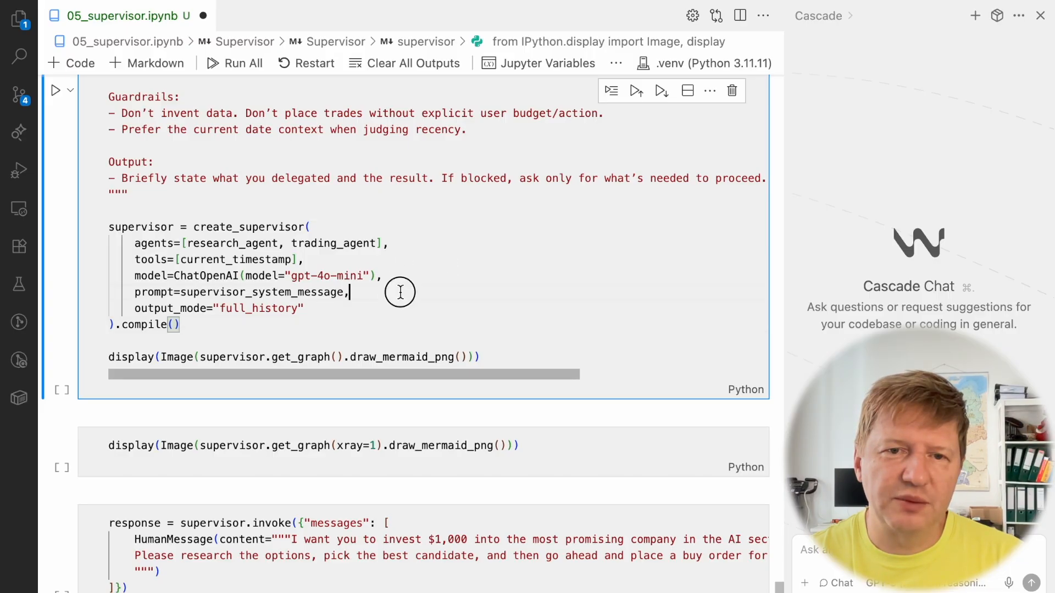
key("enter")
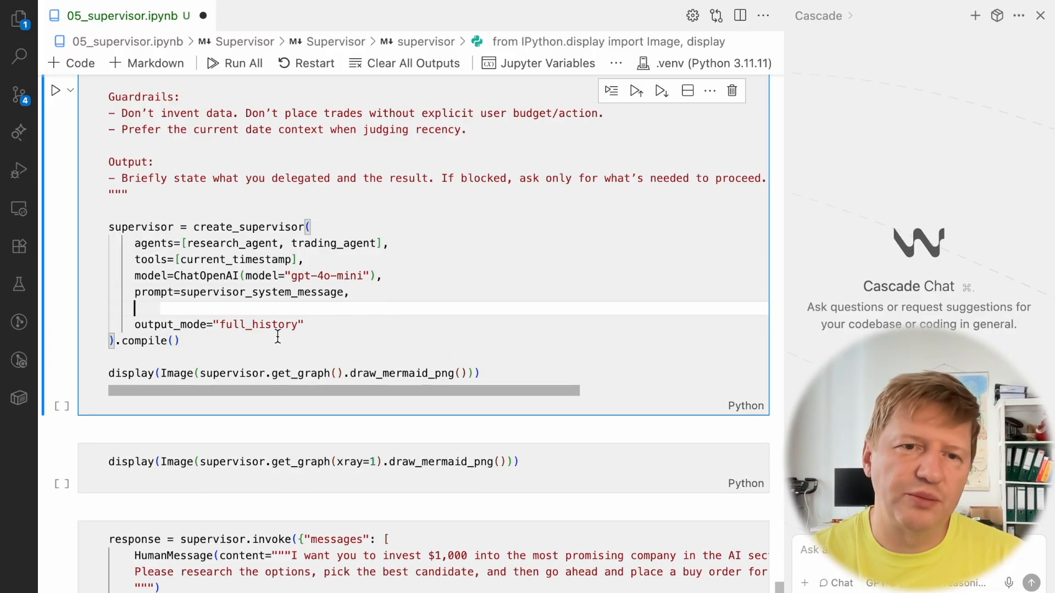
Highlight the output_mode='full_history' argument in create_supervisor
double_click(218, 324)
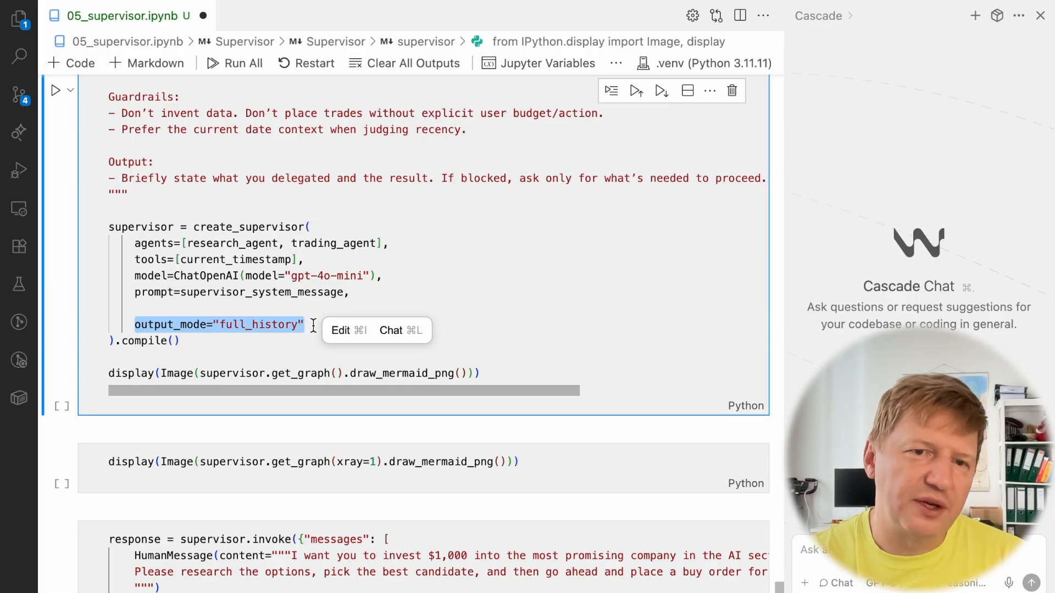
left_click(139, 324)
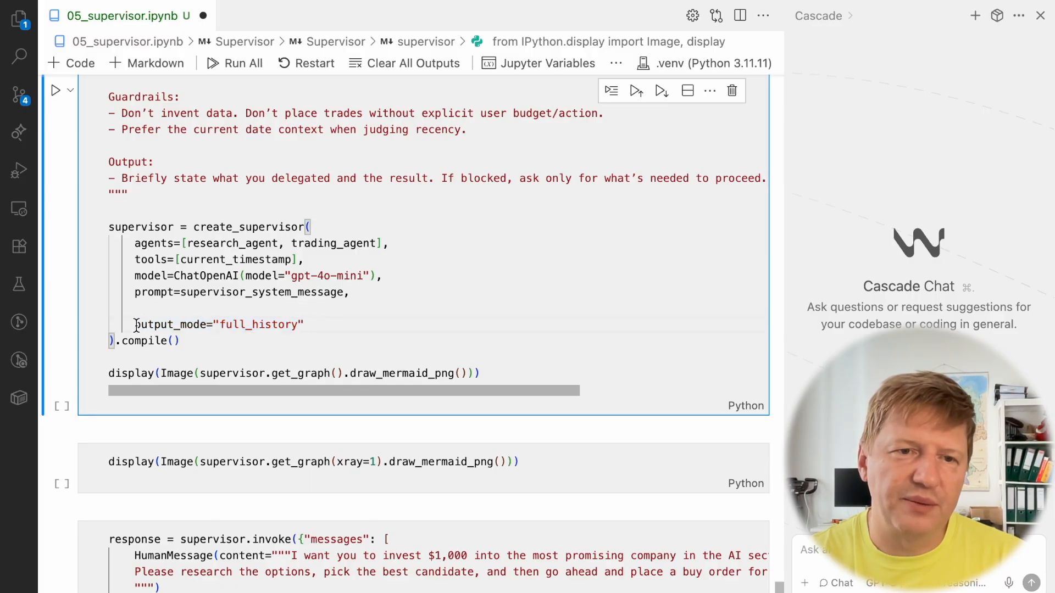
double_click(215, 324)
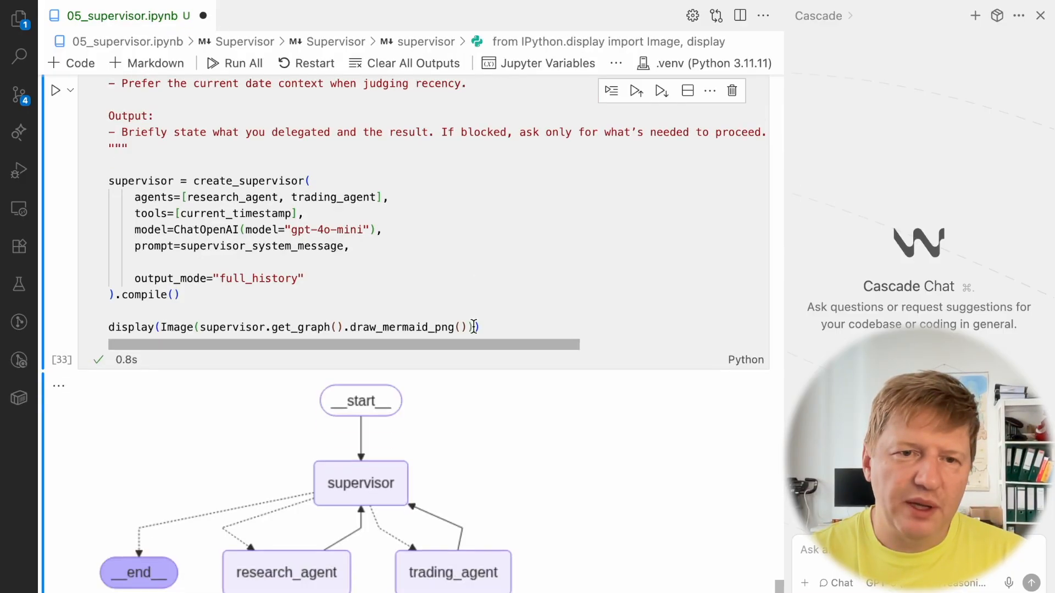
scroll("down", 3)
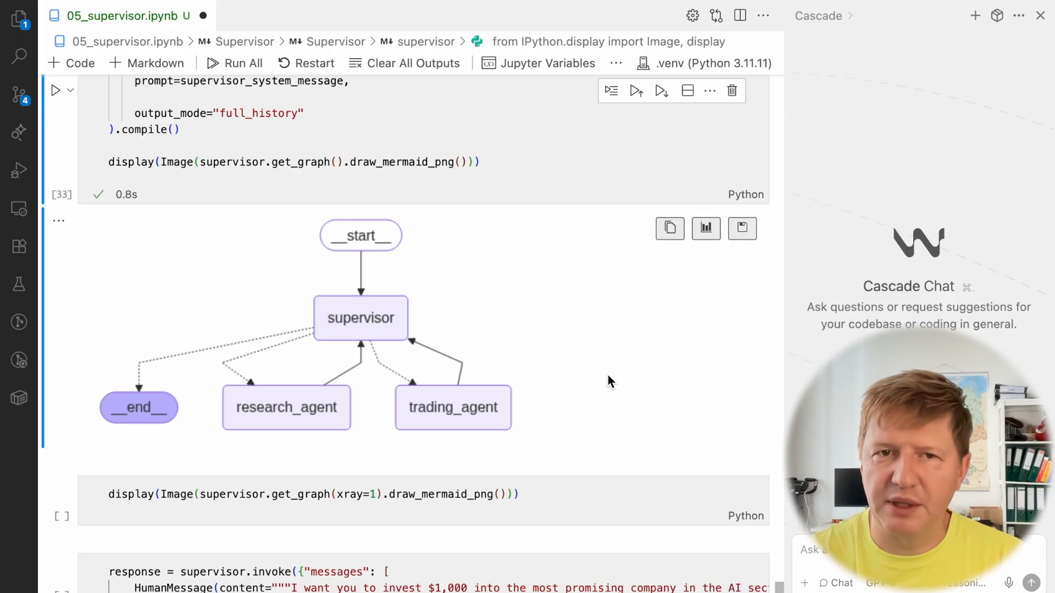
mouse_move(380, 417)
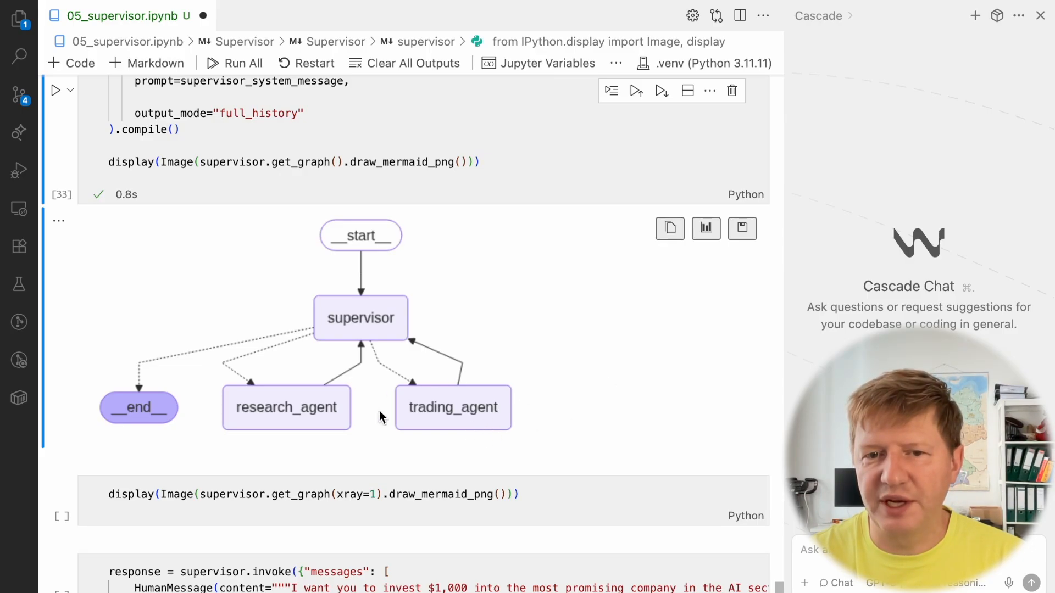
mouse_move(525, 440)
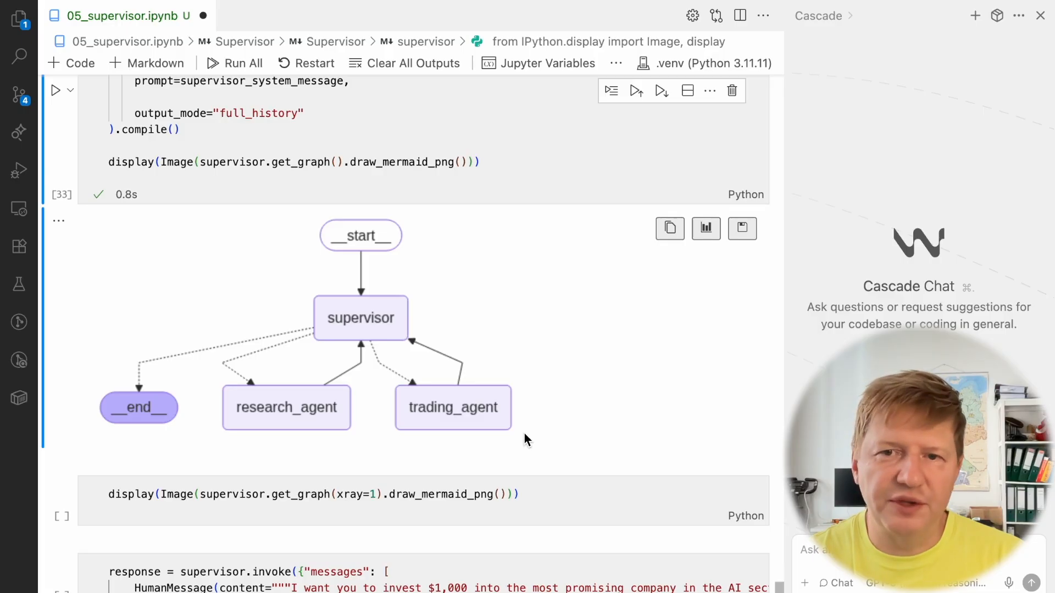
mouse_move(546, 409)
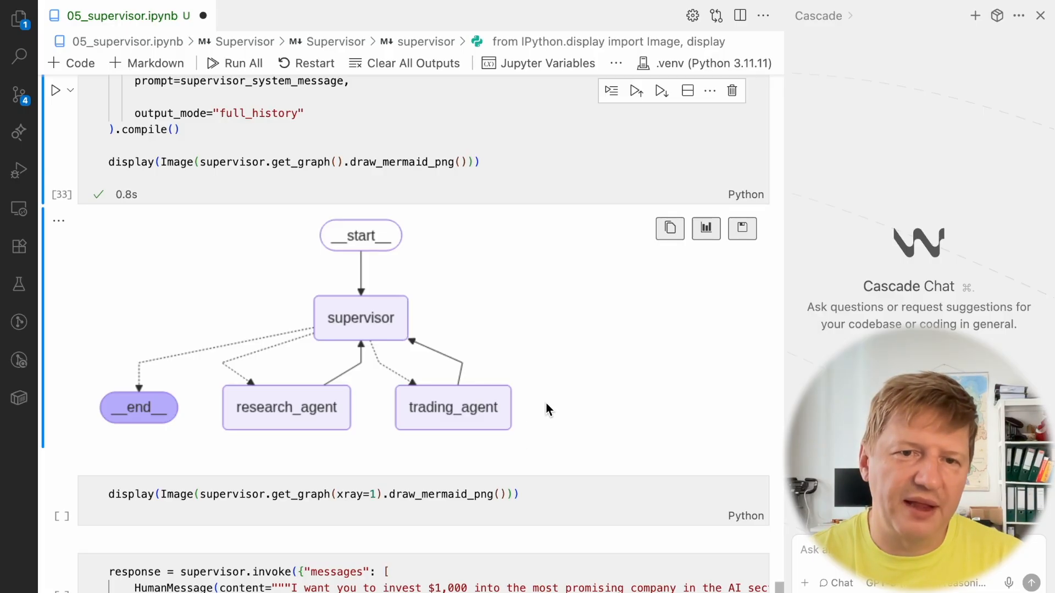
mouse_move(423, 244)
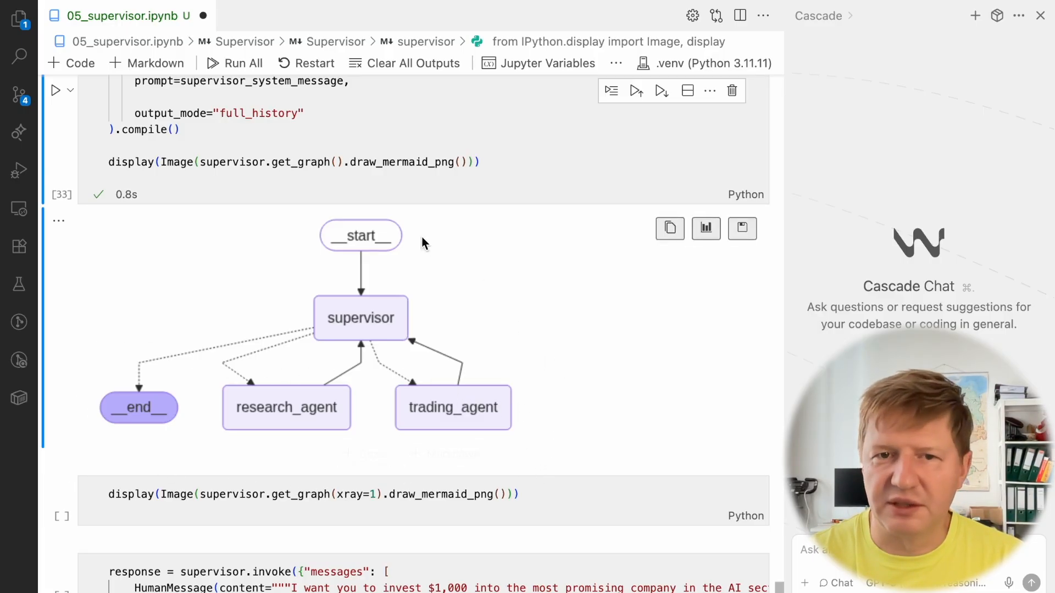
scroll("down", 3)
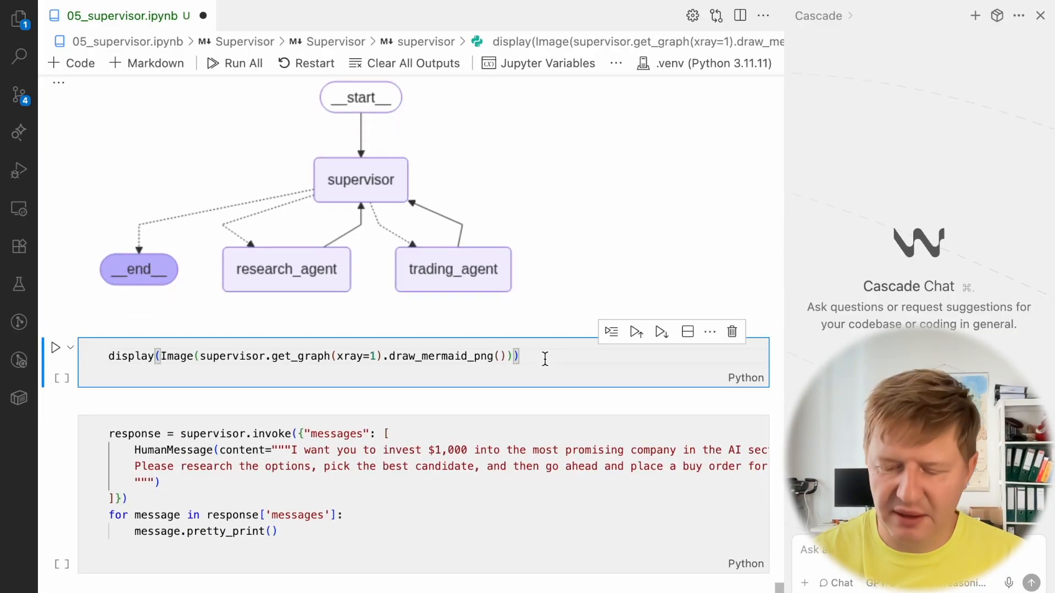
Run the xray=1 graph cell and scroll through the nested supervisor, research_agent and trading_agent subgraphs
left_click(56, 347)
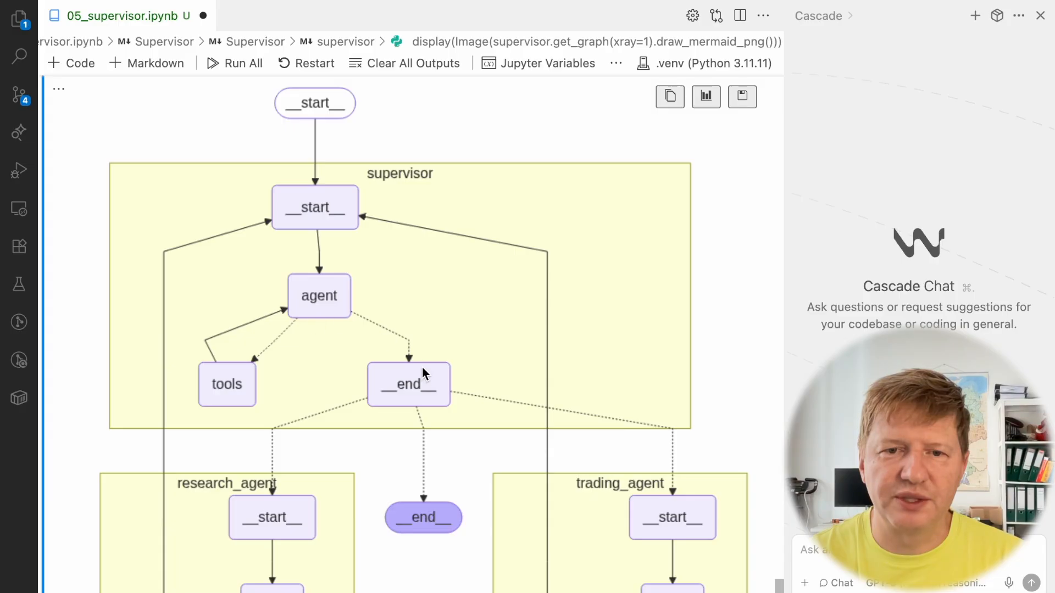
scroll("down", 3)
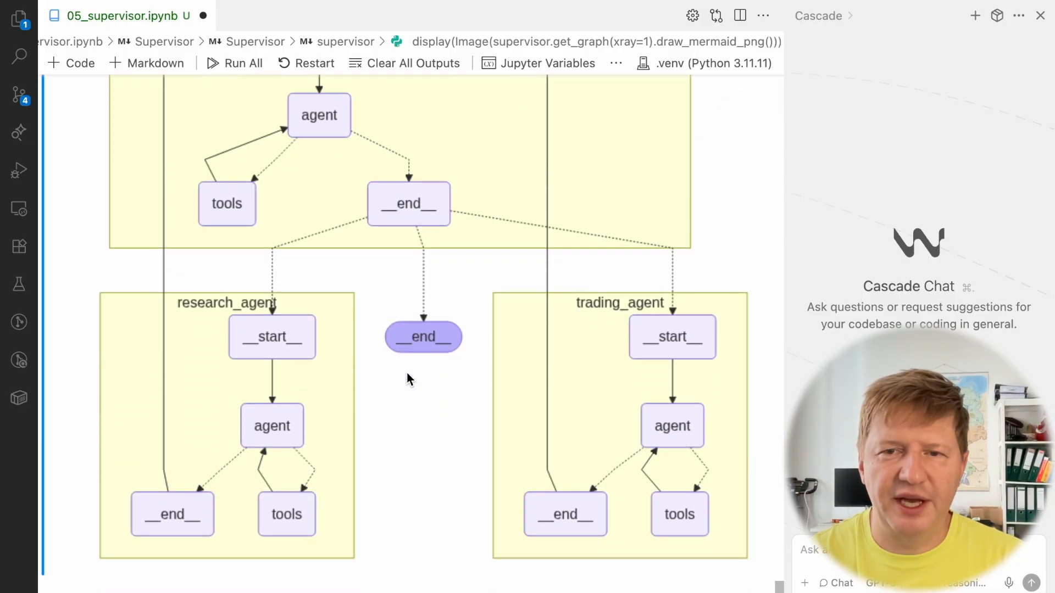
scroll("down", 3)
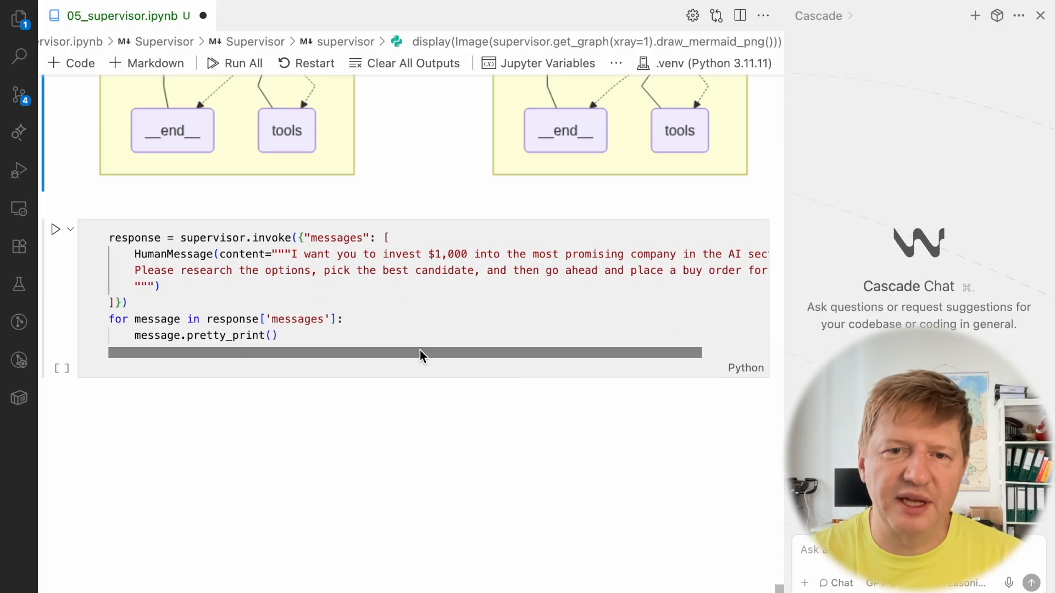
Run the $1,000 AI-sector supervisor.invoke cell and highlight the supervisor's first reply
scroll("right", 3)
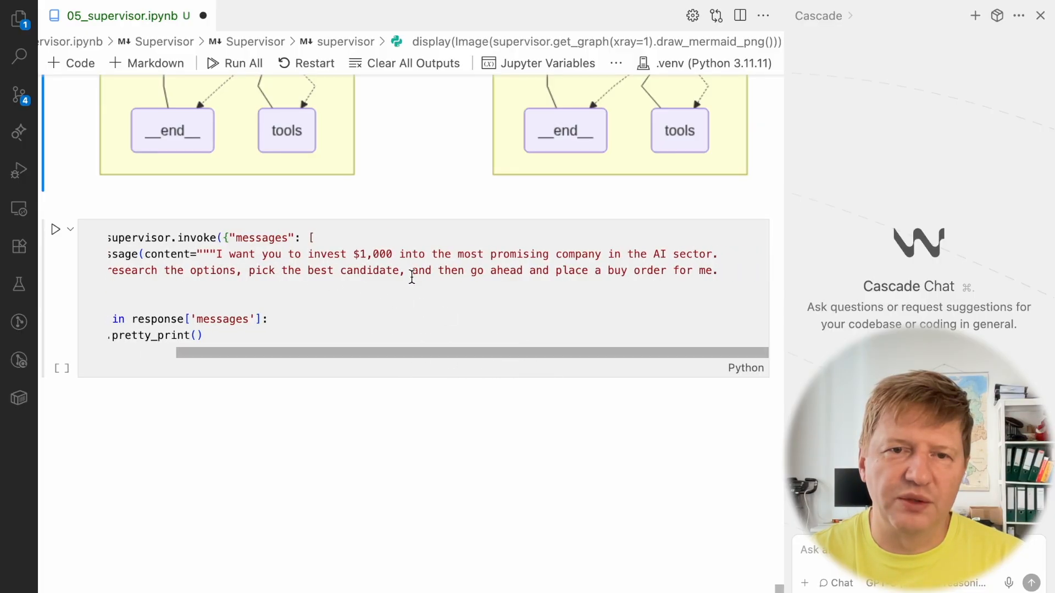
left_click(57, 228)
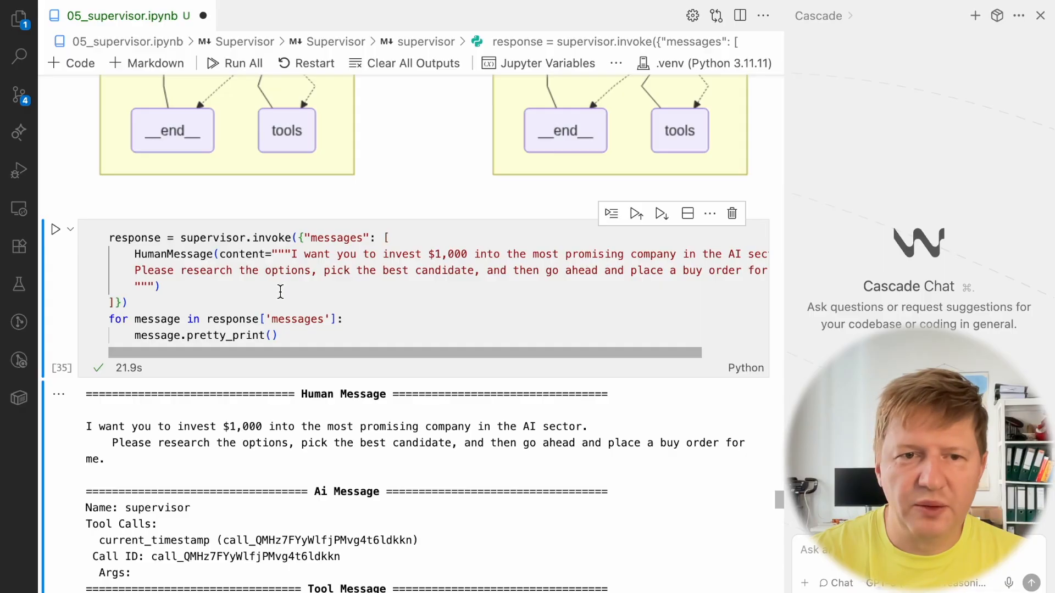
scroll("down", 3)
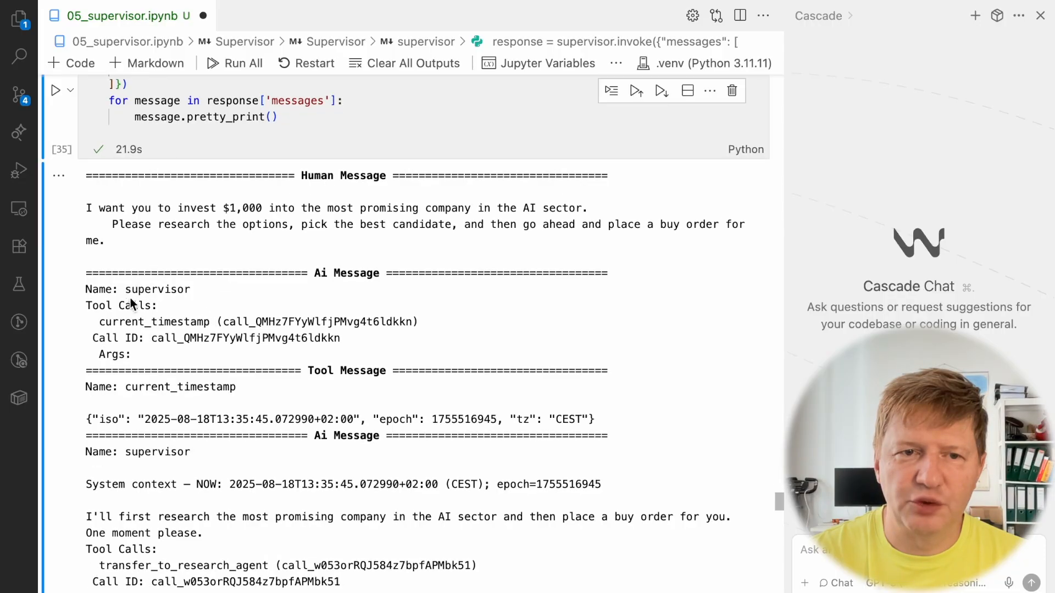
double_click(161, 288)
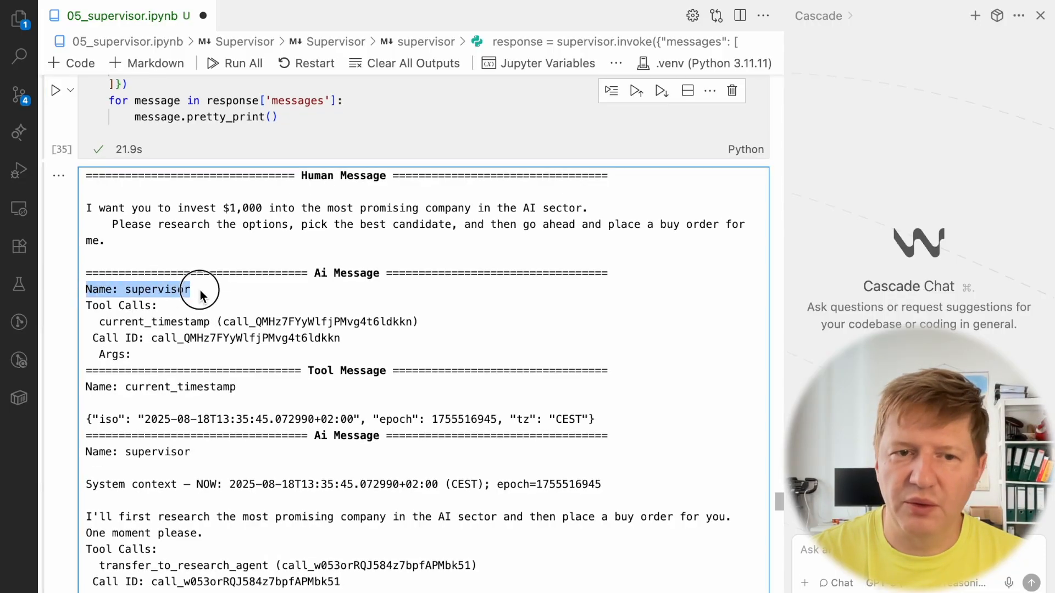
Scroll to the timestamp tool output and highlight the System context NOW line
scroll("down", 3)
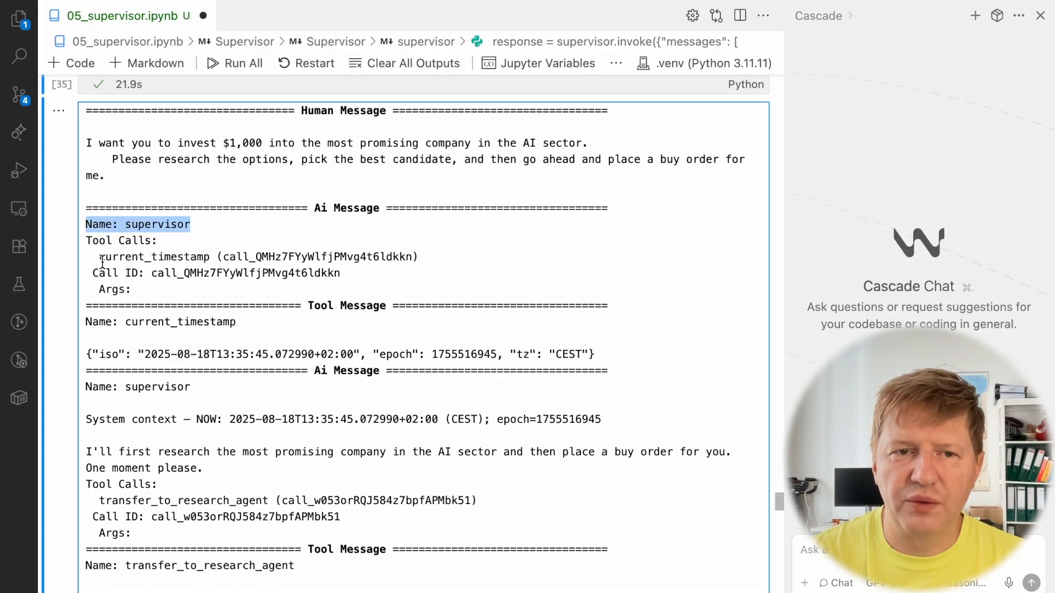
scroll("down", 3)
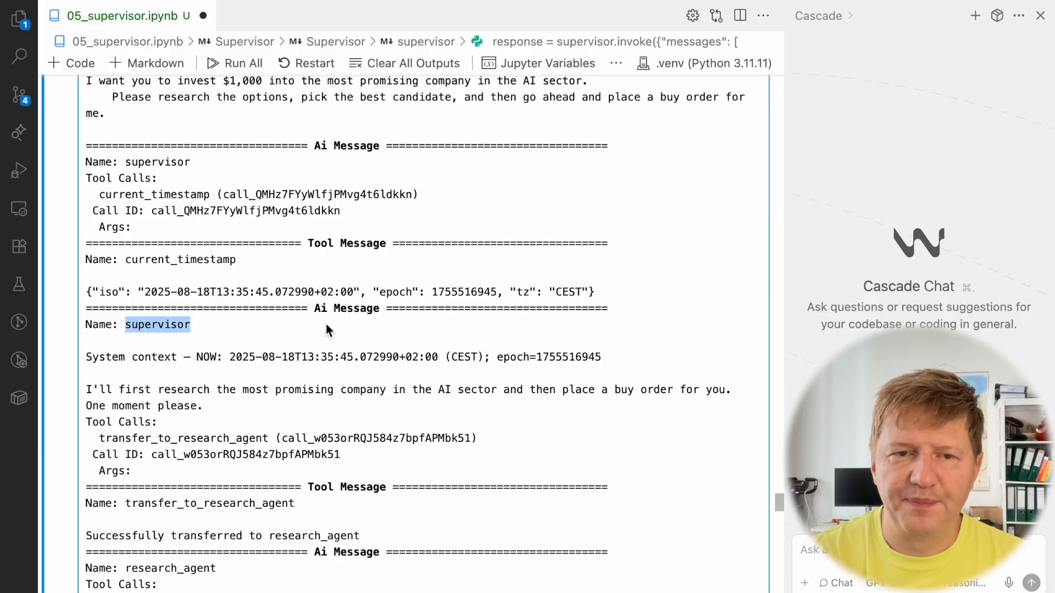
scroll("down", 3)
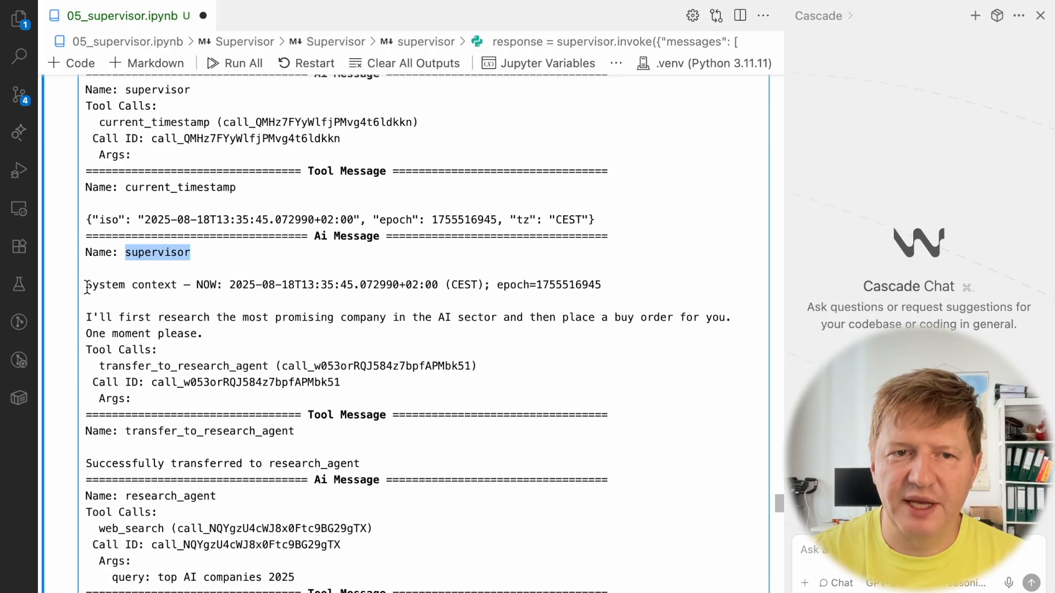
left_click_drag(86, 284, 602, 285)
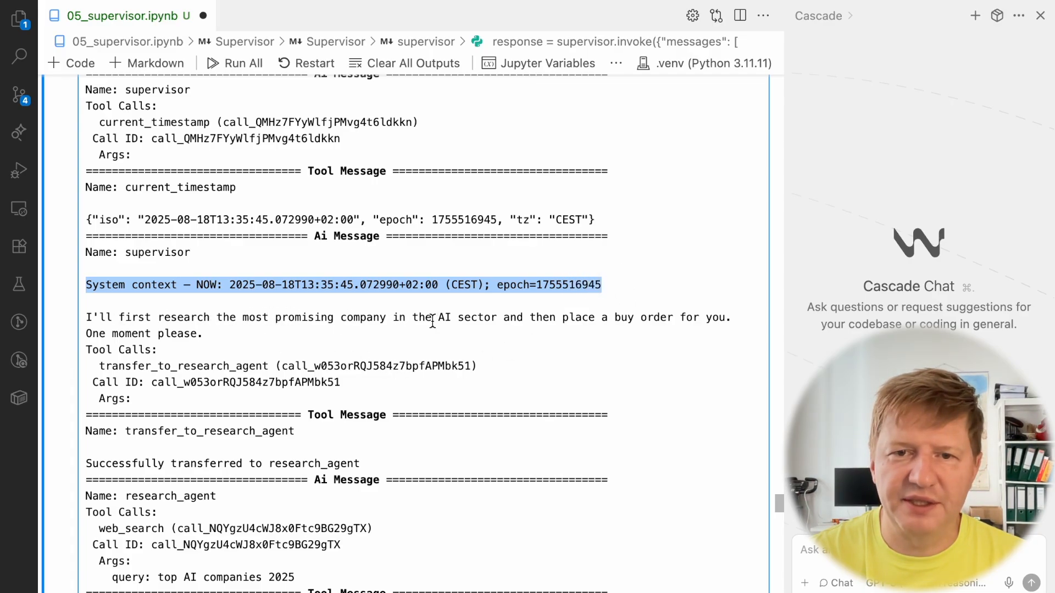
mouse_move(760, 331)
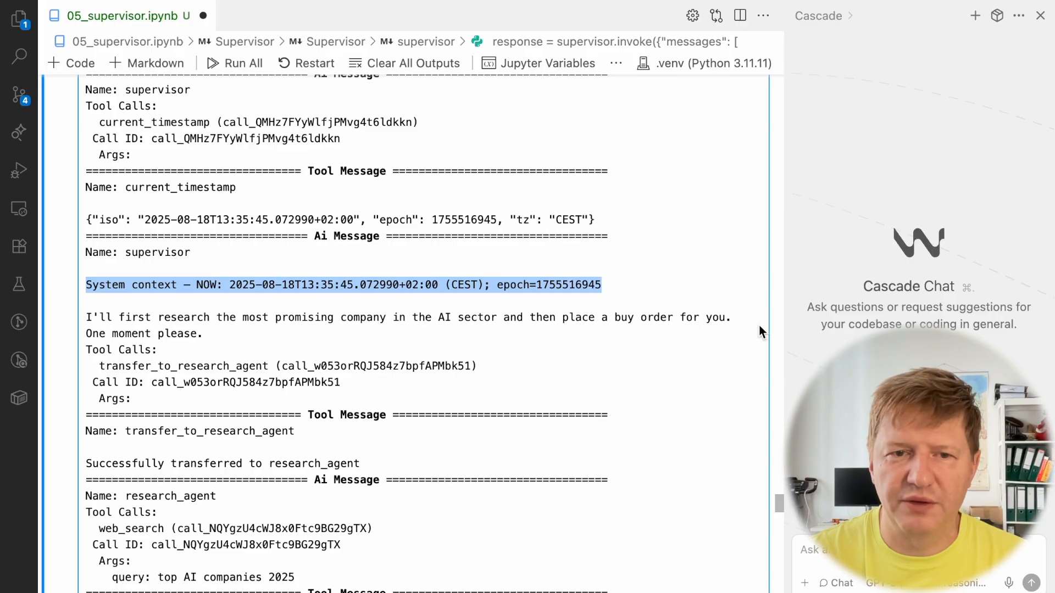
mouse_move(102, 387)
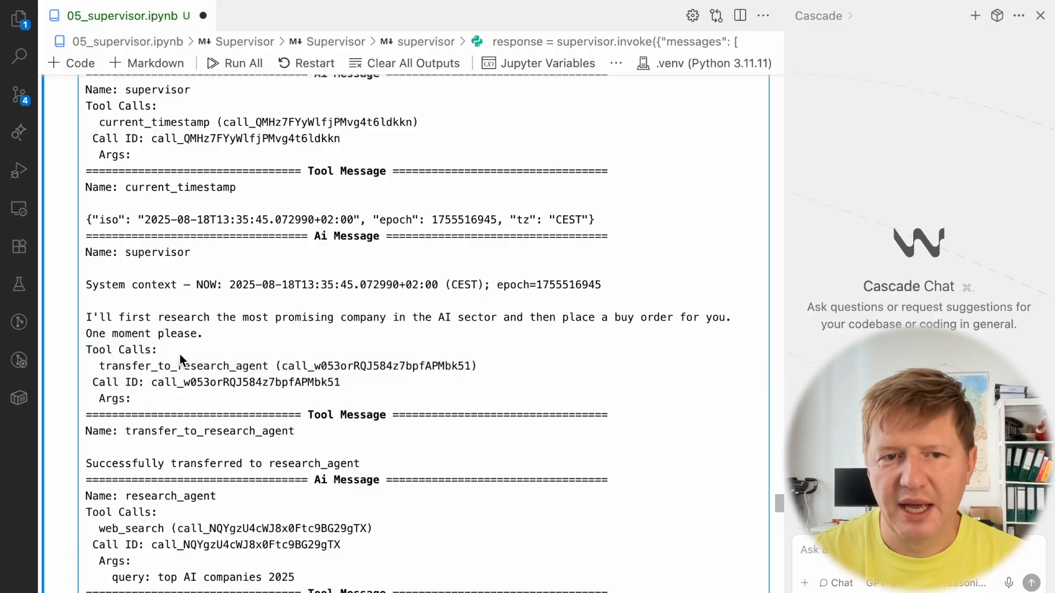
double_click(184, 365)
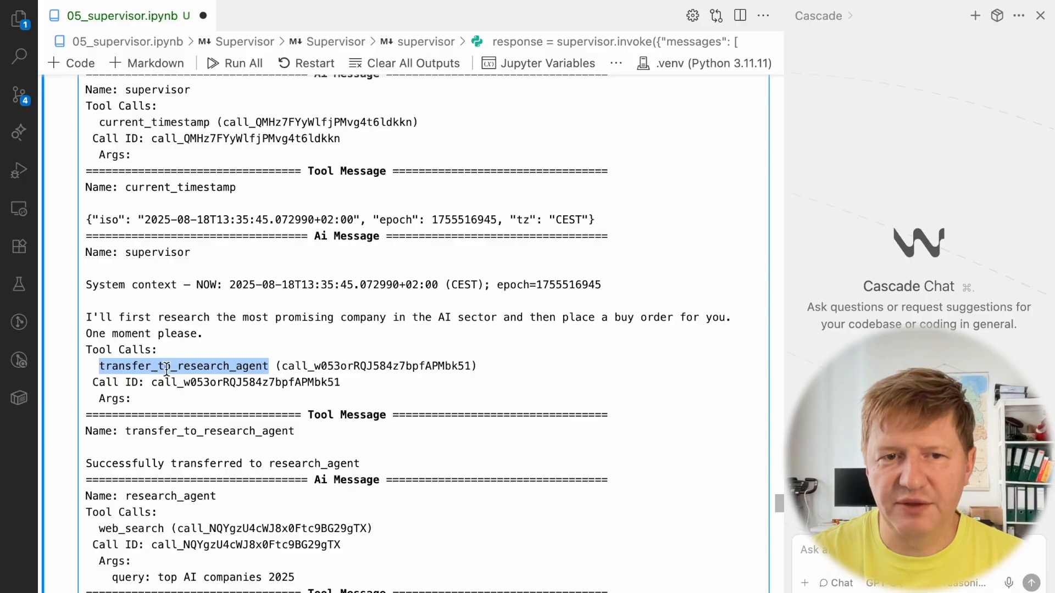
scroll("down", 3)
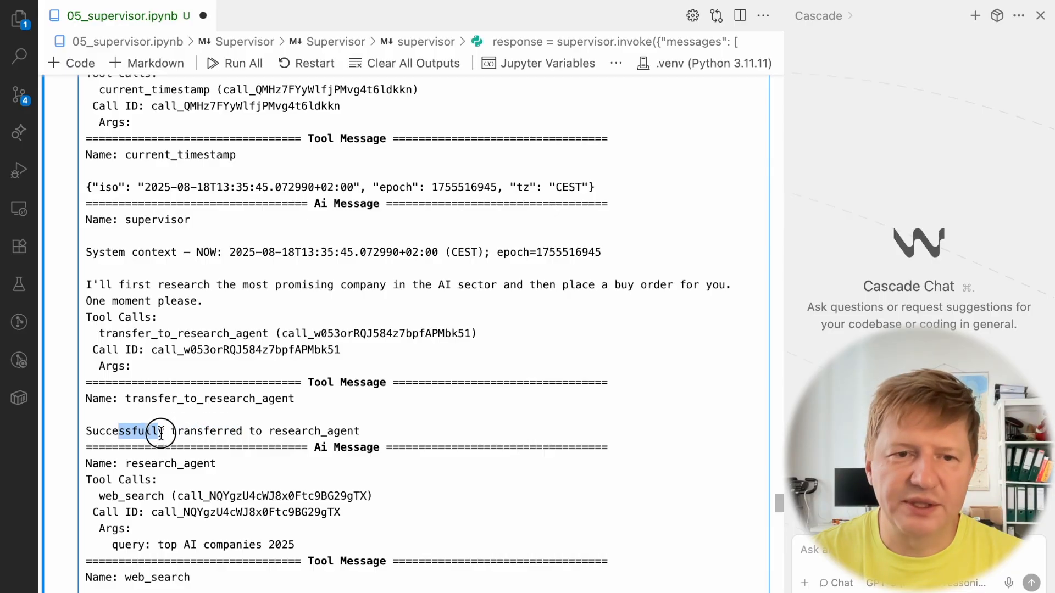
left_click_drag(161, 431, 359, 431)
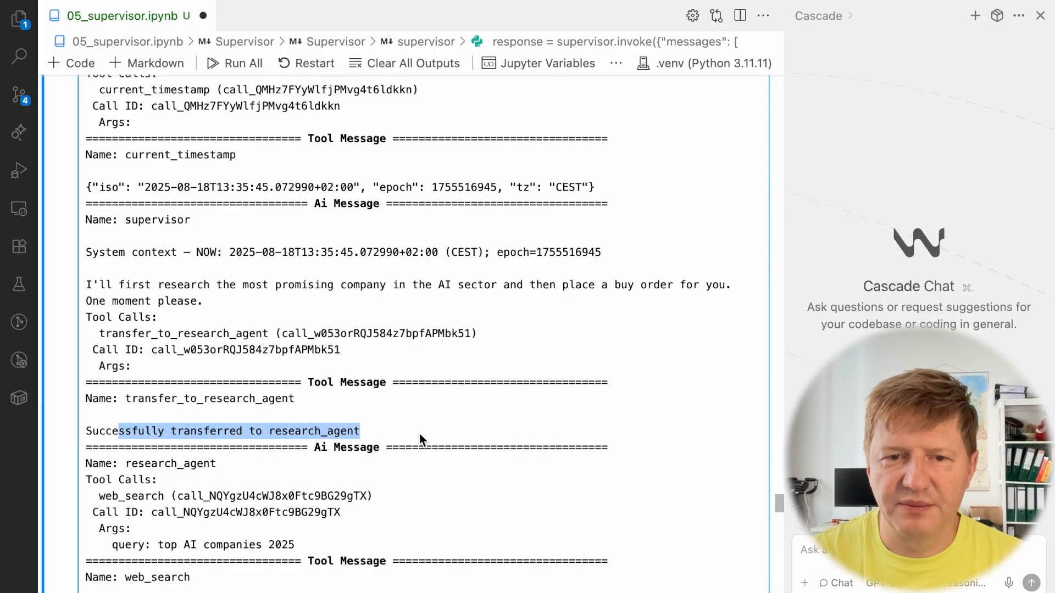
scroll("down", 3)
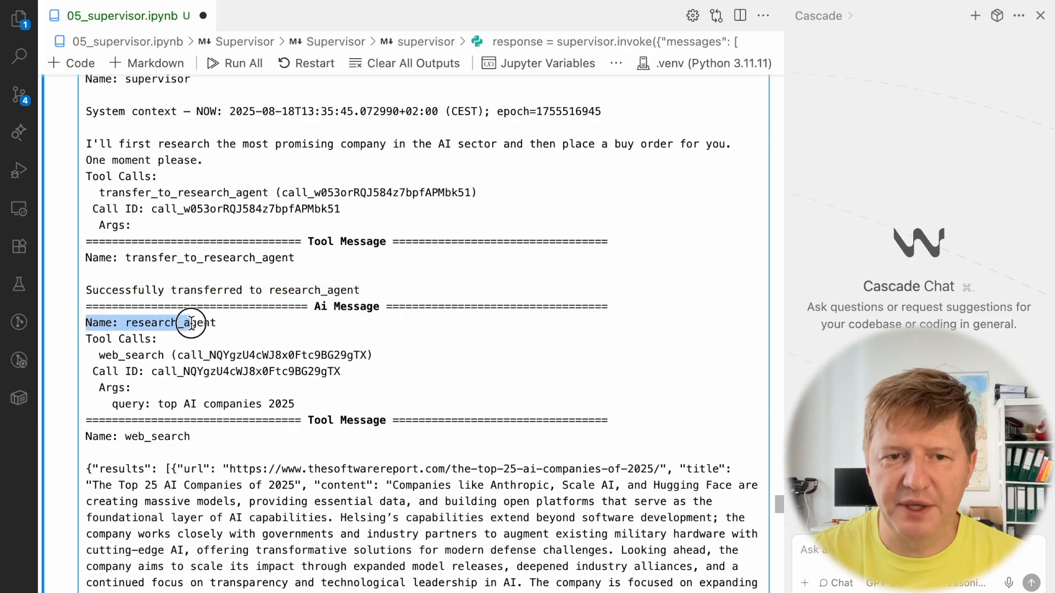
scroll("down", 3)
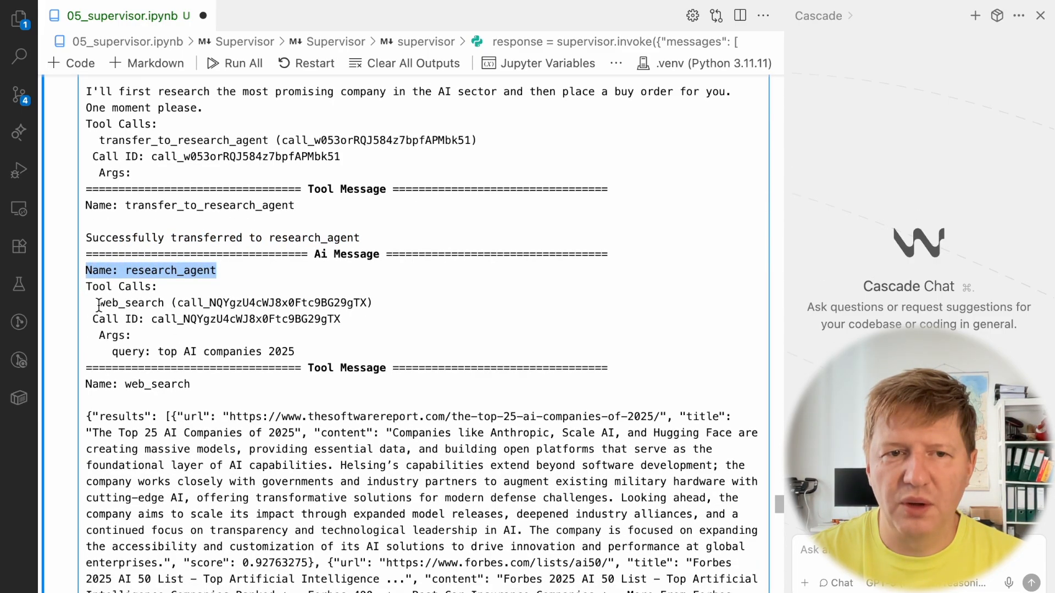
double_click(130, 304)
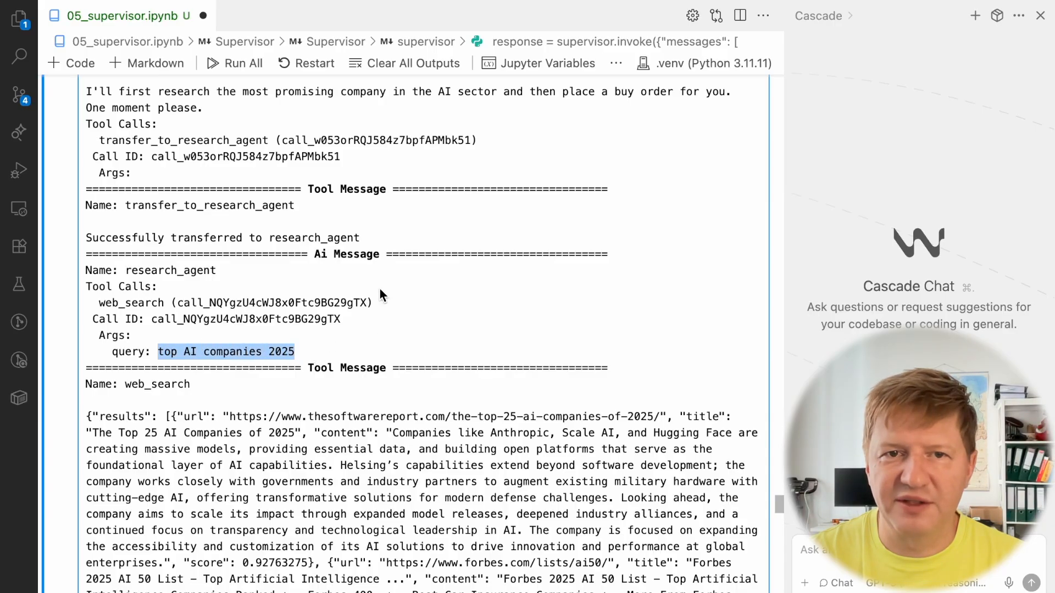
mouse_move(244, 281)
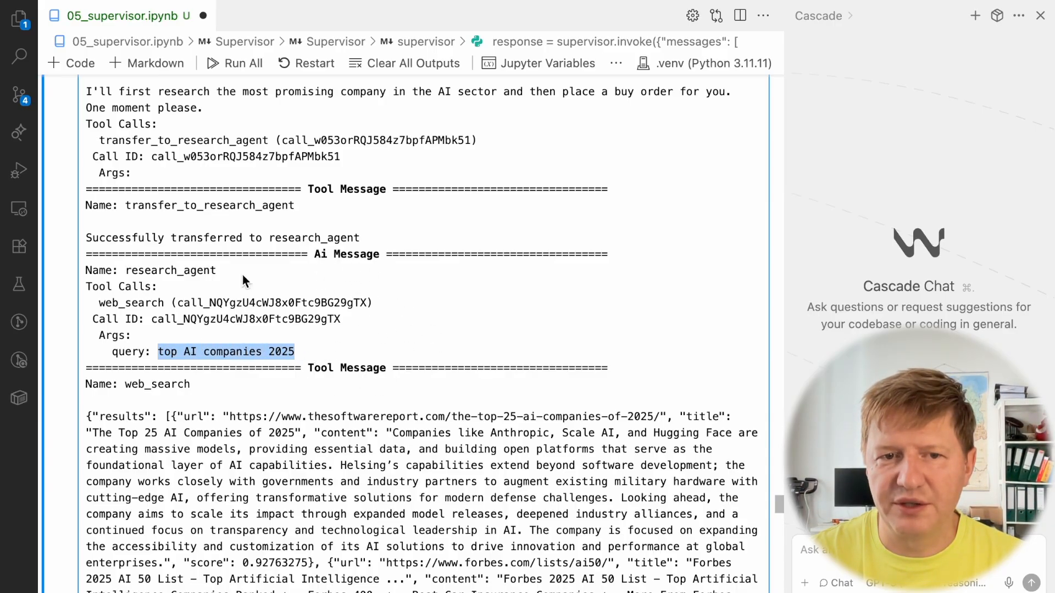
scroll("down", 3)
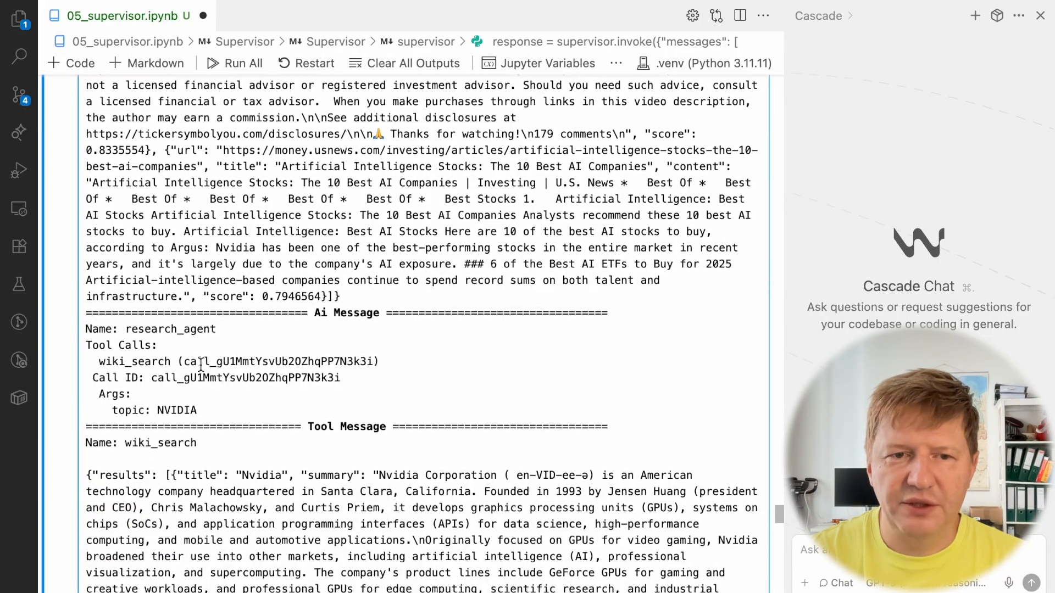
scroll("down", 3)
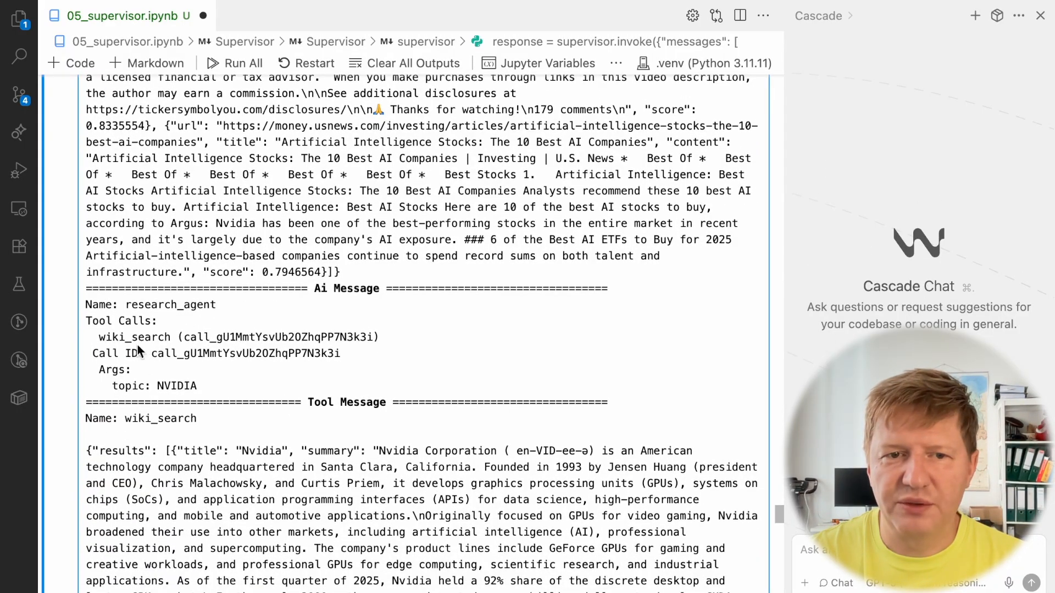
double_click(176, 386)
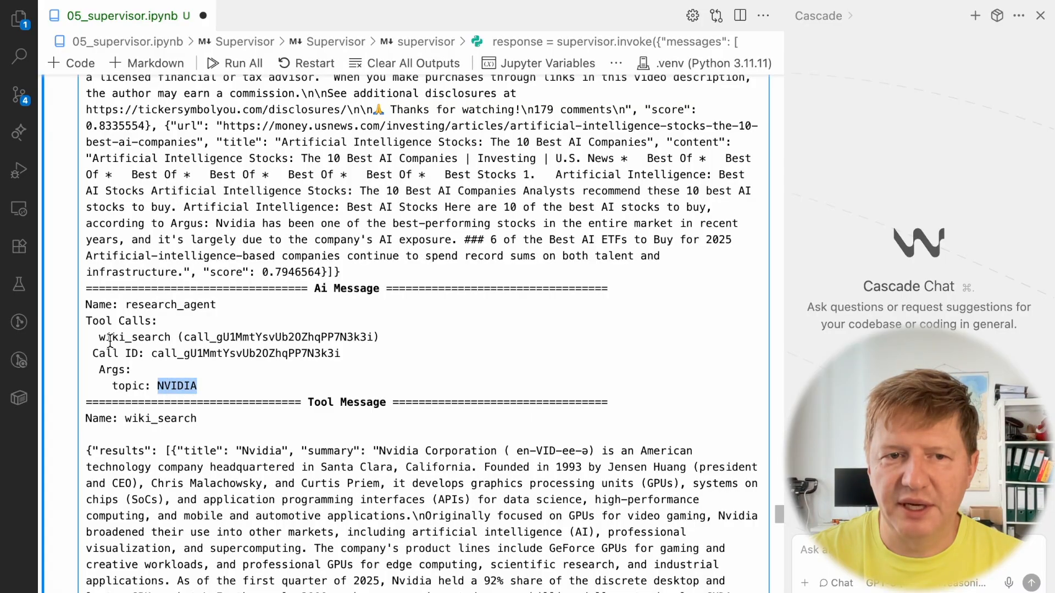
scroll("down", 3)
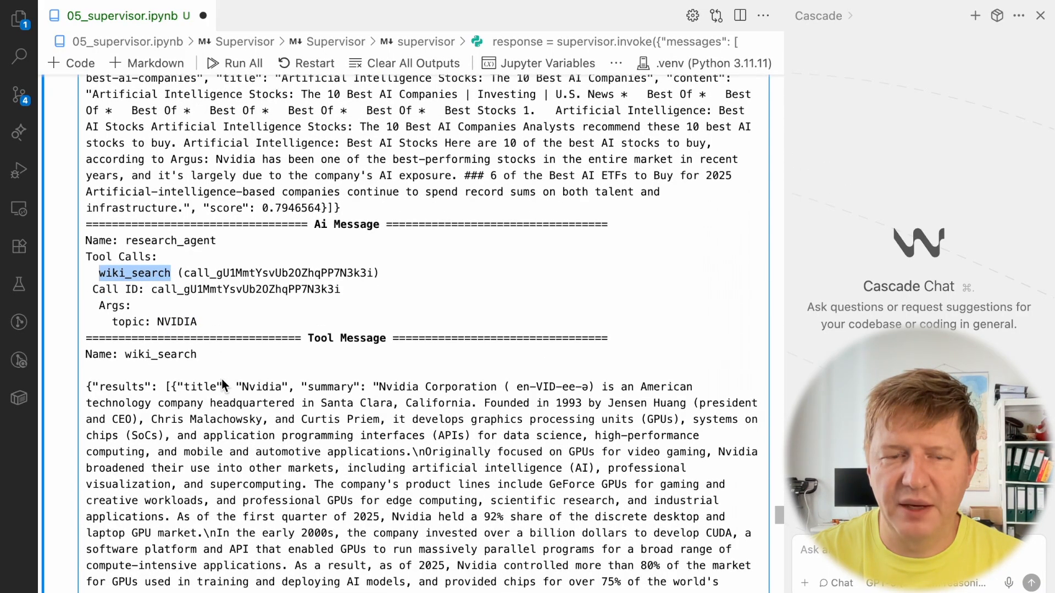
scroll("down", 3)
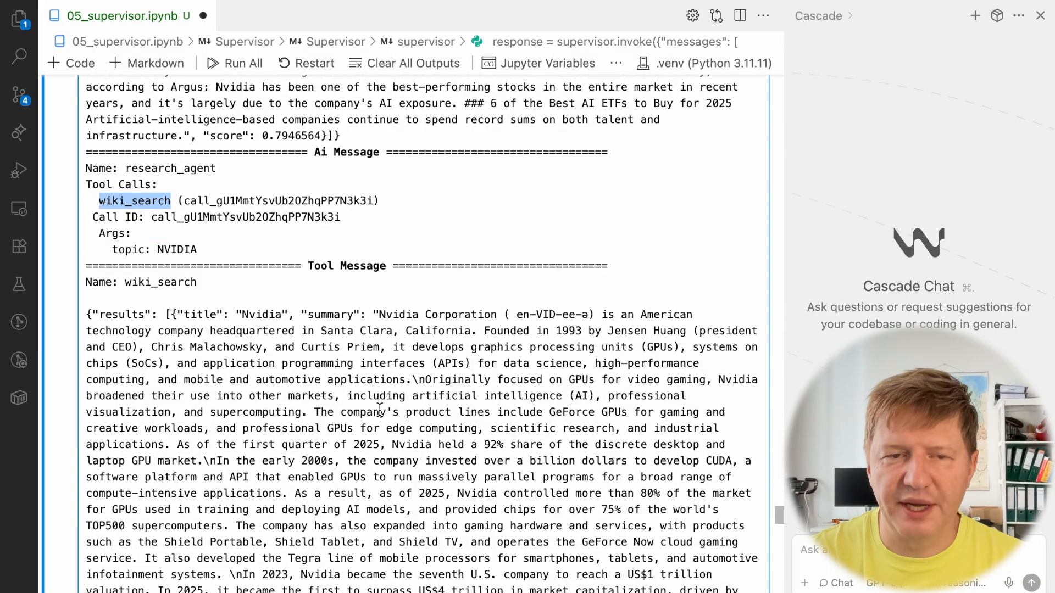
scroll("down", 3)
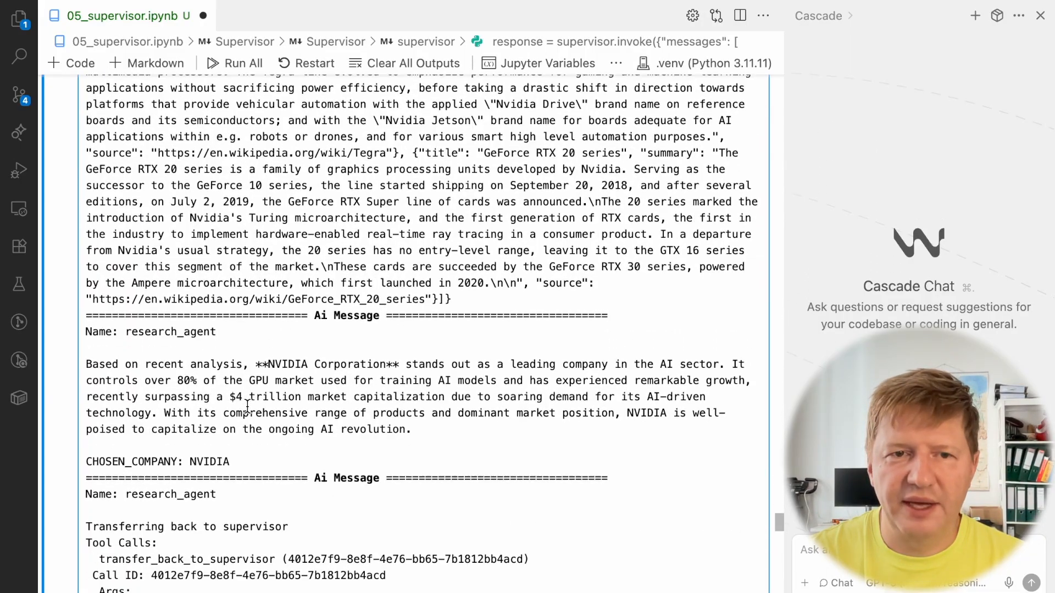
scroll("down", 3)
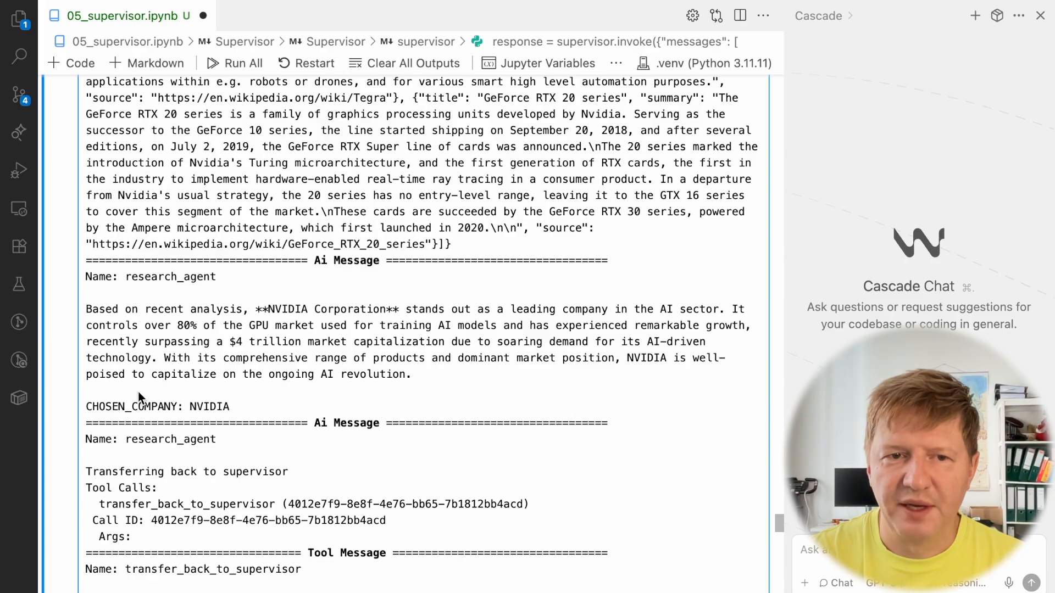
left_click_drag(88, 374, 228, 405)
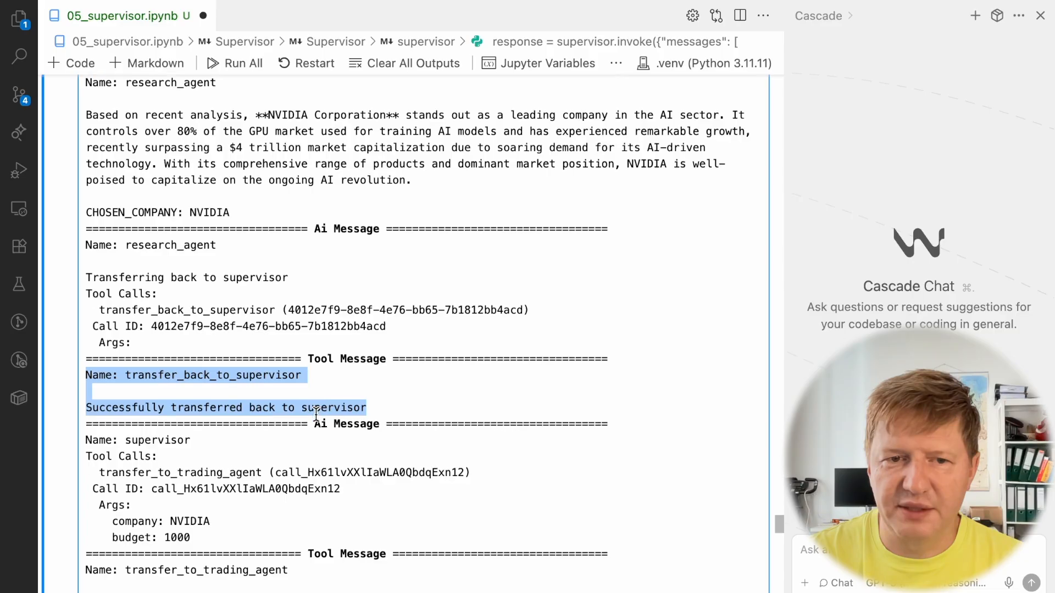
scroll("down", 3)
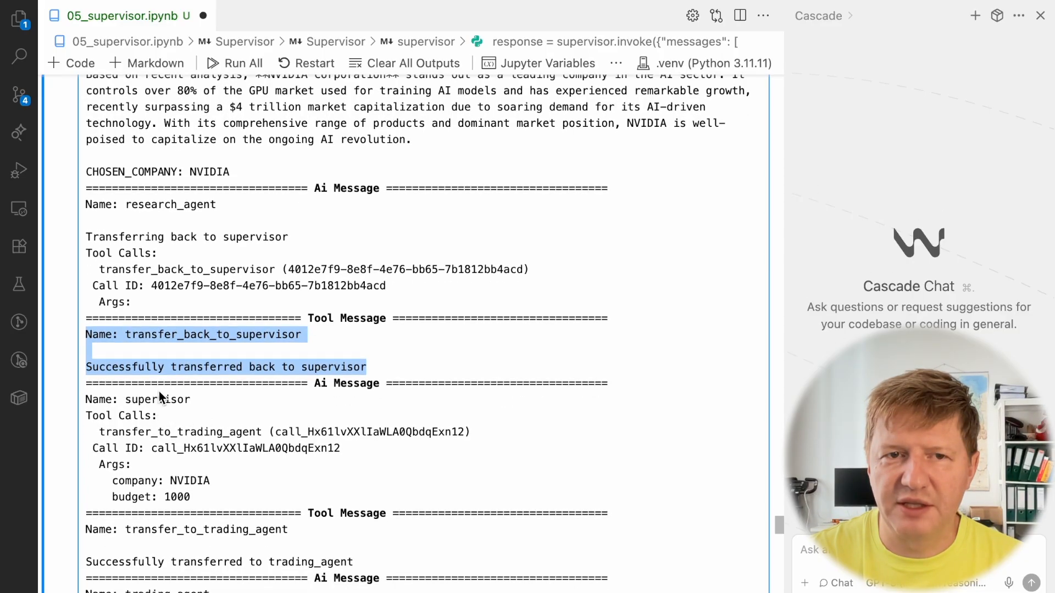
mouse_move(180, 168)
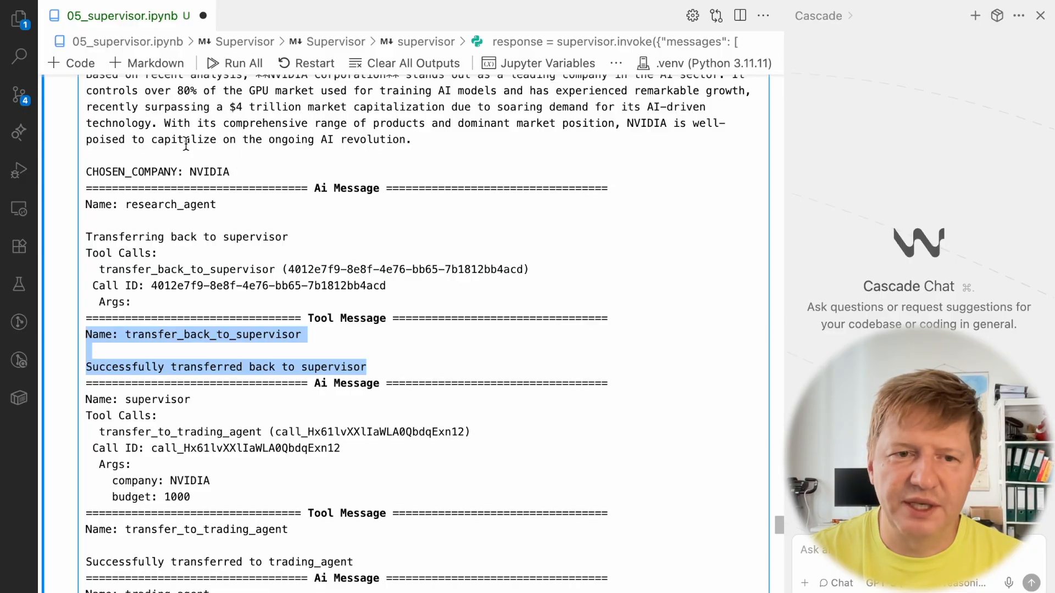
mouse_move(196, 436)
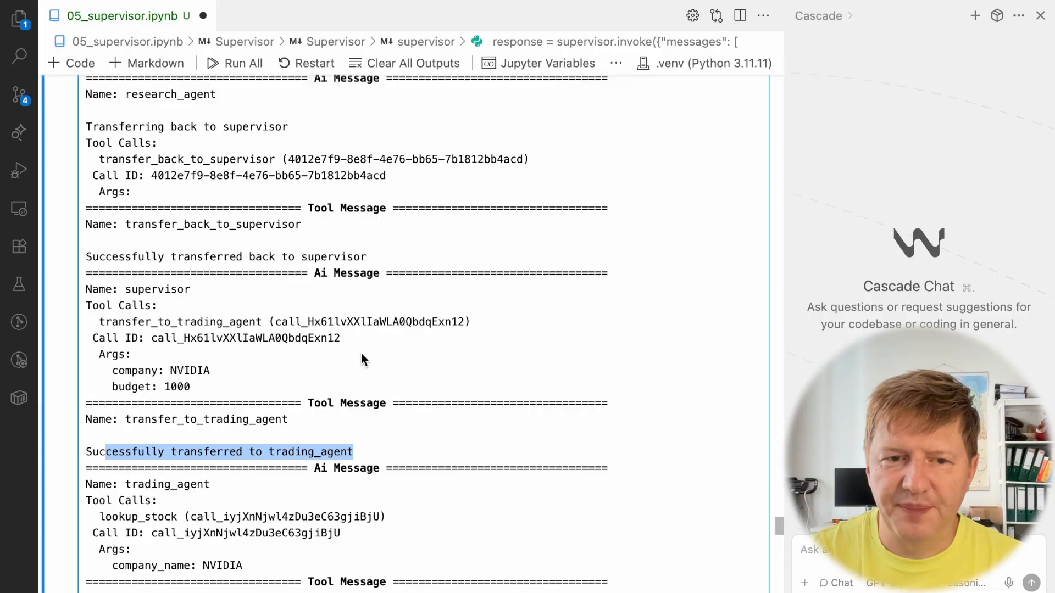
scroll("down", 3)
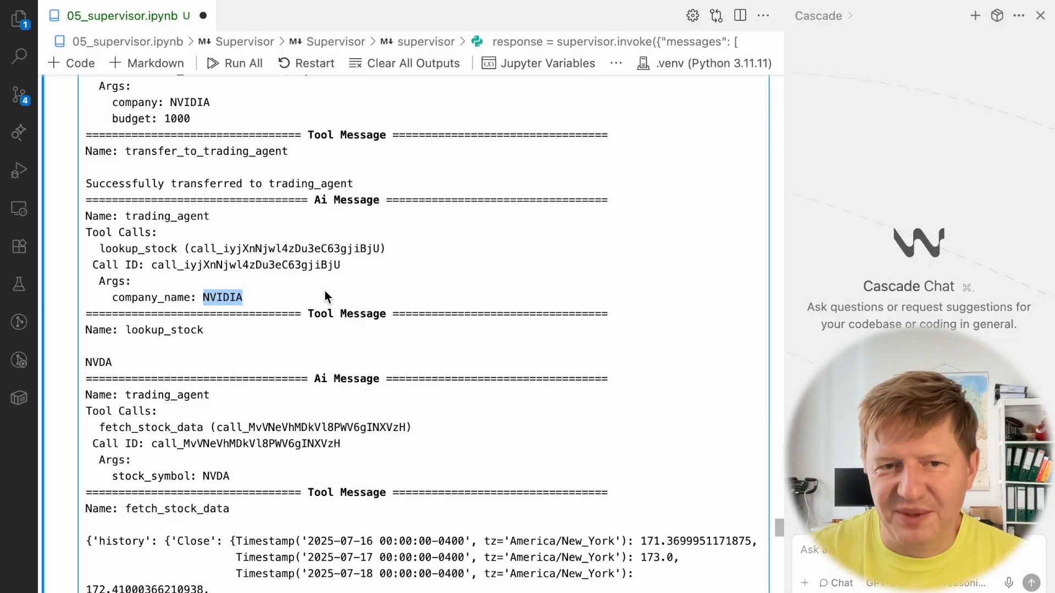
scroll("down", 3)
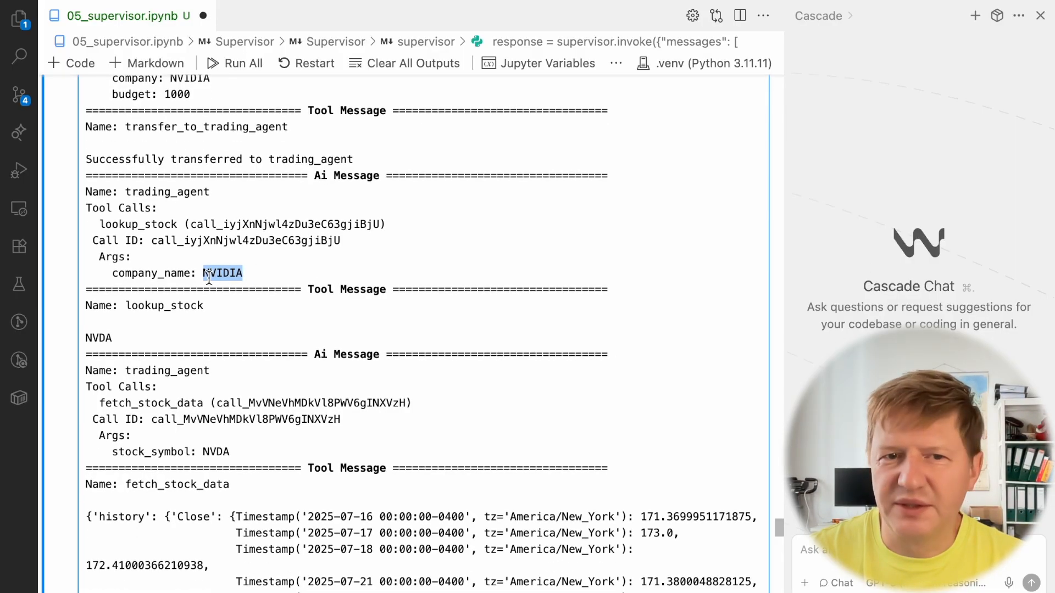
scroll("down", 3)
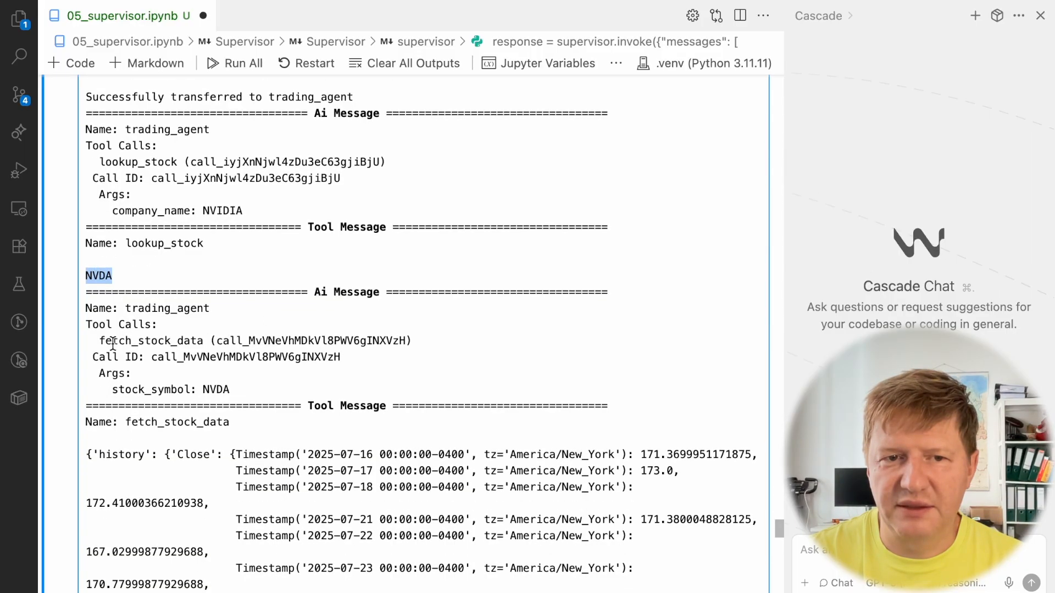
scroll("down", 3)
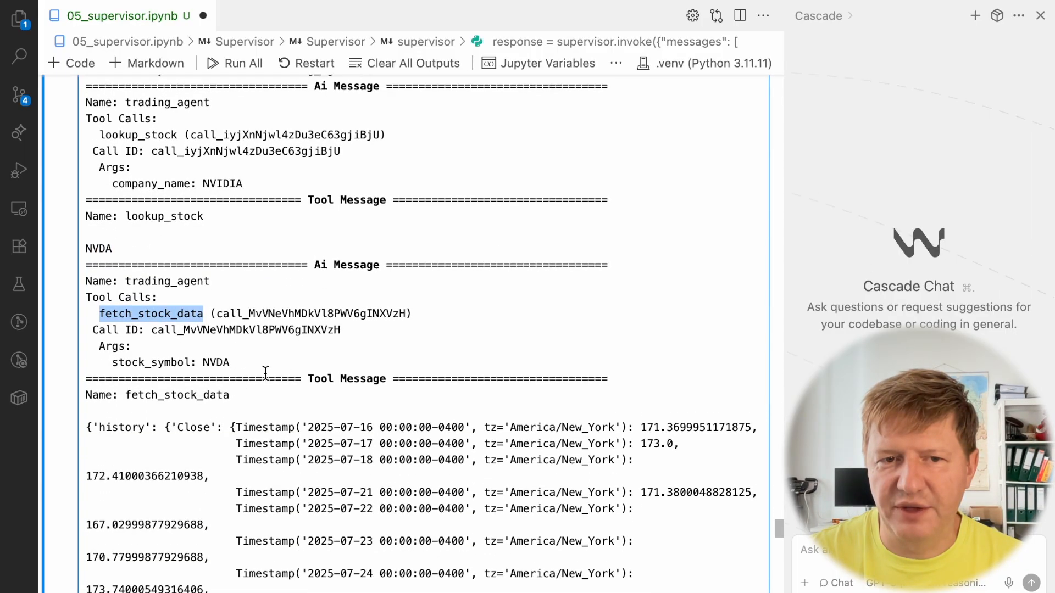
scroll("down", 3)
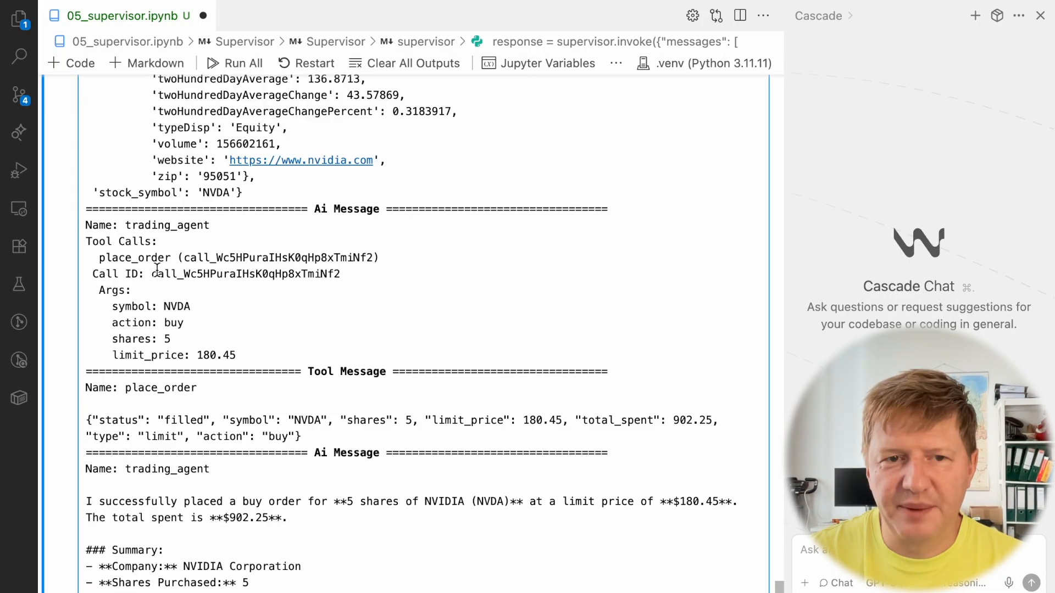
mouse_move(202, 338)
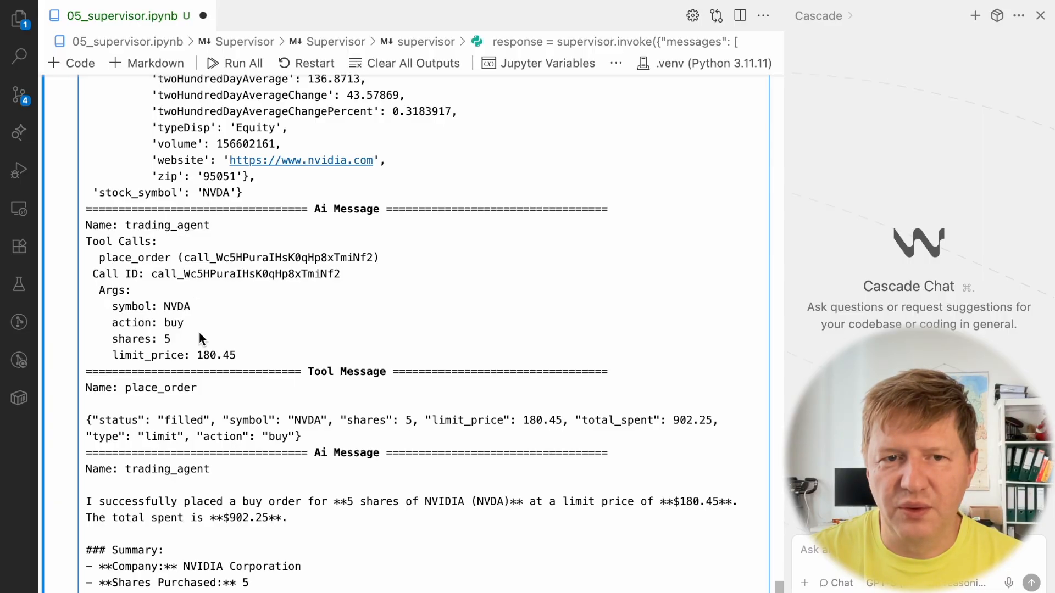
double_click(165, 338)
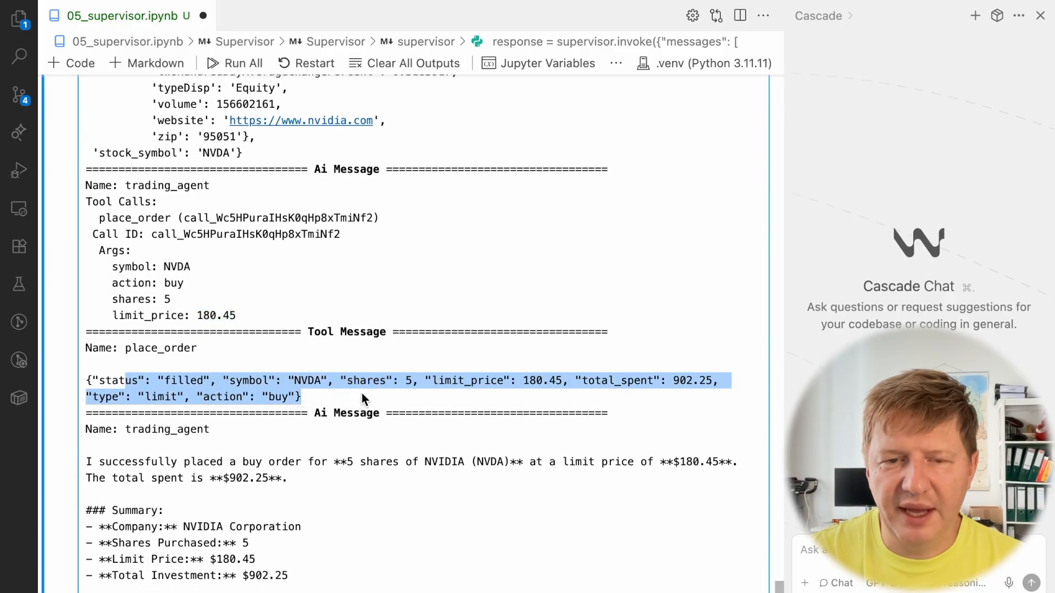
scroll("down", 3)
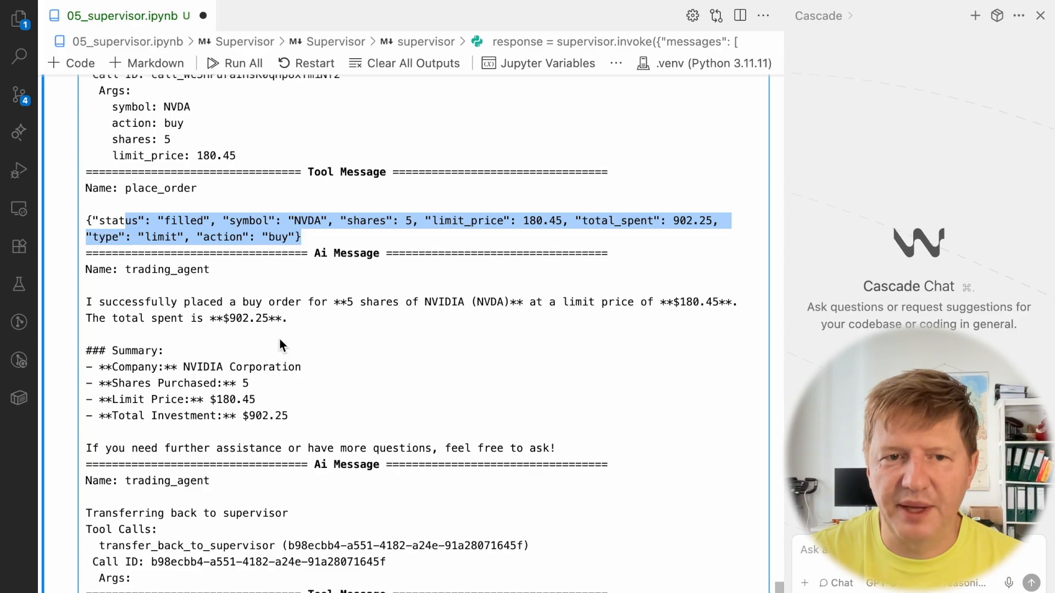
scroll("down", 3)
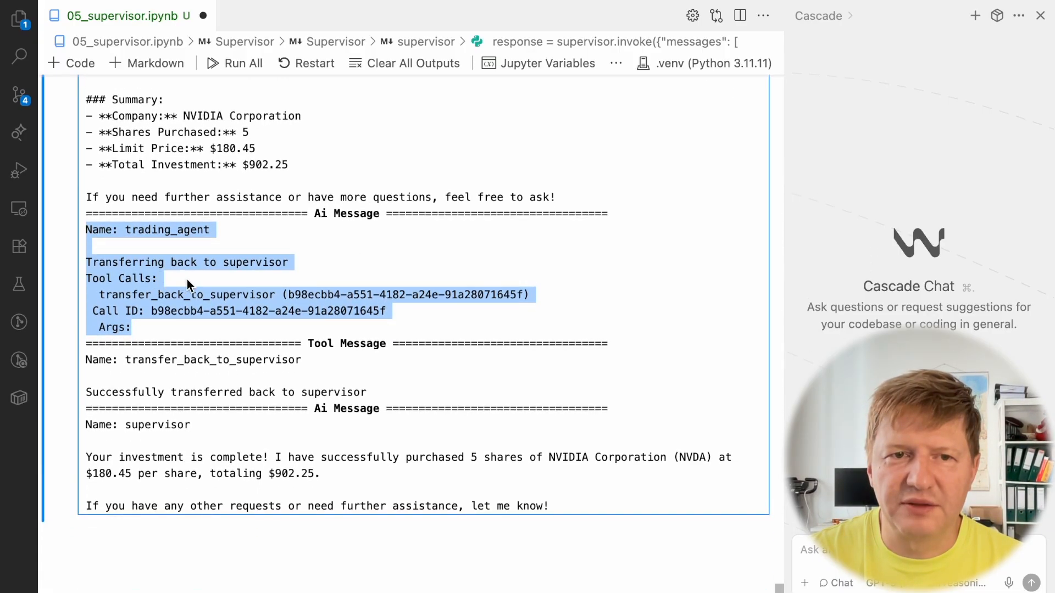
scroll("down", 3)
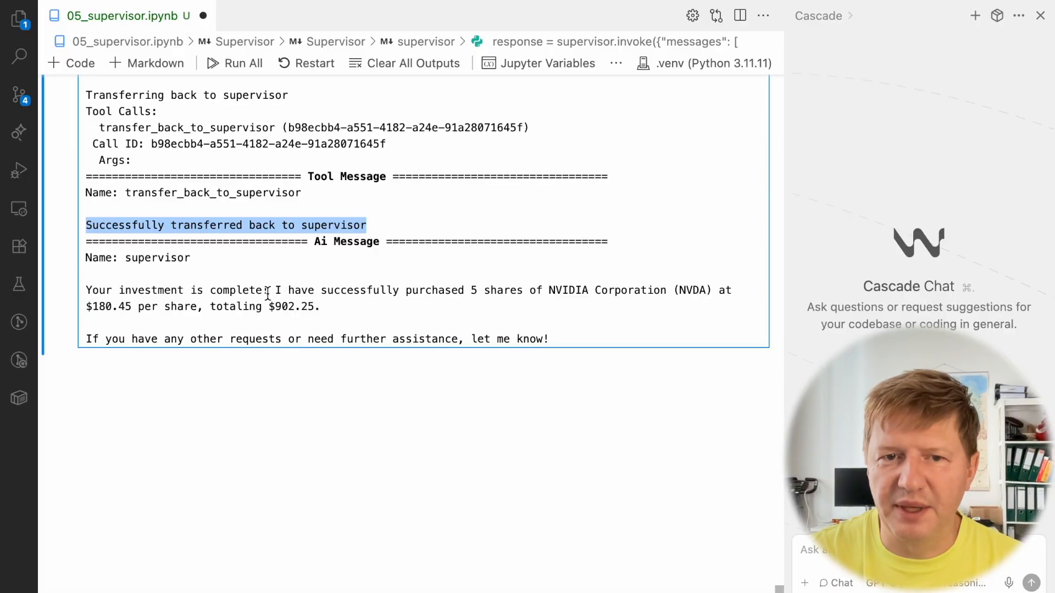
mouse_move(545, 285)
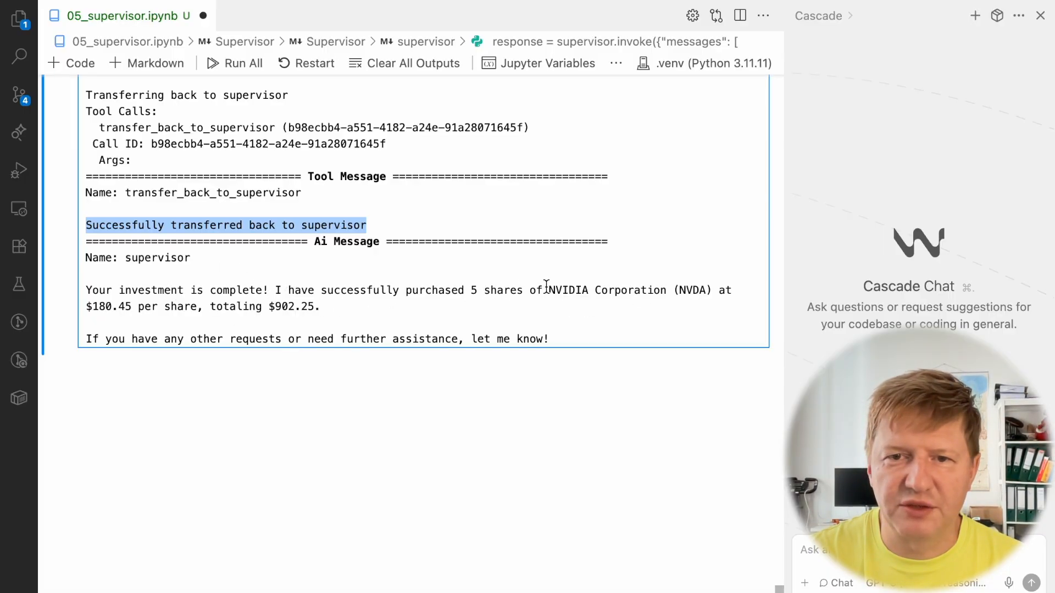